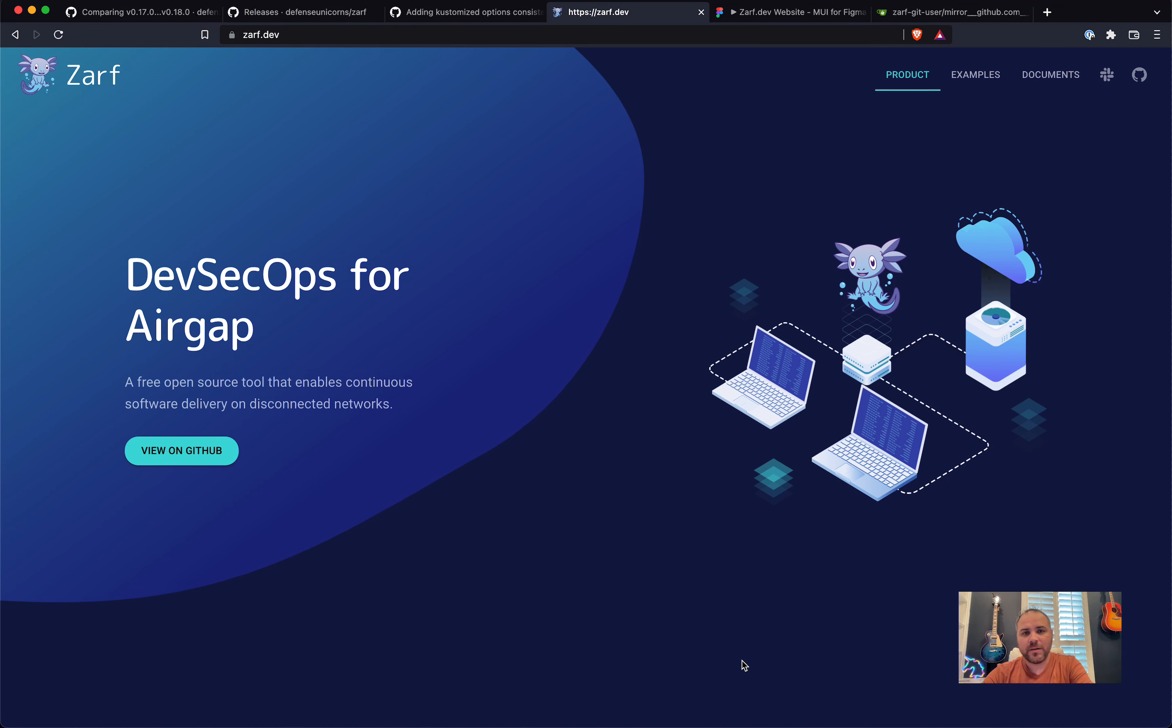
pyautogui.moveTo(616, 296)
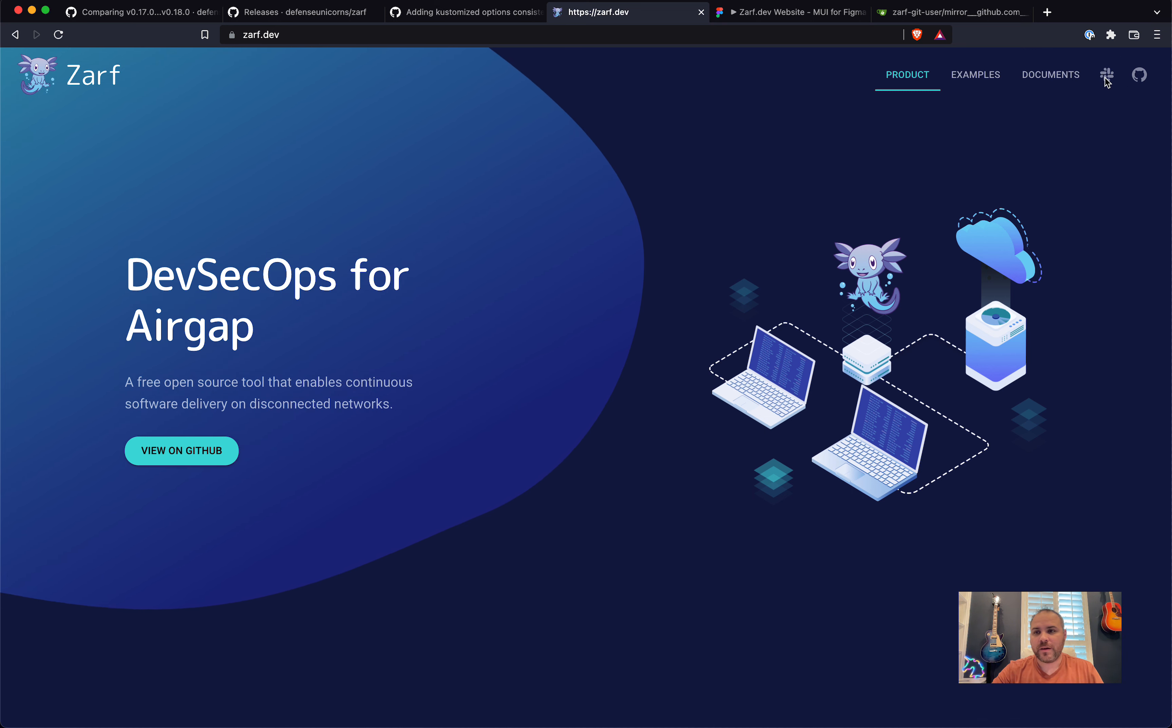
# Visit the Zarf Slack page and homepage, then bring up the Figma website prototype
pyautogui.click(1106, 75)
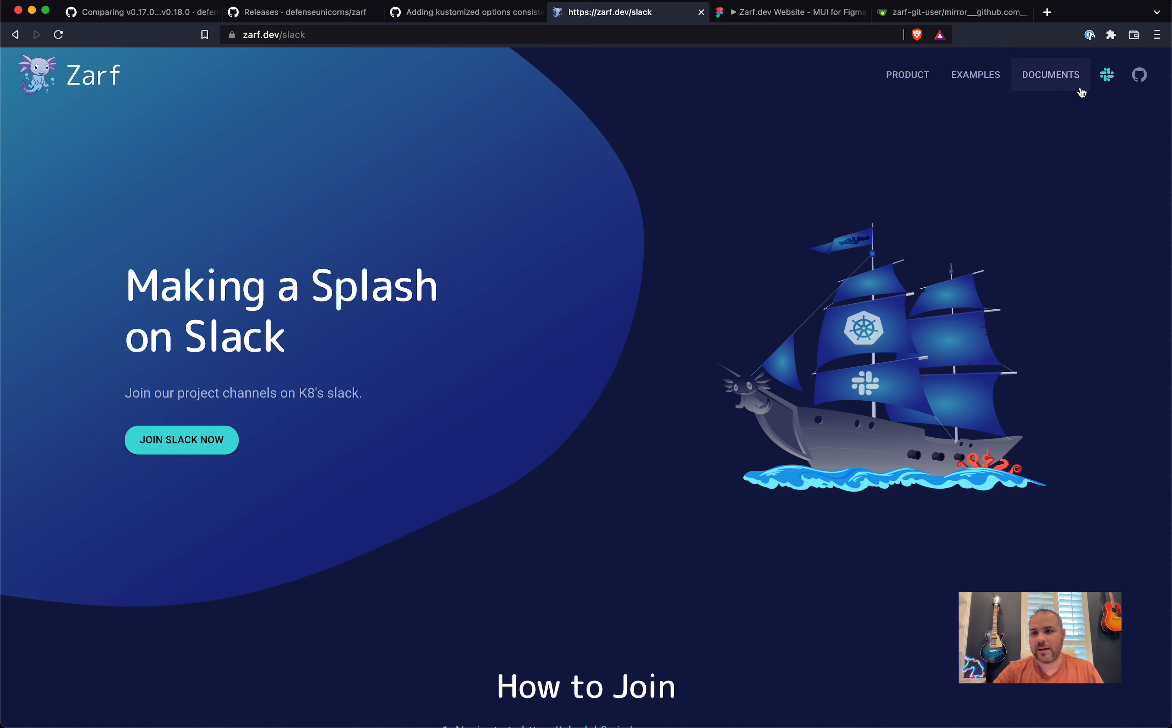
pyautogui.moveTo(906, 74)
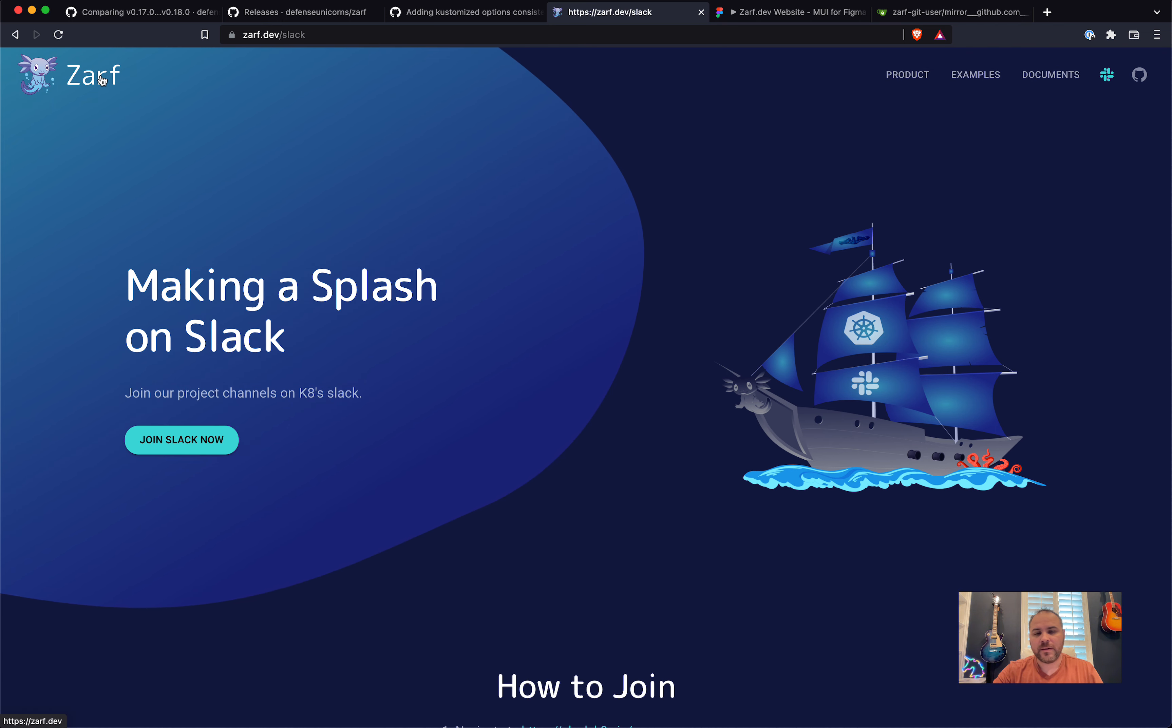
pyautogui.click(907, 74)
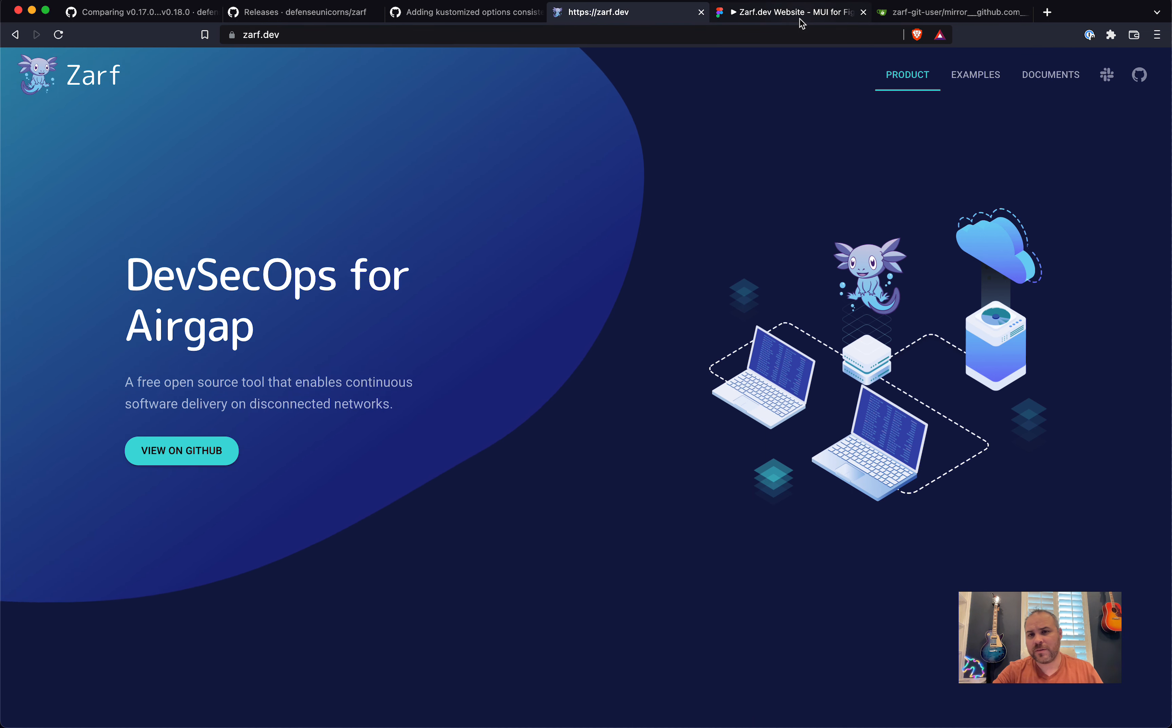
pyautogui.click(784, 12)
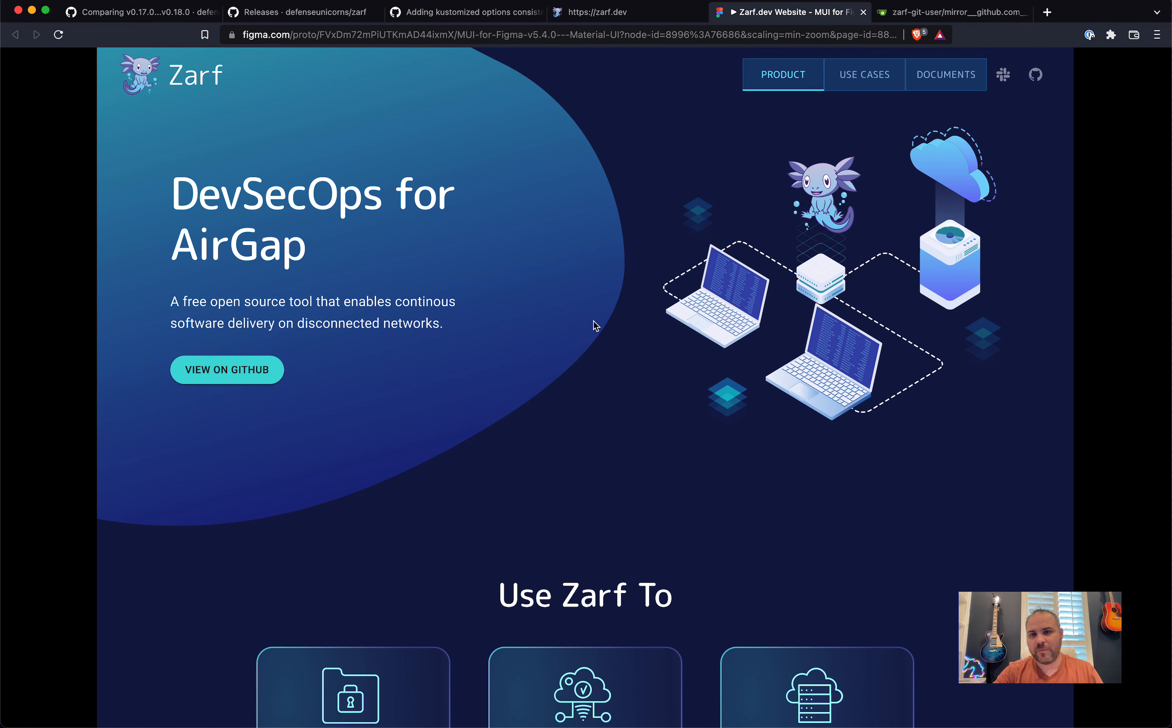
# Scroll through the Zarf.dev prototype's sections and return to the terminal
pyautogui.scroll(-3)
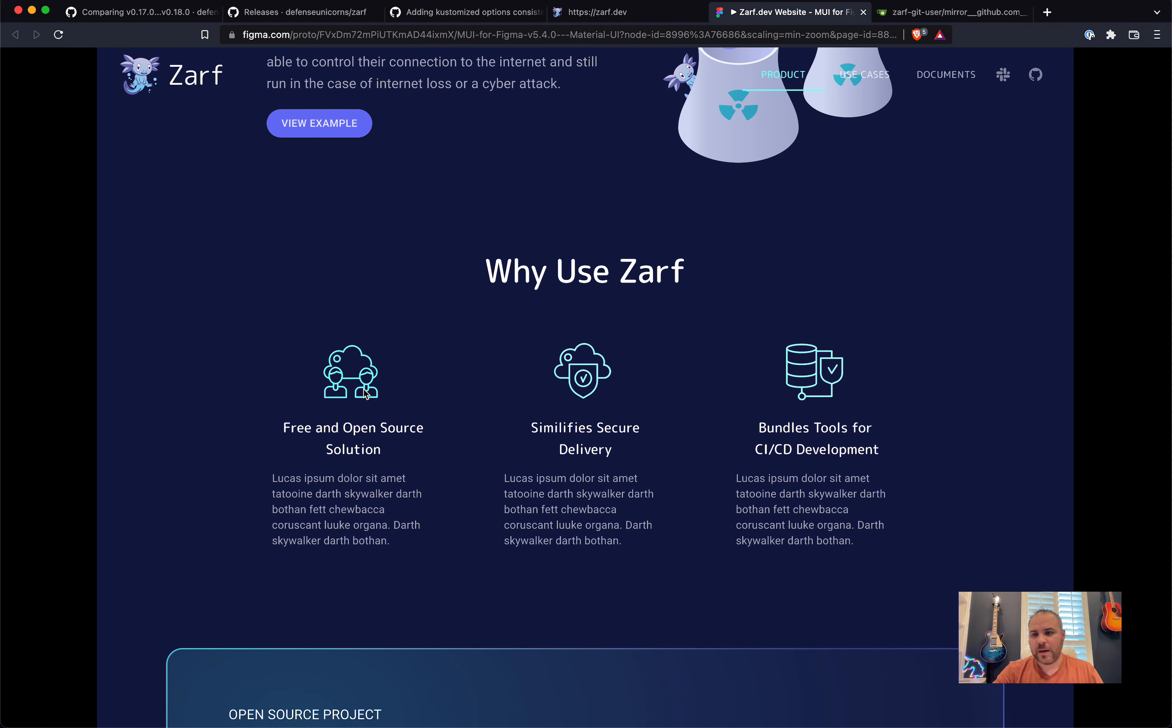
pyautogui.scroll(-3)
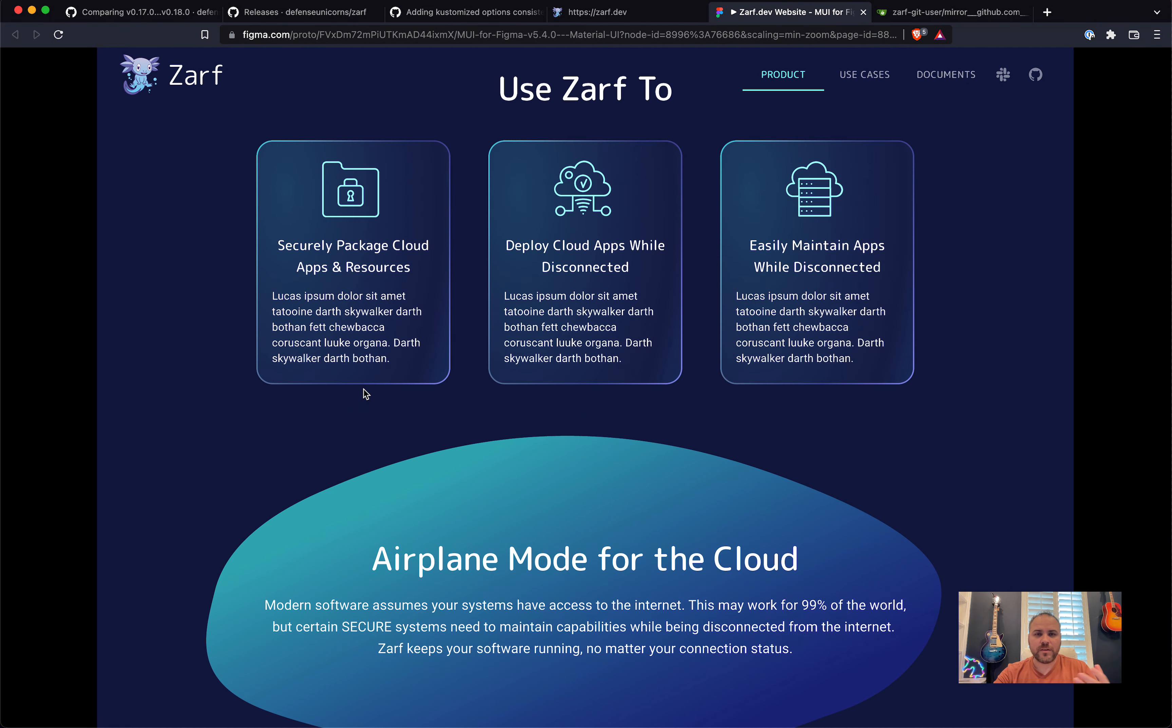
pyautogui.scroll(3)
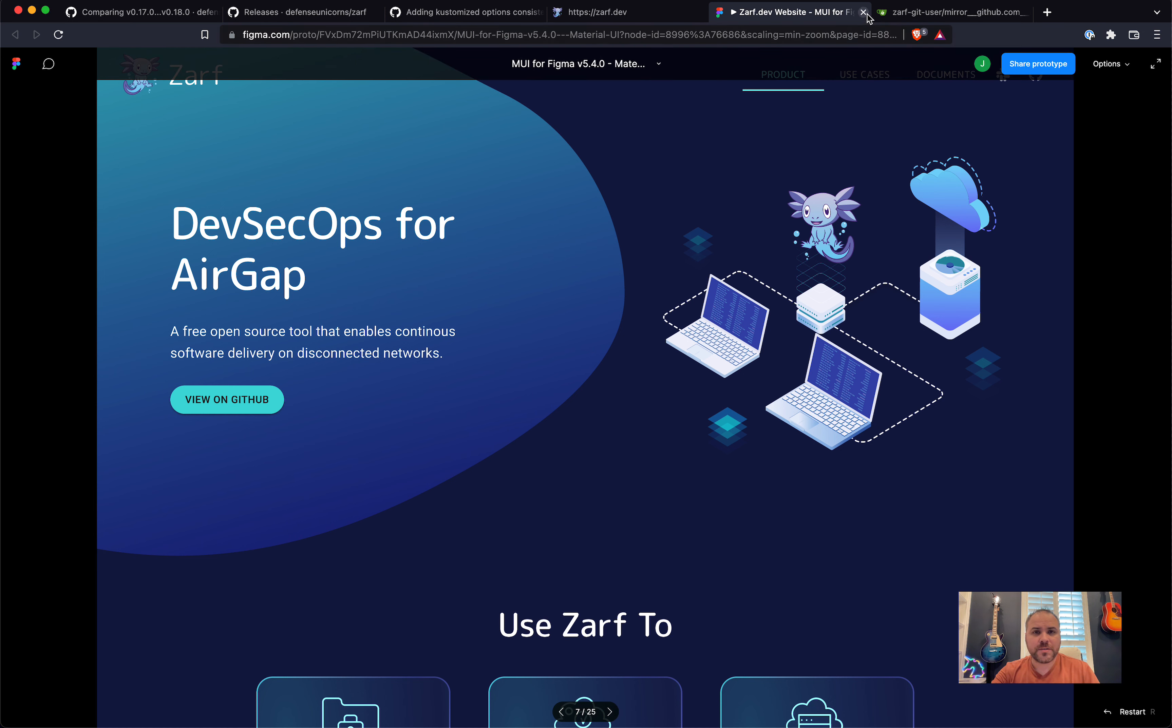
pyautogui.click(863, 12)
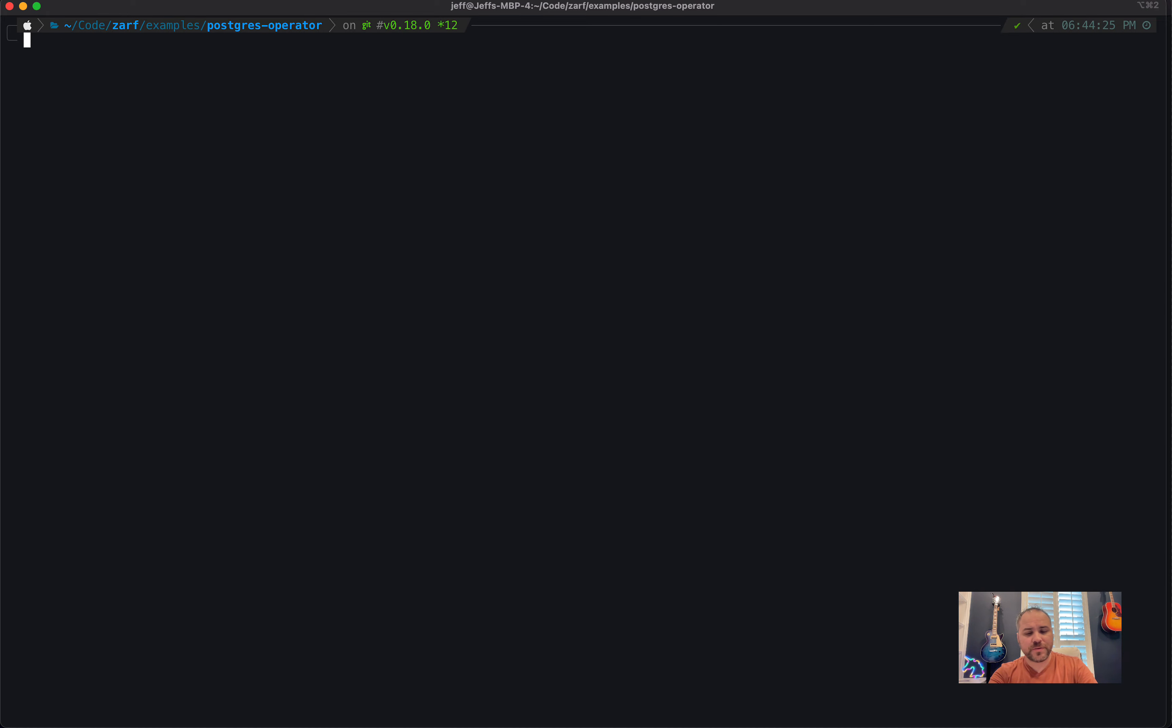
# Print the postgres-operator zarf.yaml with colour highlighting via cat zarf.yaml | yq
pyautogui.write('cat zarf.')
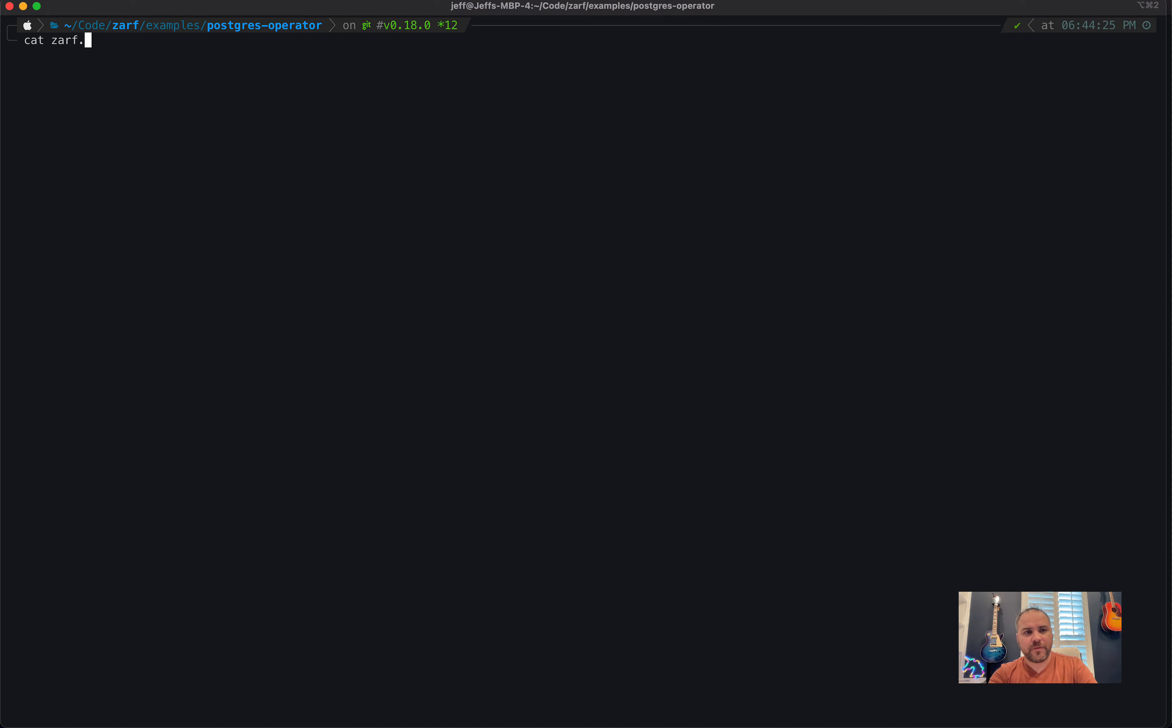
pyautogui.write('yaml| jq')
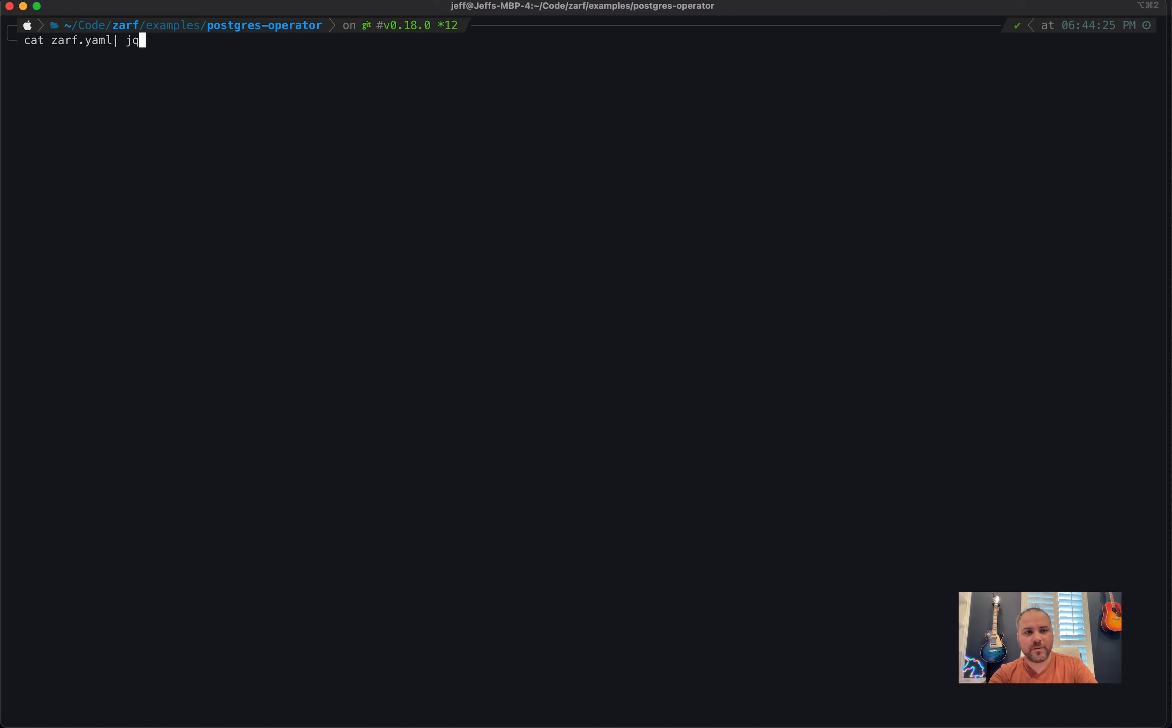
pyautogui.press('Return')
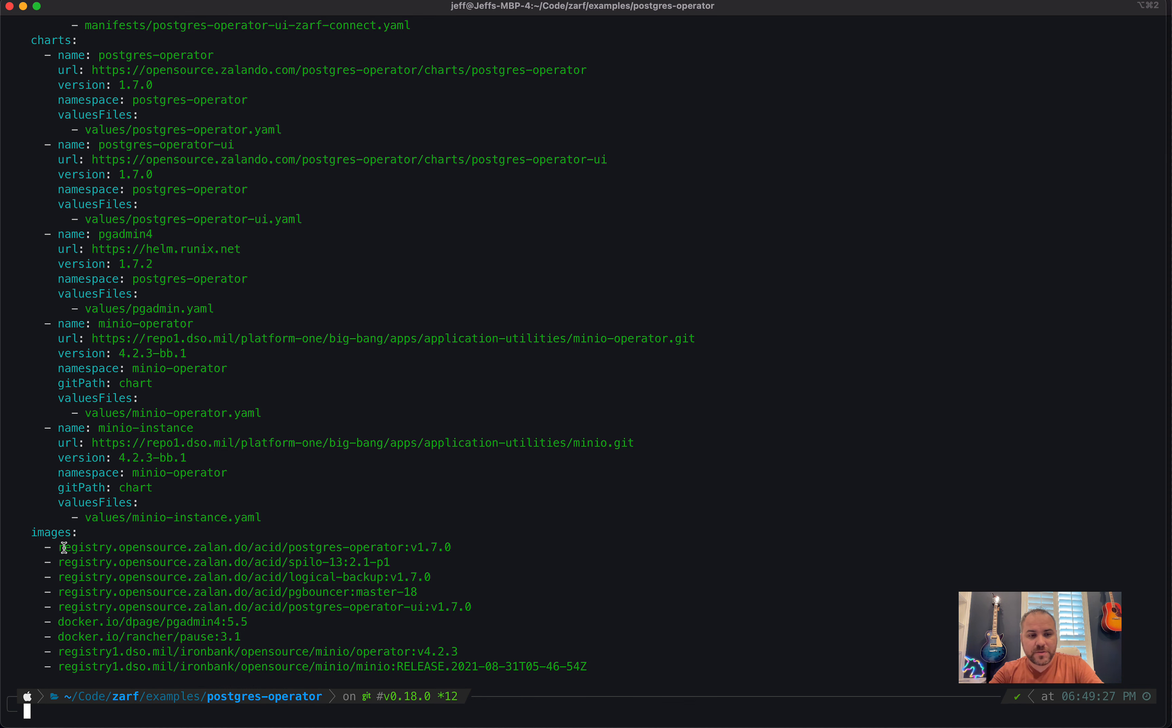
pyautogui.moveTo(625, 670)
pyautogui.write('zarf')
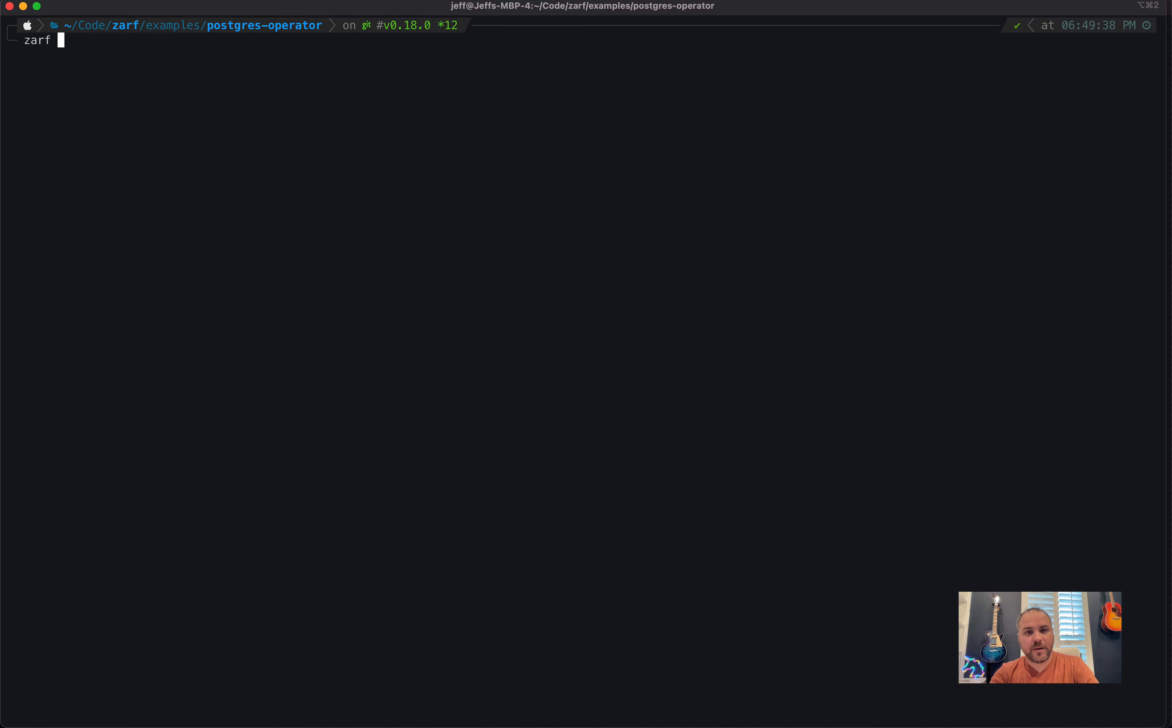
# Run zarf package create, confirm with y, and wait while 9 images are pulled and SBOMs generated
pyautogui.write('package c')
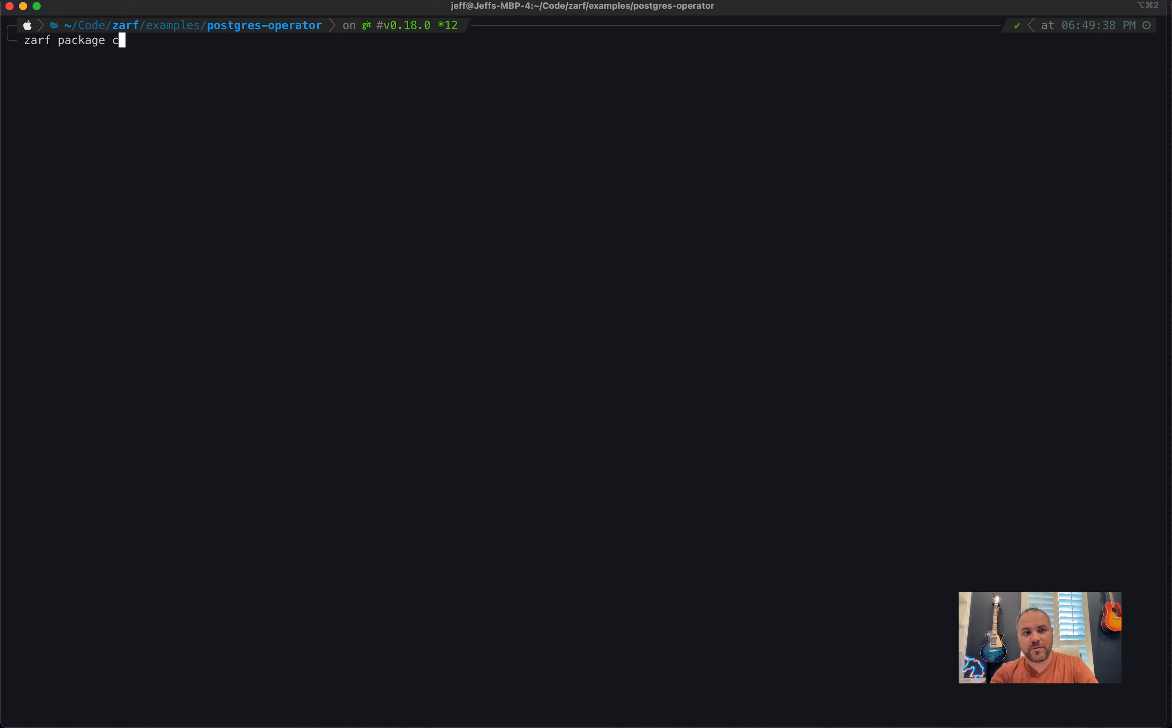
pyautogui.press('BackSpace')
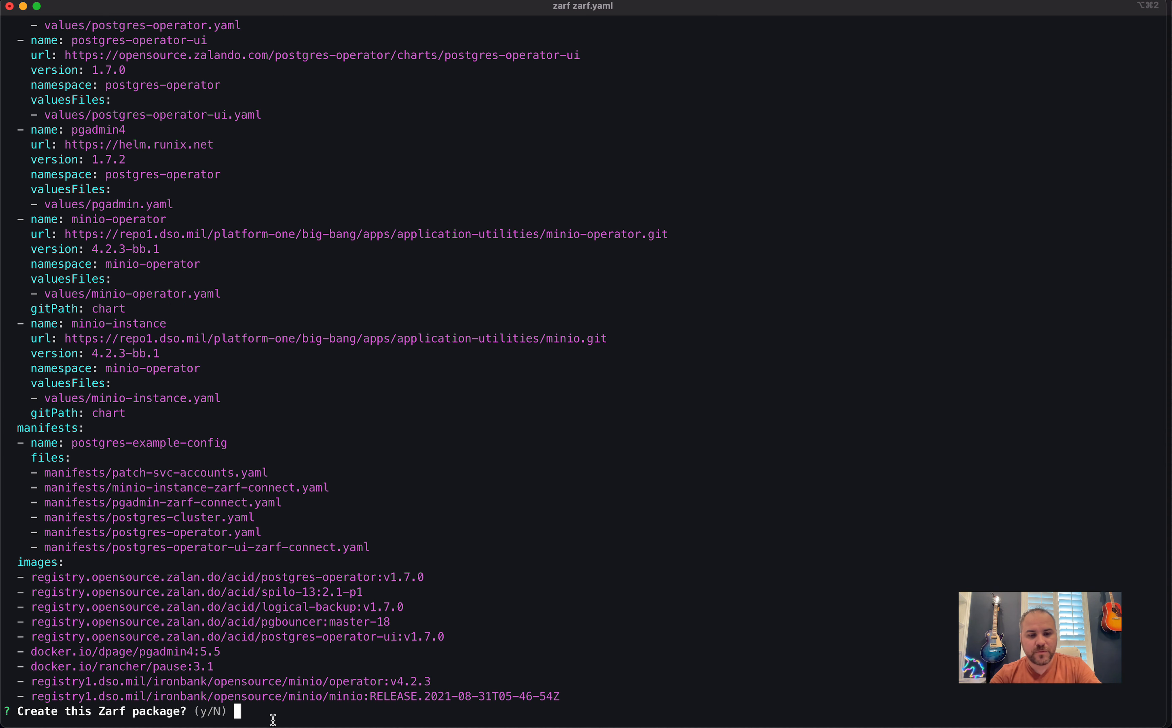
pyautogui.write('yaml| yq')
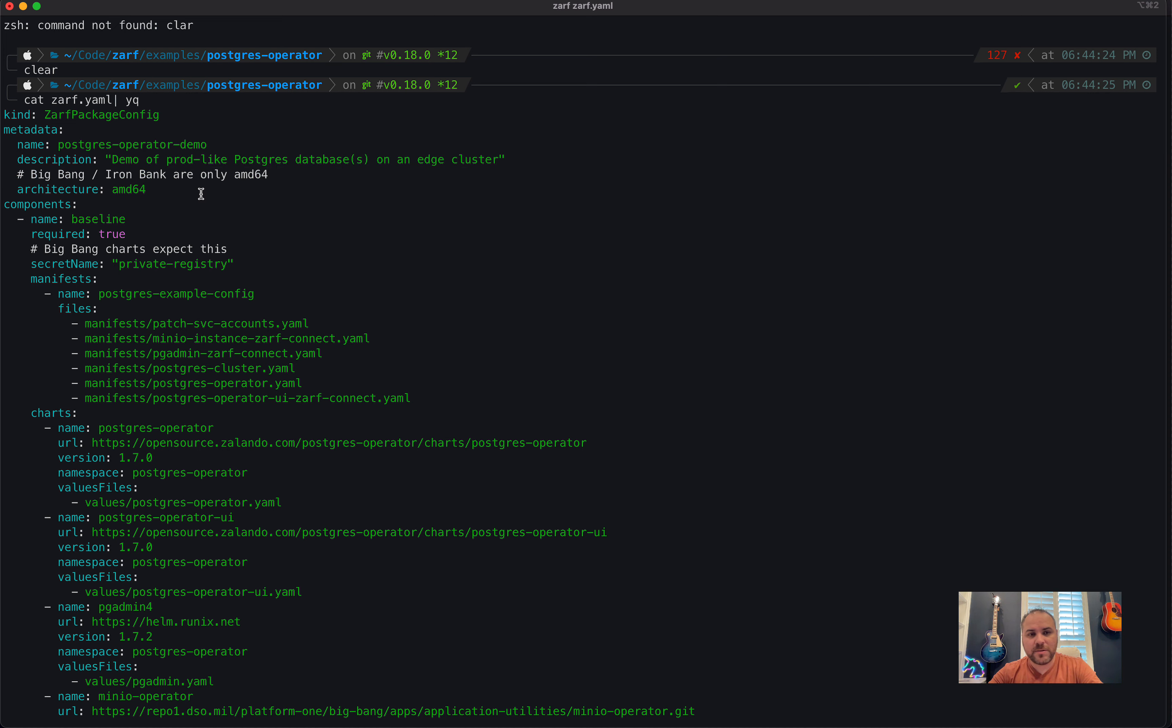
pyautogui.write('zarf zarf.yaml')
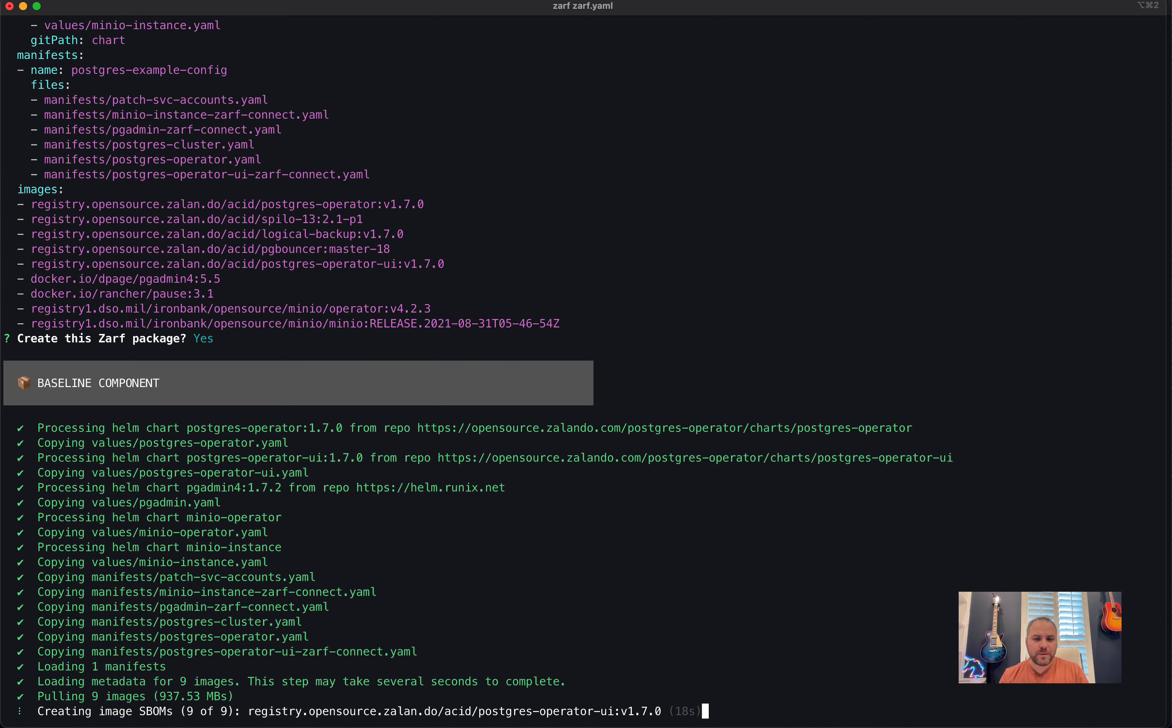
pyautogui.scroll(-3)
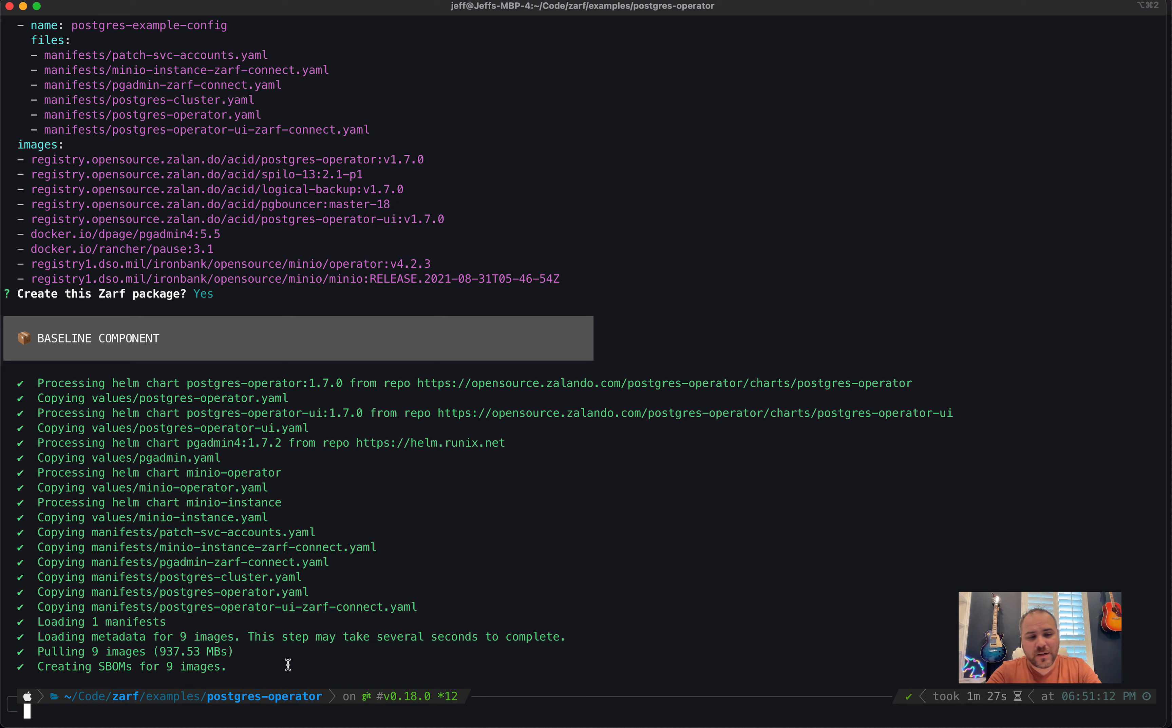
# Clear the screen and decompress zarf-package-postgres-operator-demo-amd64.tar.zst into look-at-sbom
pyautogui.write('clear')
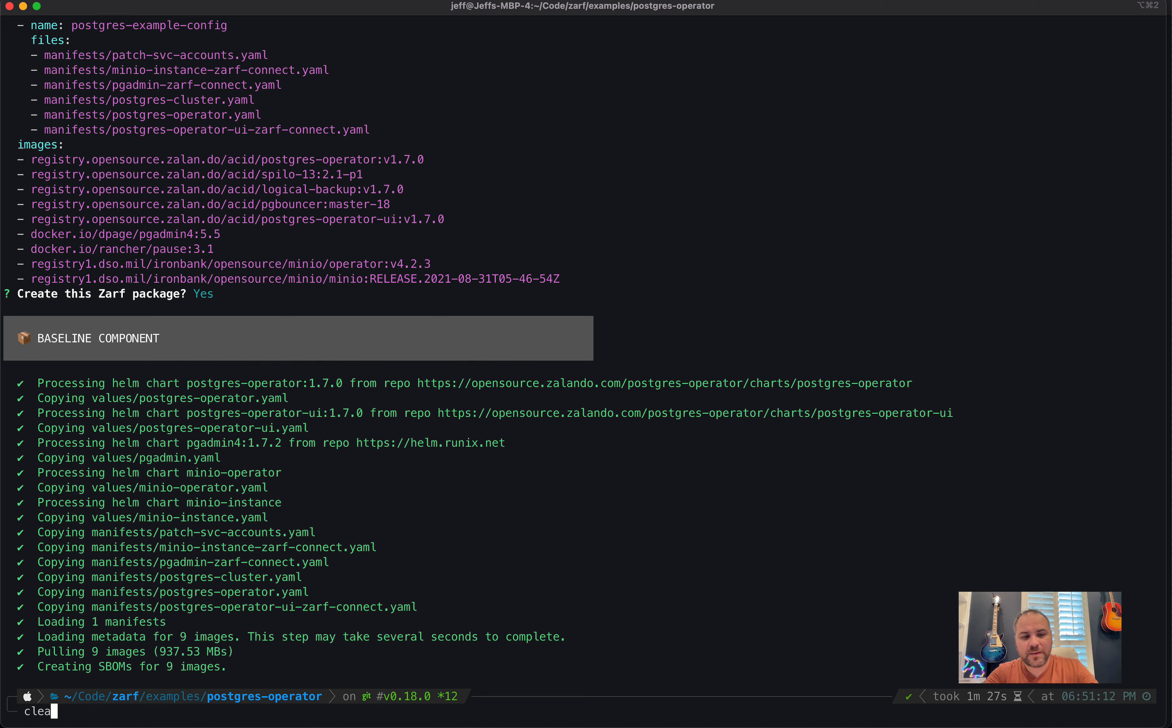
pyautogui.press('enter')
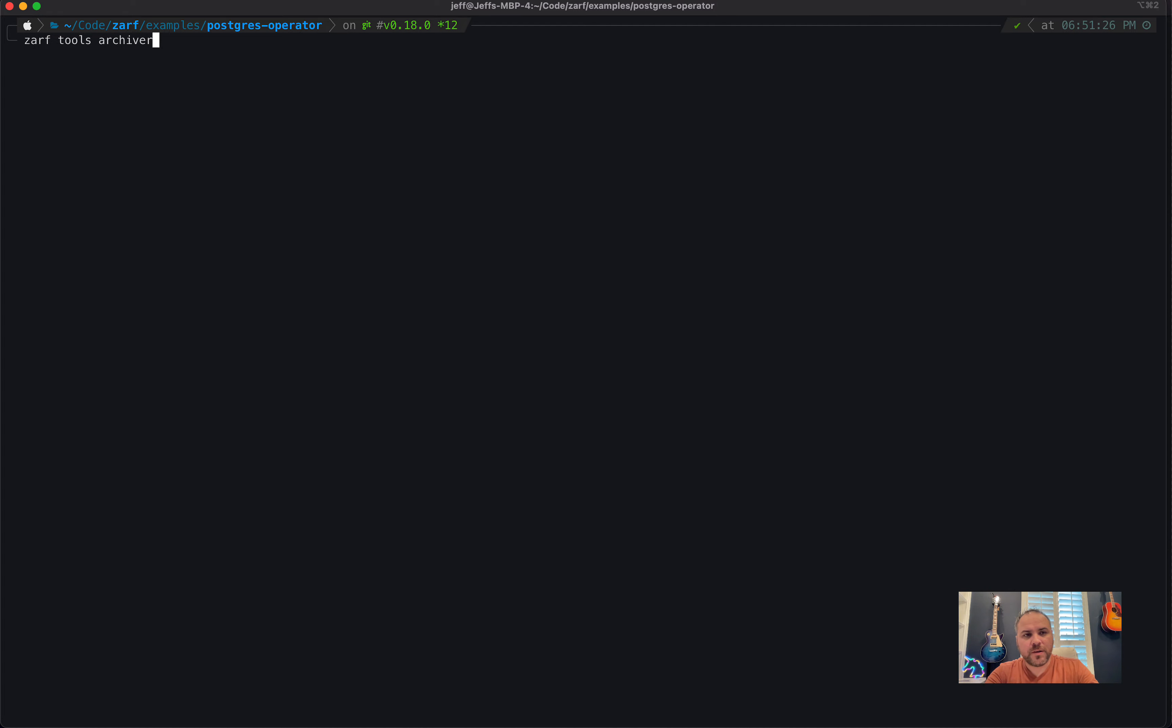
pyautogui.write('decompre')
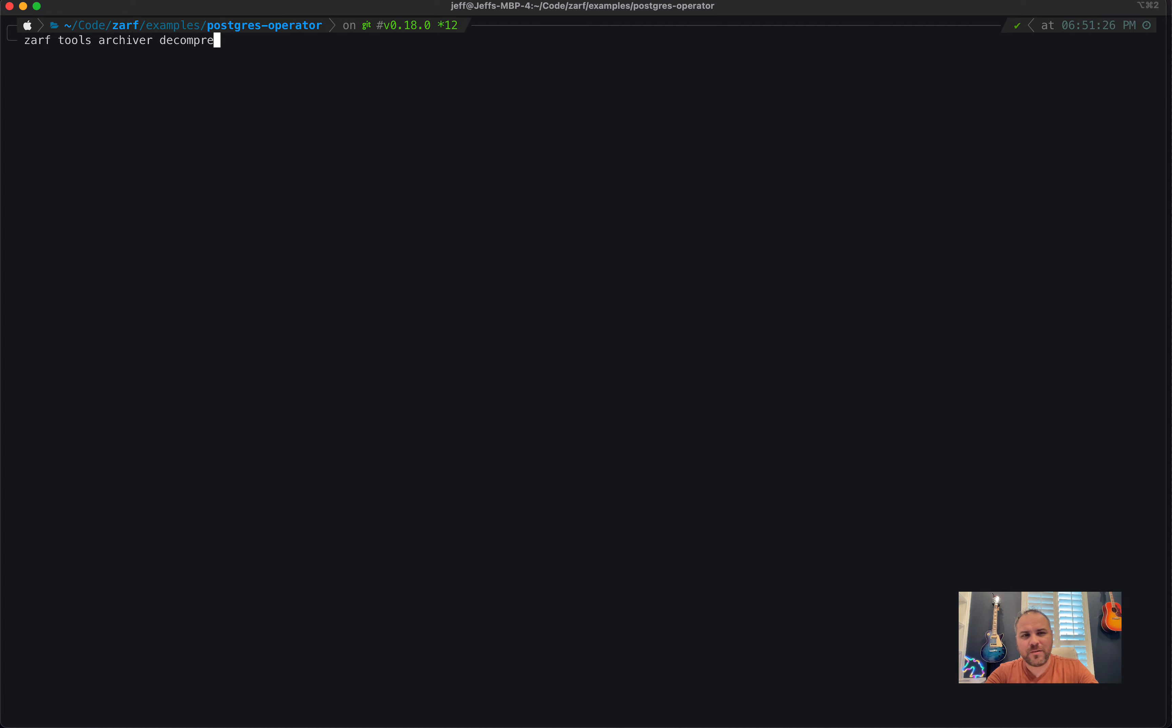
pyautogui.write('ss')
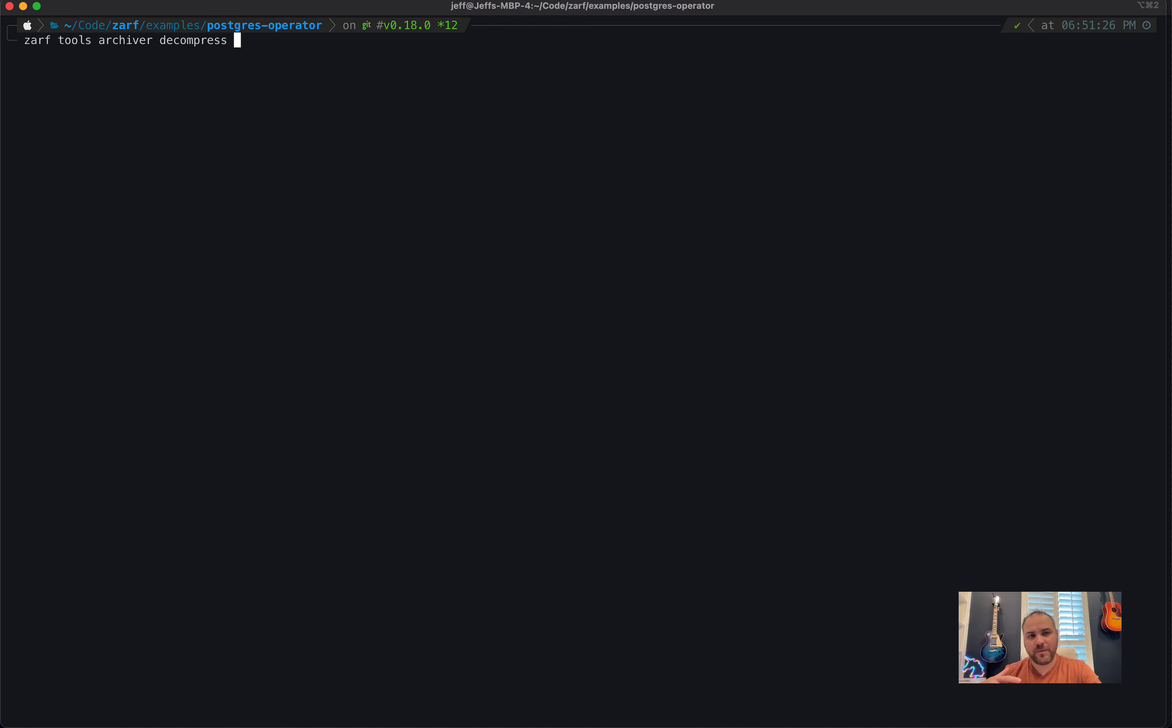
pyautogui.write('p')
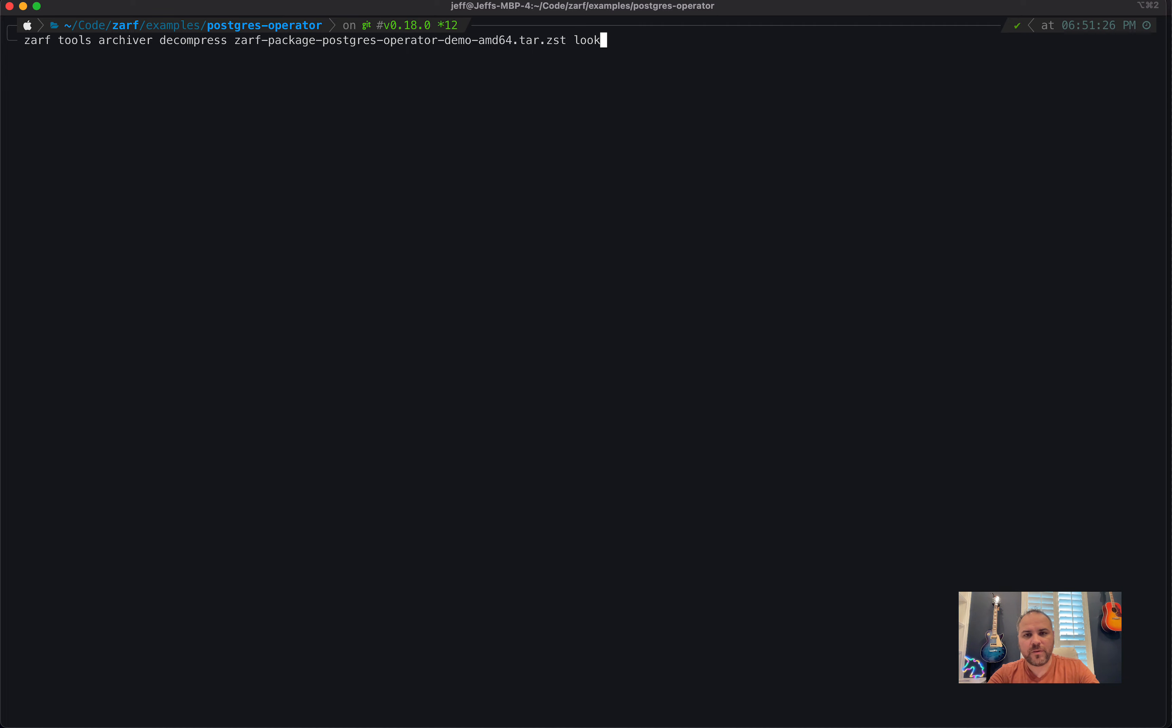
pyautogui.write('-at-sbom')
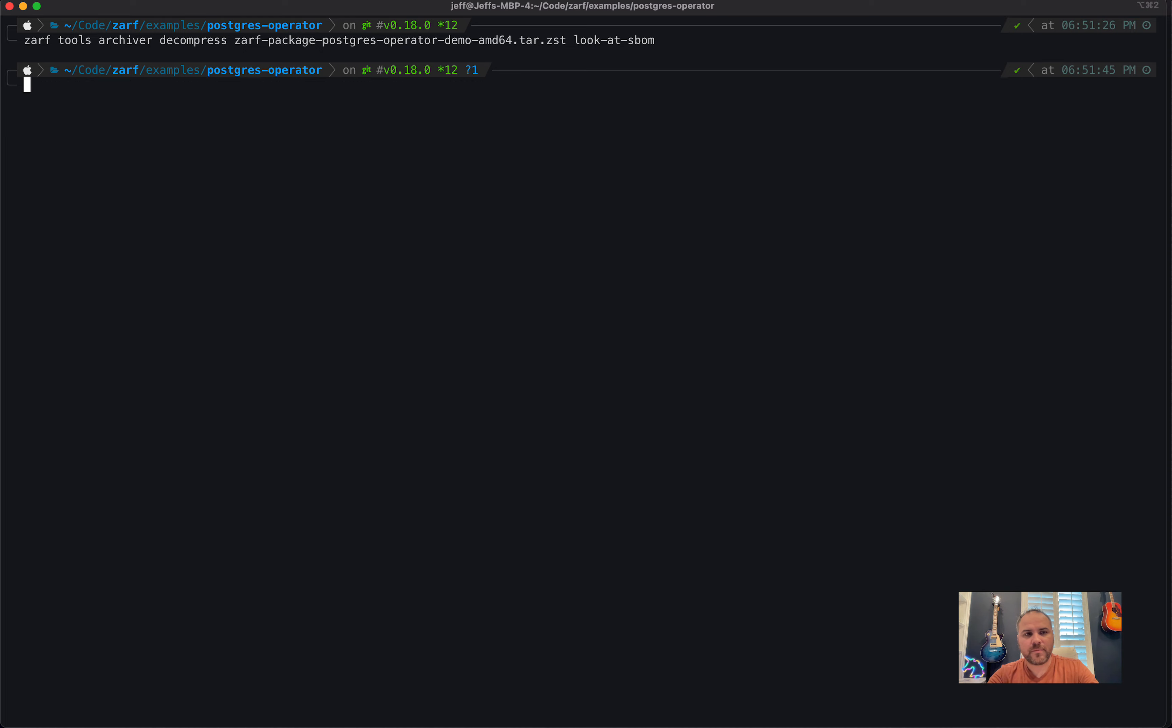
pyautogui.write('cd look-at-sbom')
pyautogui.write('tree')
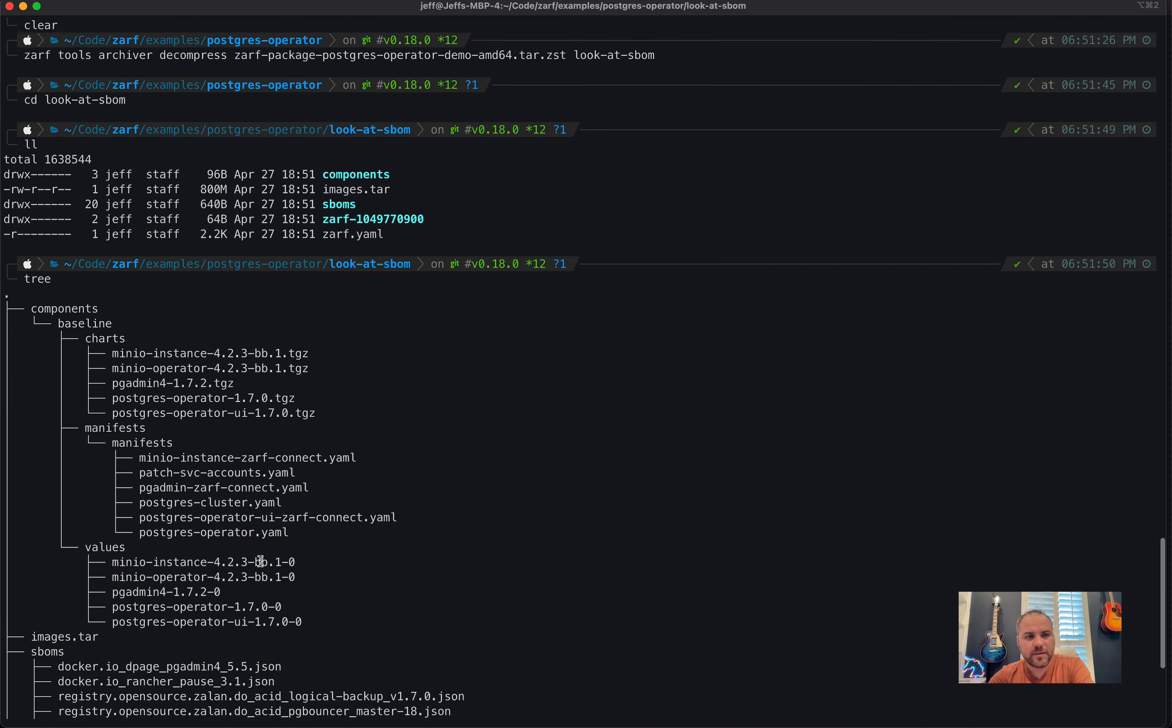
# List the unpacked package tree and print sboms/docker.io_dpage_pgadmin4_5.5.json through jq
pyautogui.scroll(-3)
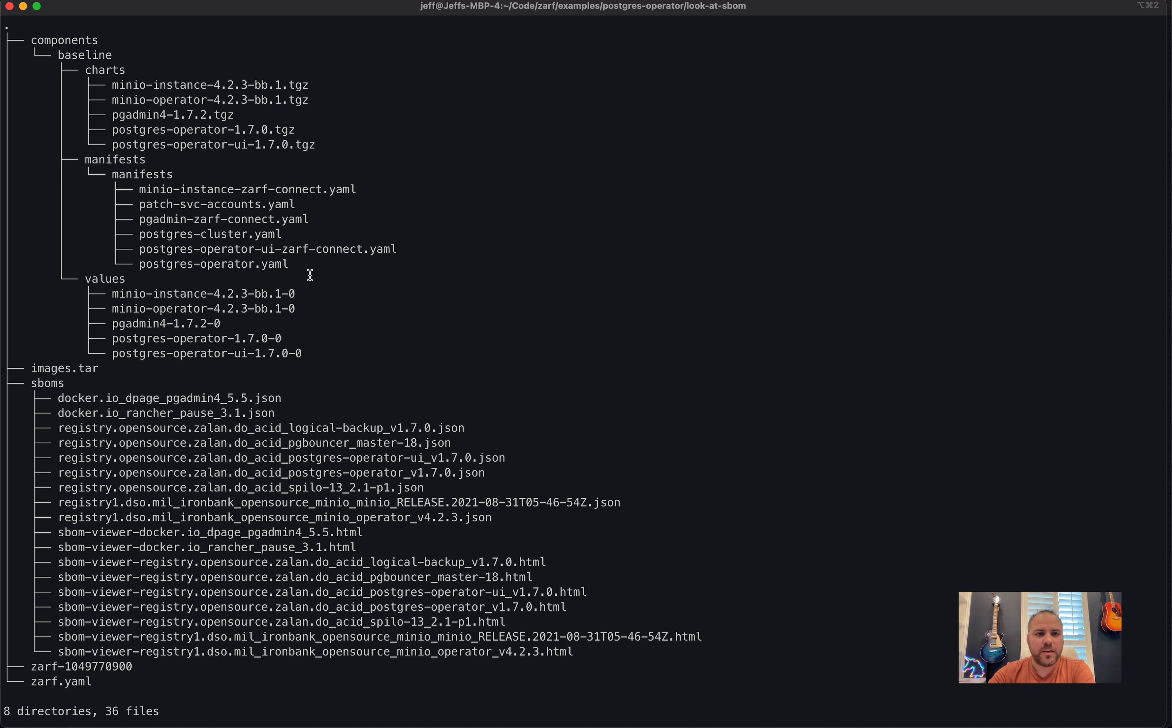
pyautogui.scroll(-3)
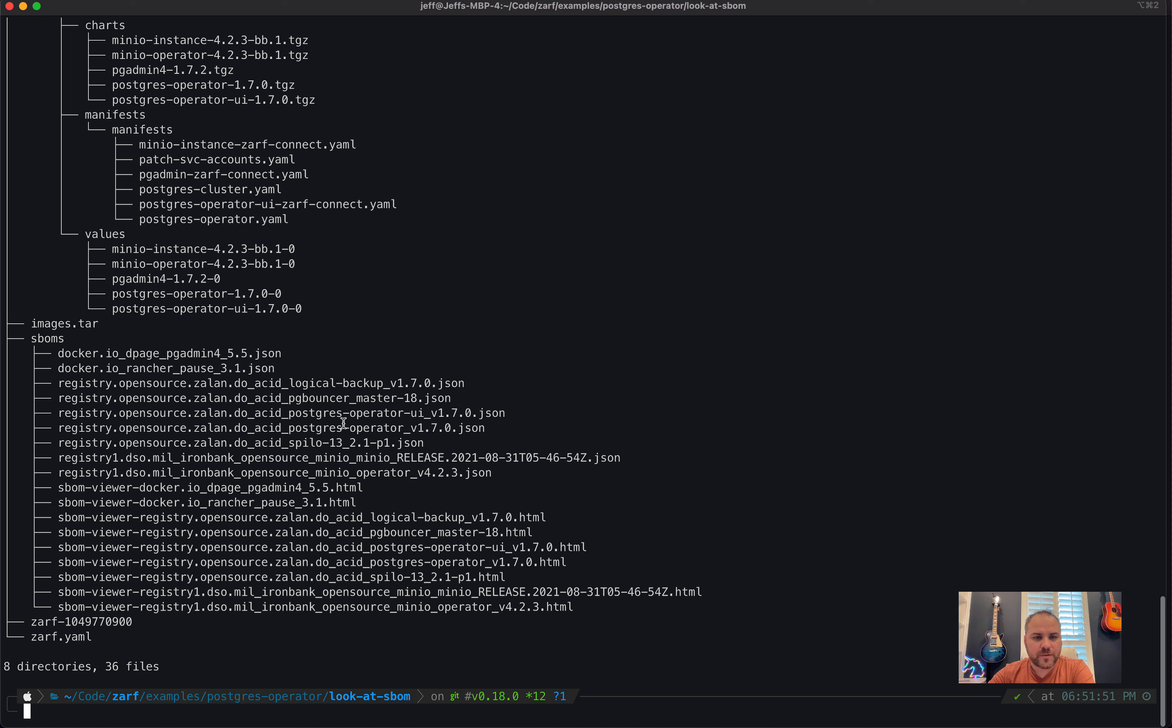
pyautogui.moveTo(500, 488)
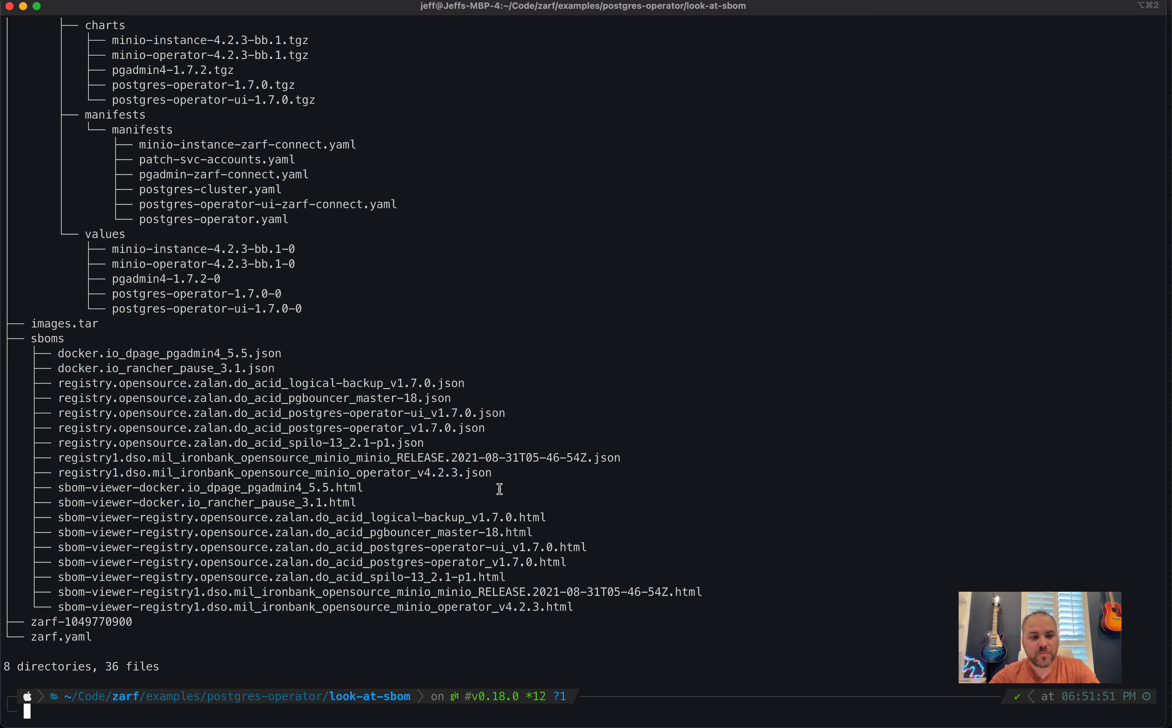
pyautogui.write('cat')
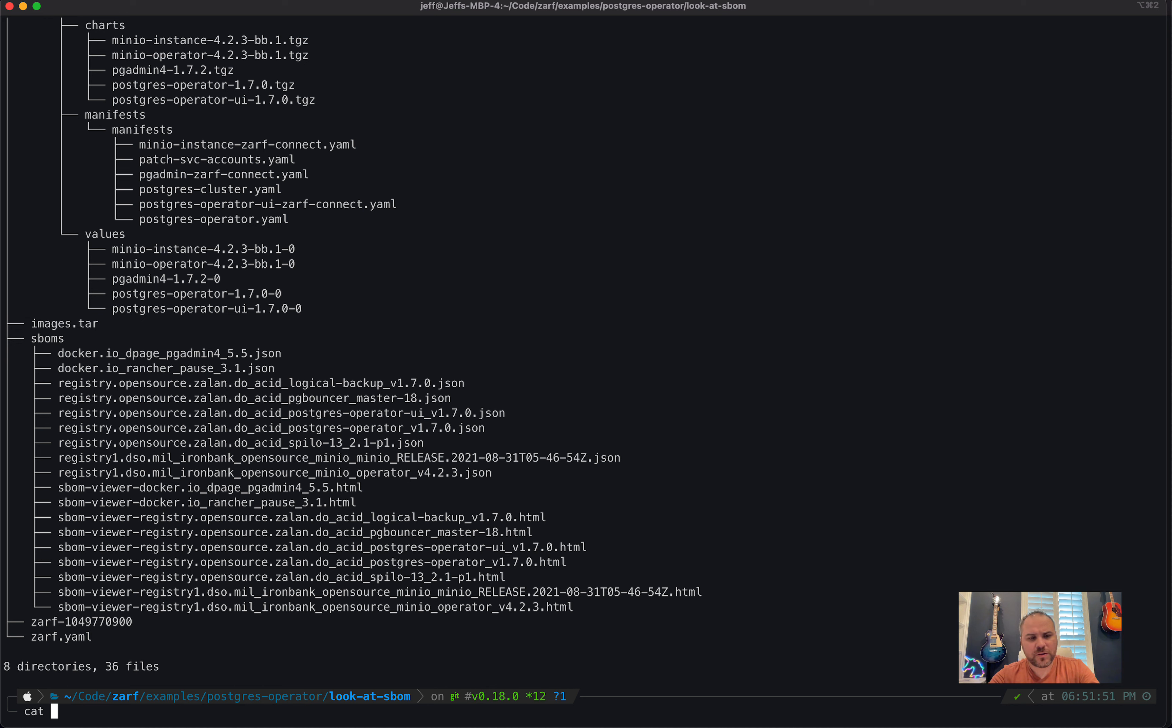
pyautogui.write('sboms/')
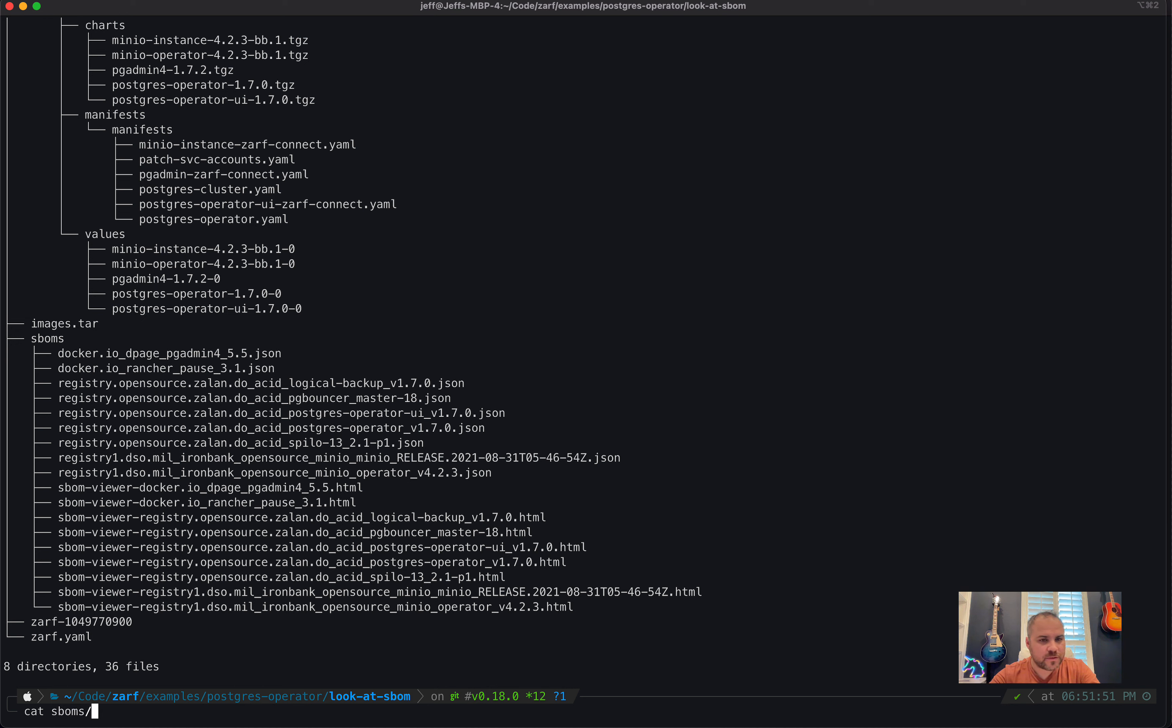
pyautogui.write('_pgadmin4_5.5.json')
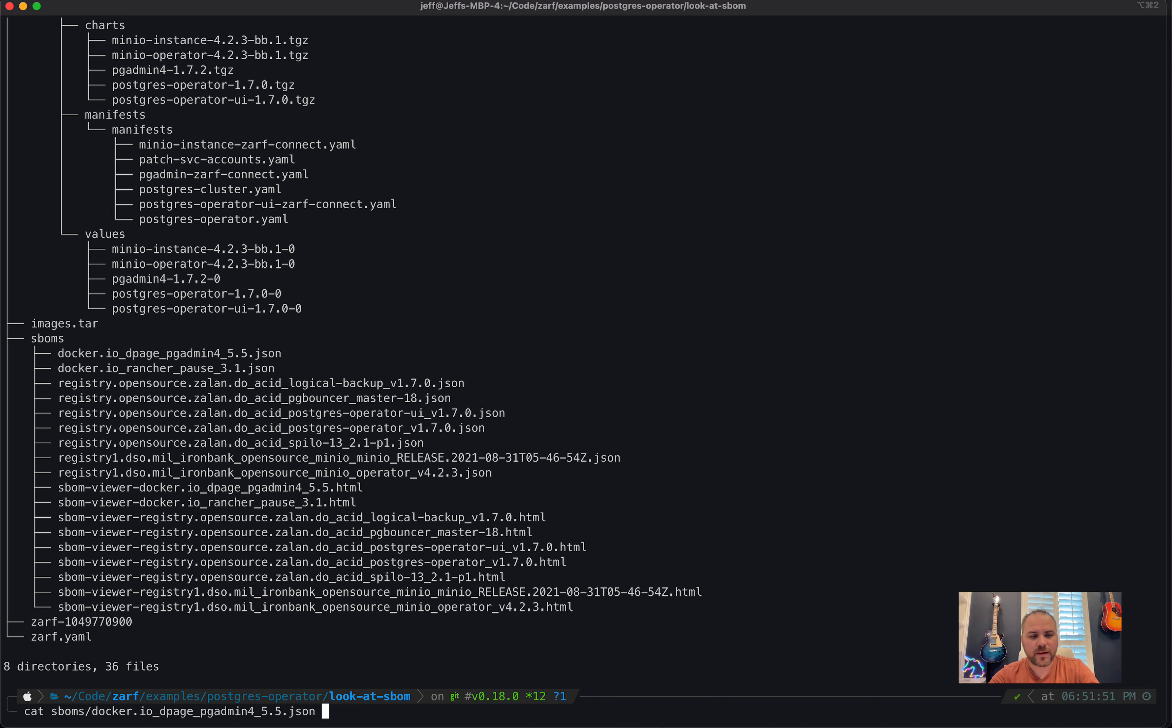
pyautogui.write('|jq')
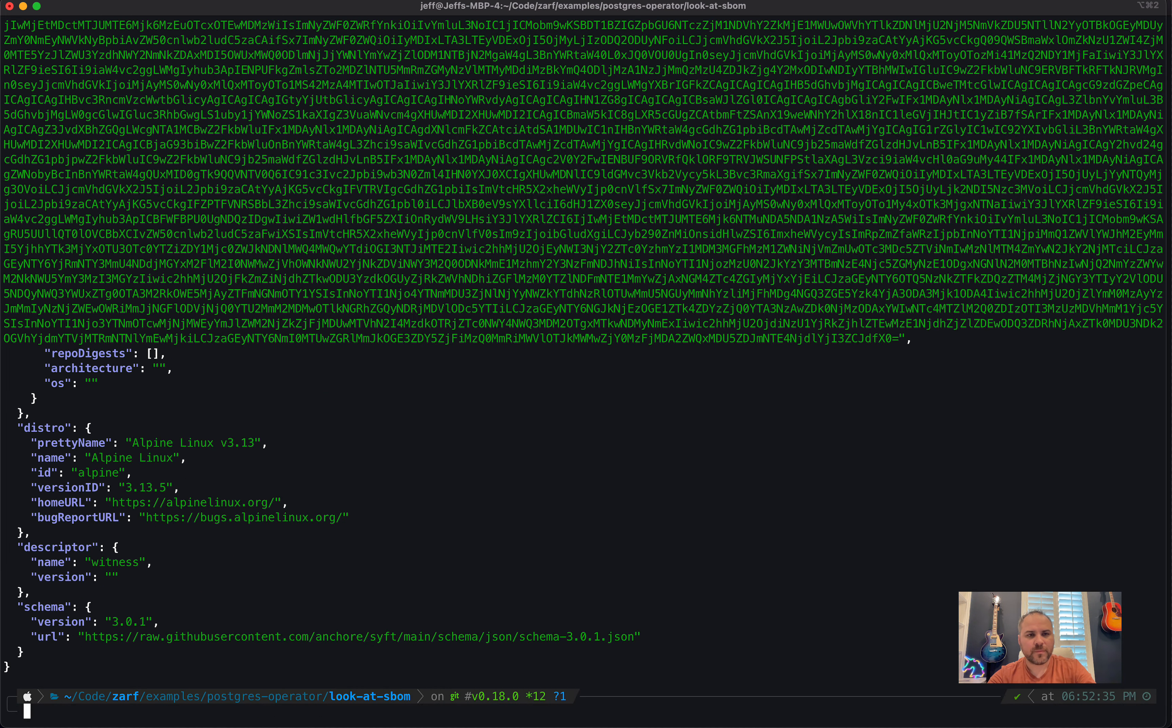
pyautogui.scroll(-3)
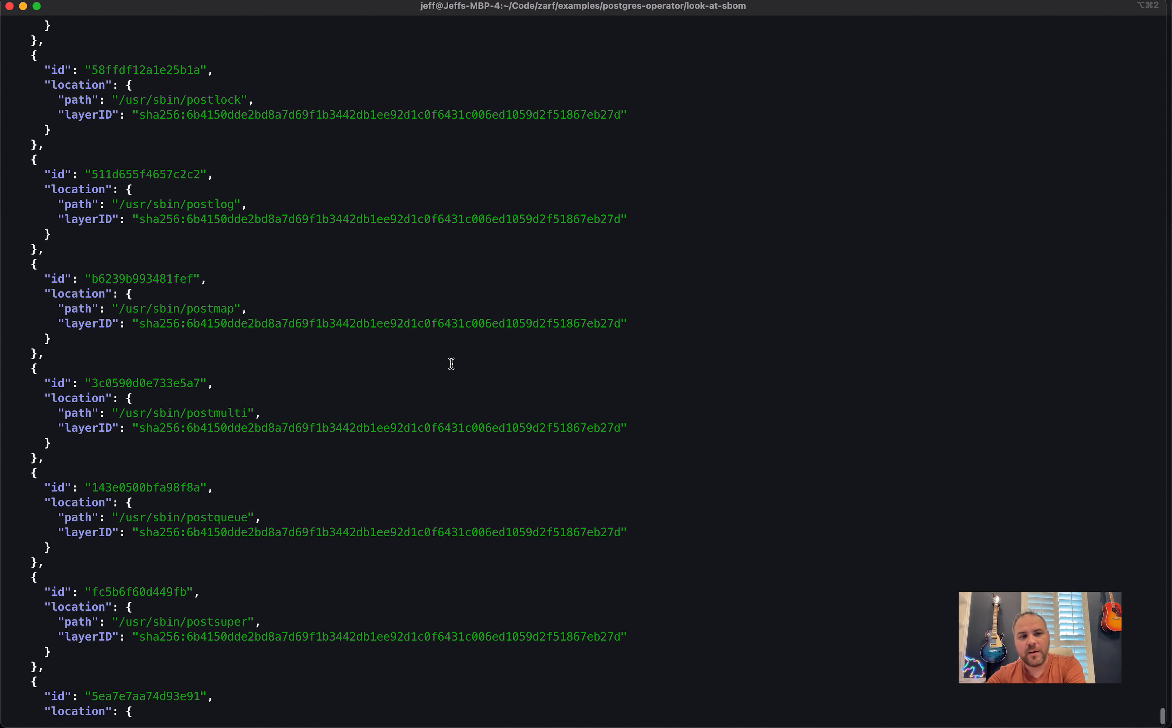
pyautogui.scroll(-3)
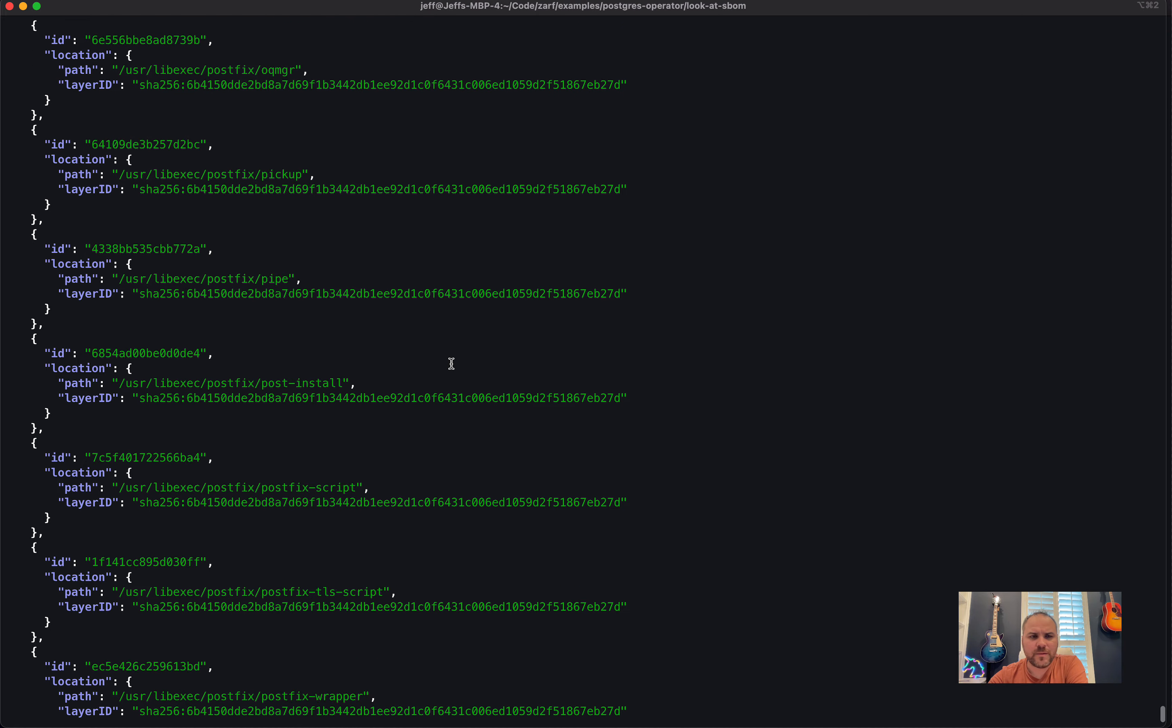
pyautogui.scroll(-3)
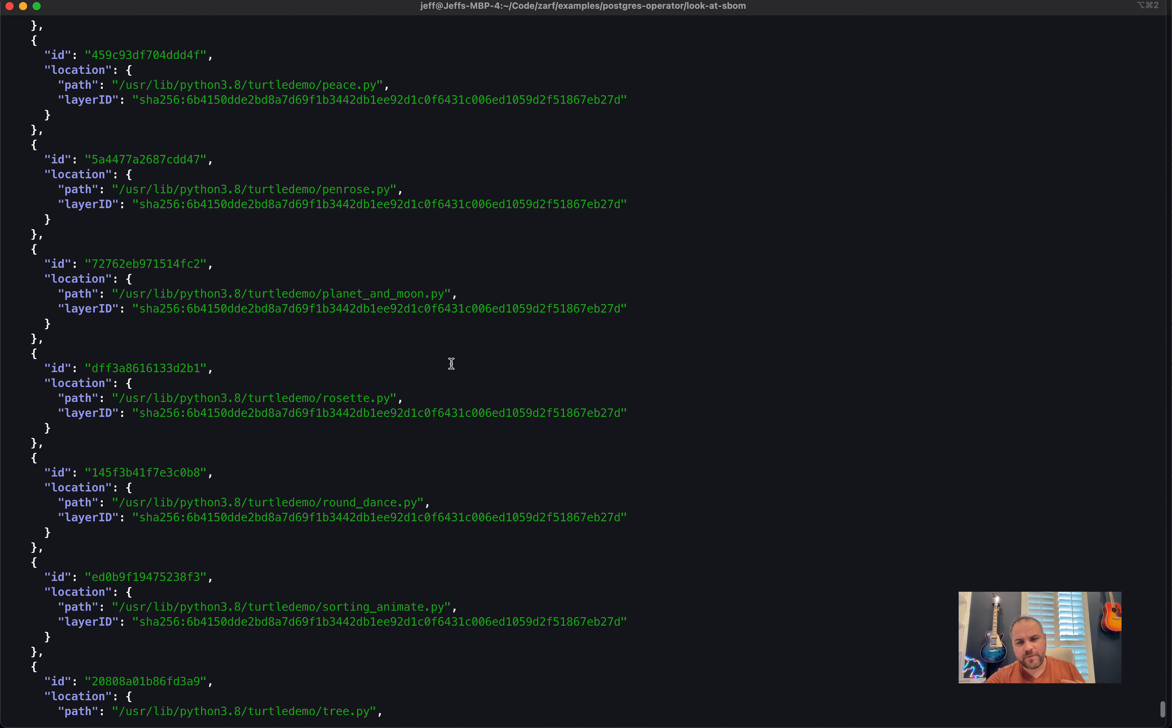
pyautogui.scroll(-3)
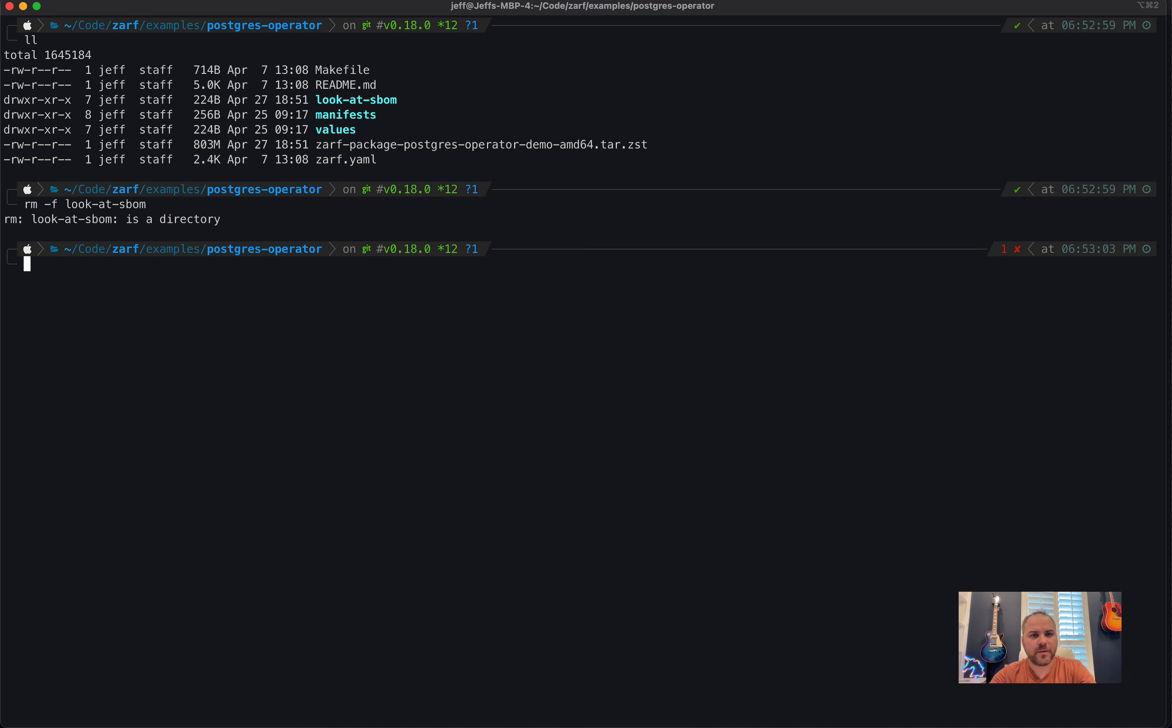
# Remove the look-at-sbom directory with rm -fr and begin the next zarf command
pyautogui.write('fr look-at-sbom')
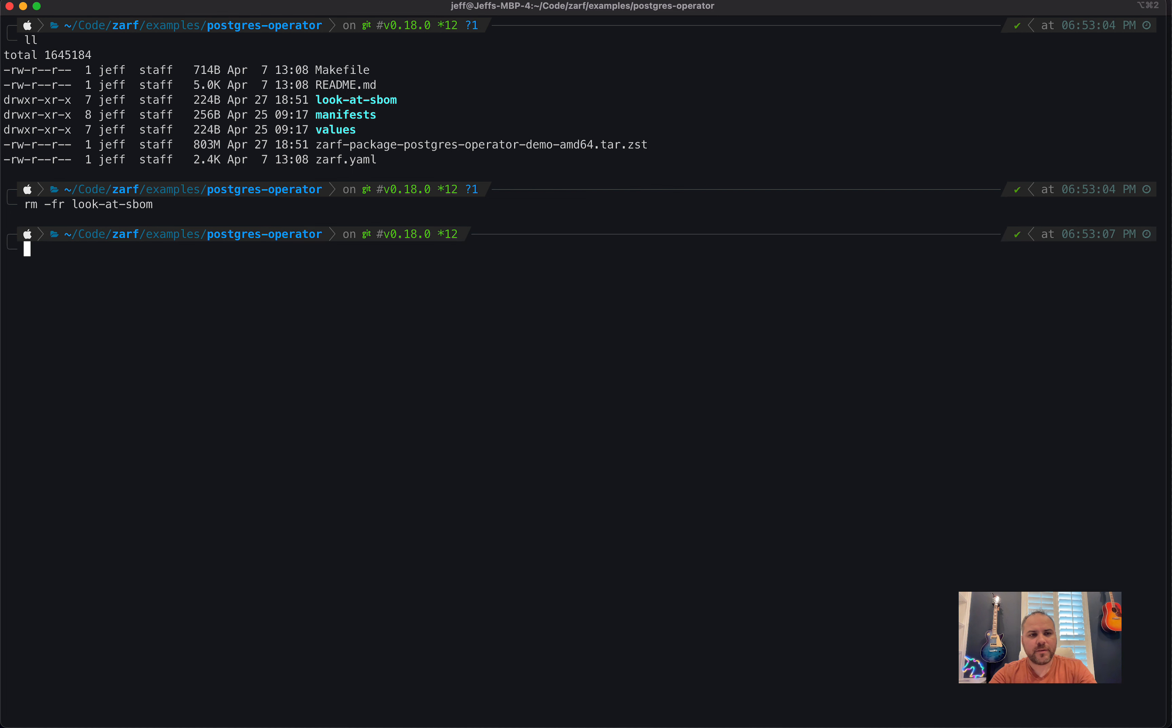
pyautogui.write('zar')
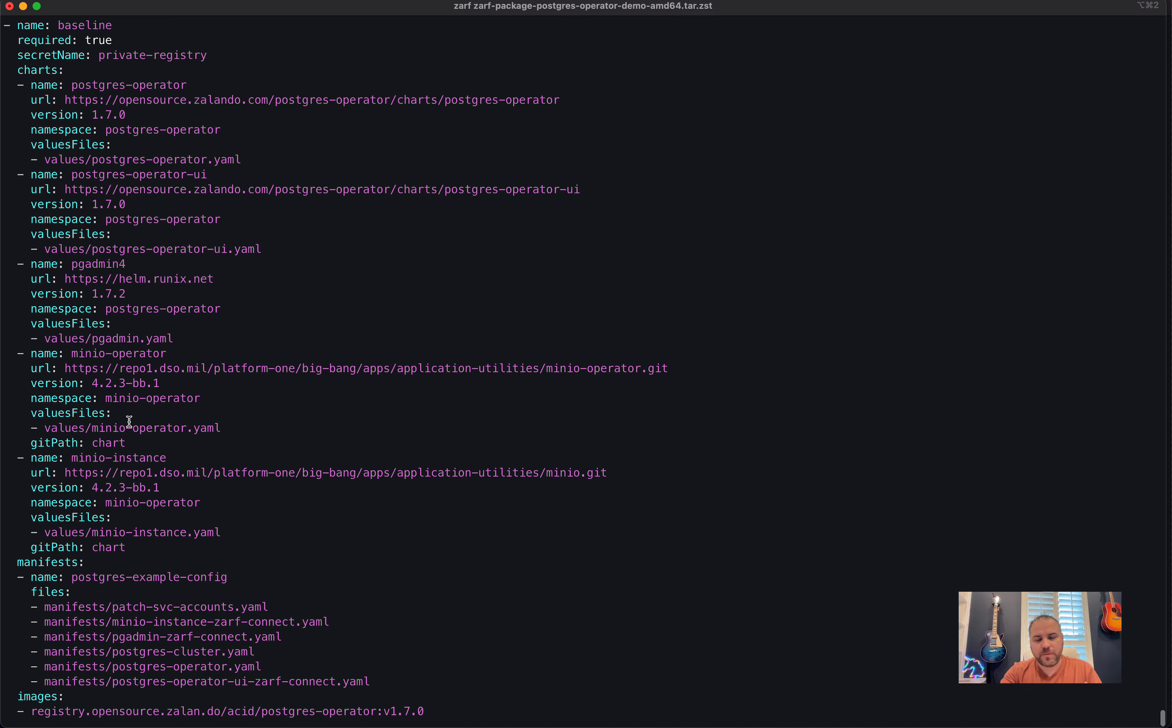
# Run zarf package deploy on the demo package, review its zarf.yaml and select the pgadmin4 SBOM viewer path
pyautogui.scroll(-3)
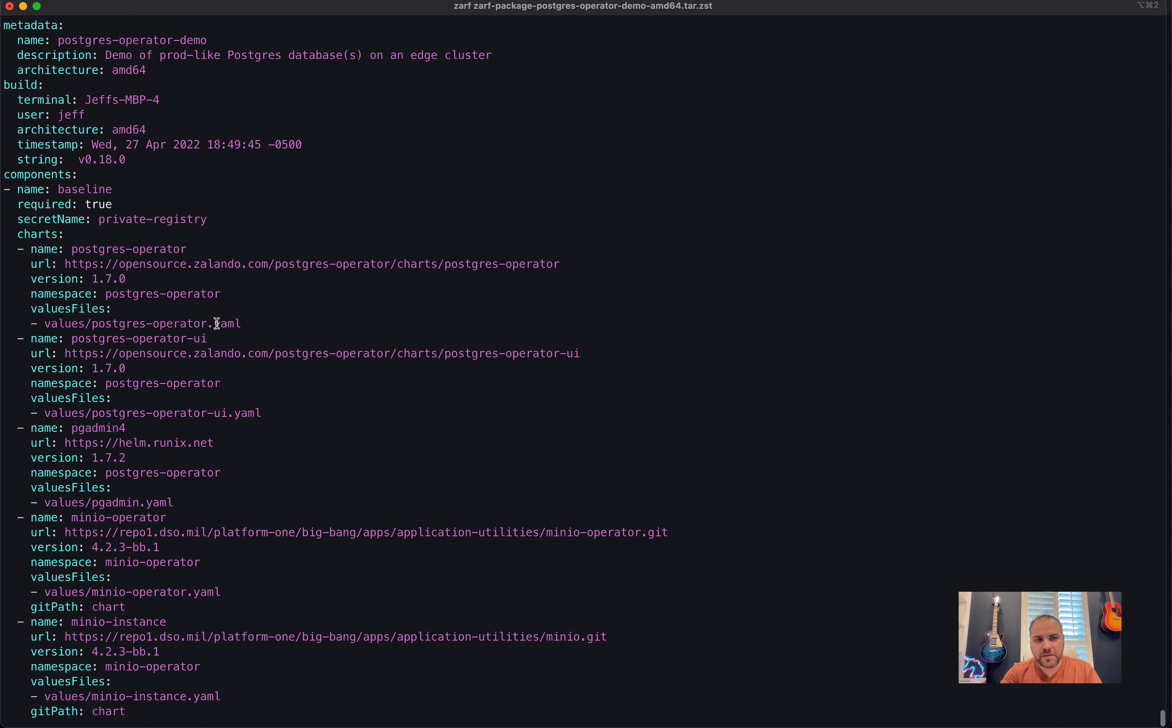
pyautogui.scroll(-3)
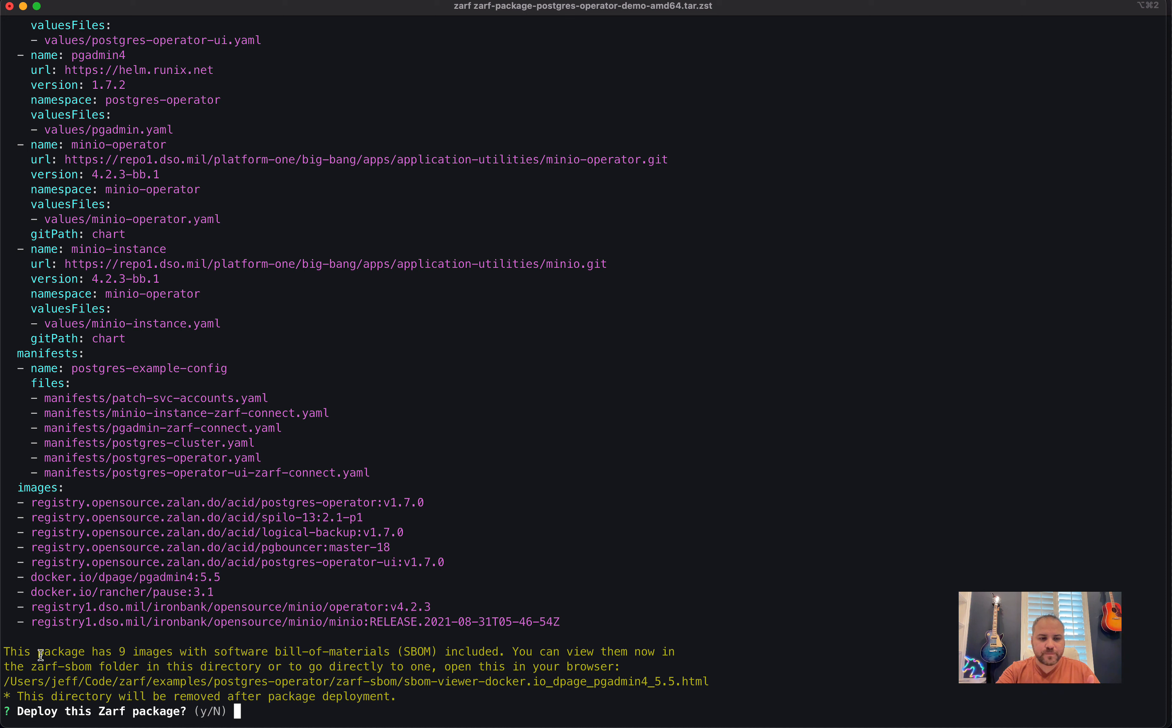
pyautogui.doubleClick(59, 667)
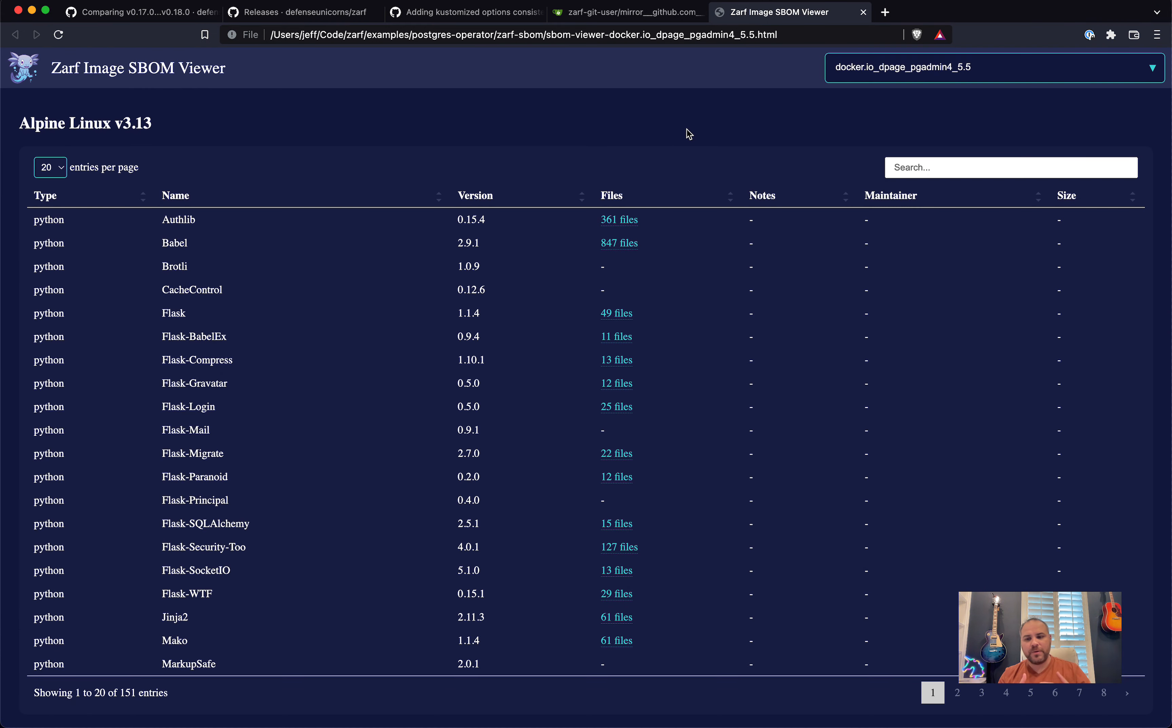
pyautogui.moveTo(781, 242)
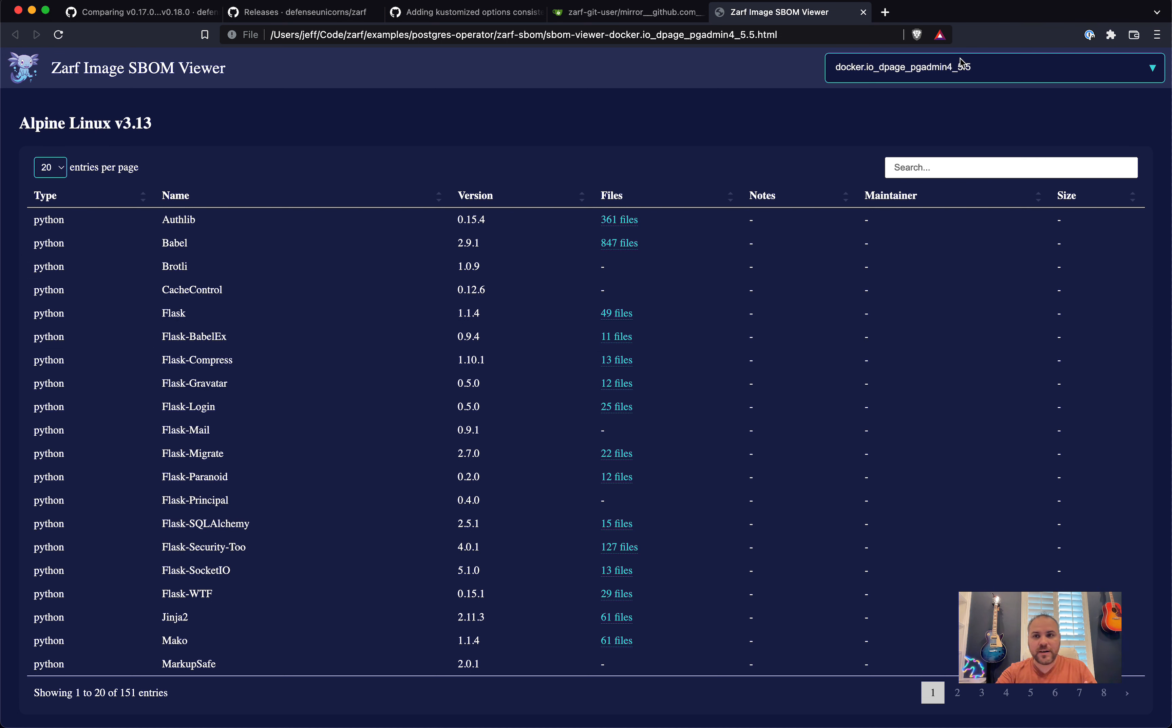
# View the rancher pause image SBOM, then postgres-operator-ui v1.7.0 sorted alphabetically by name
pyautogui.click(992, 67)
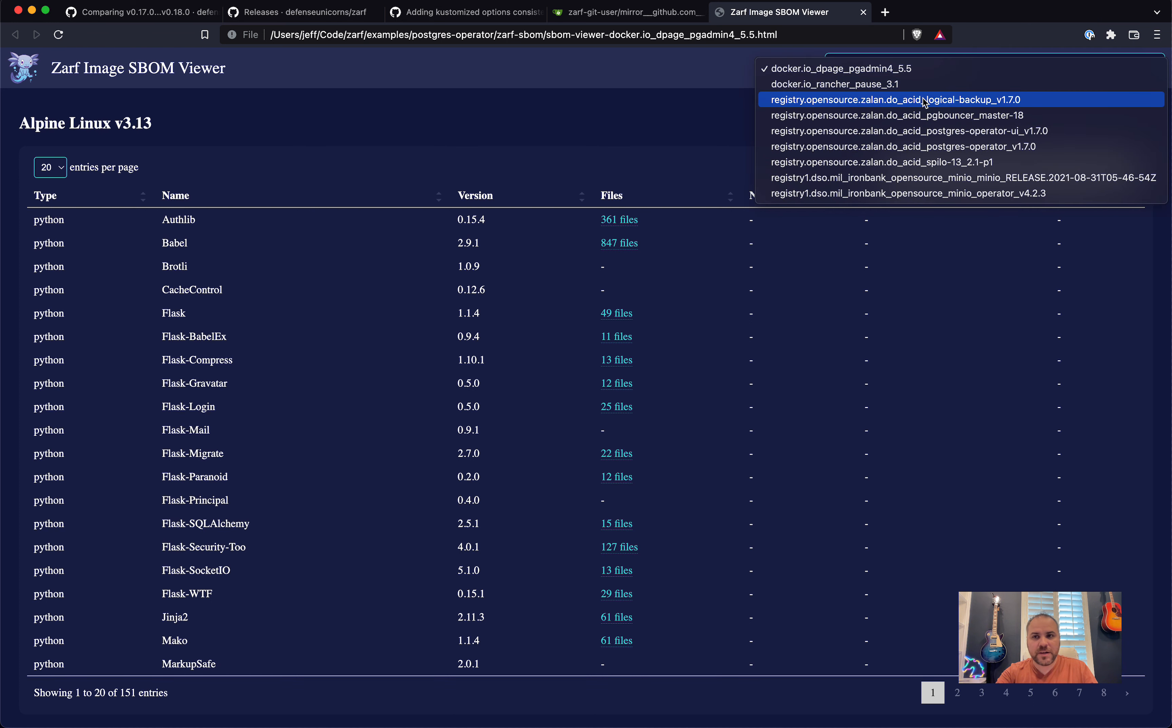
pyautogui.moveTo(923, 84)
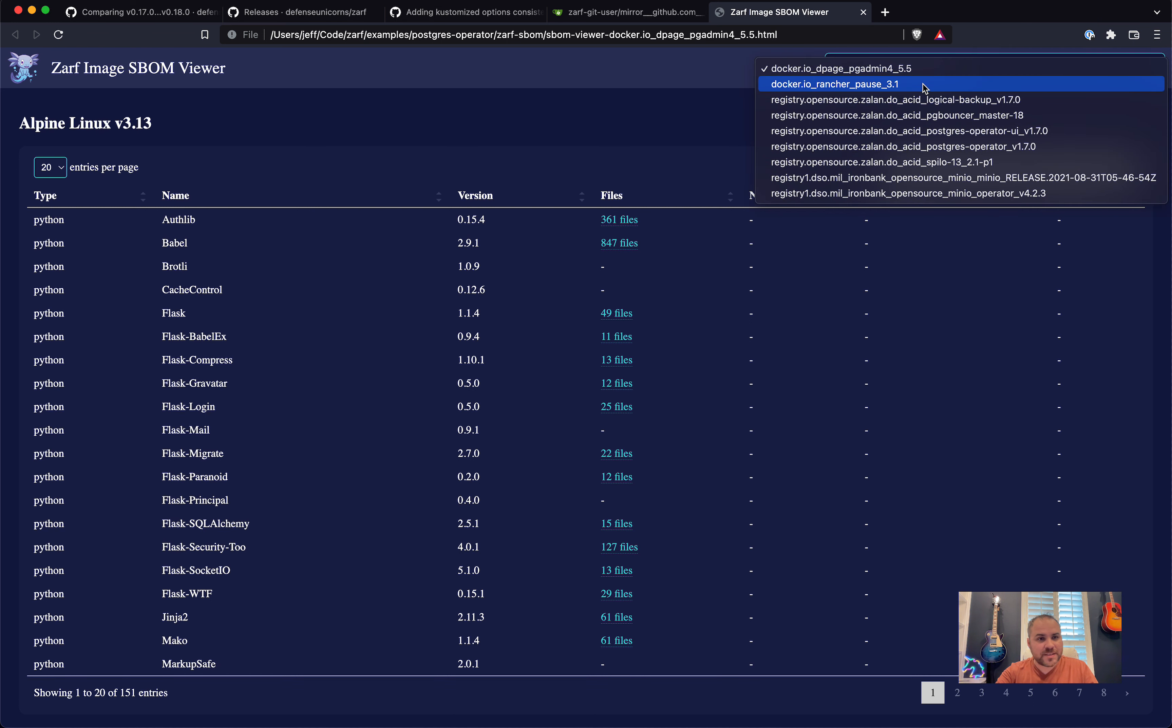
pyautogui.click(833, 83)
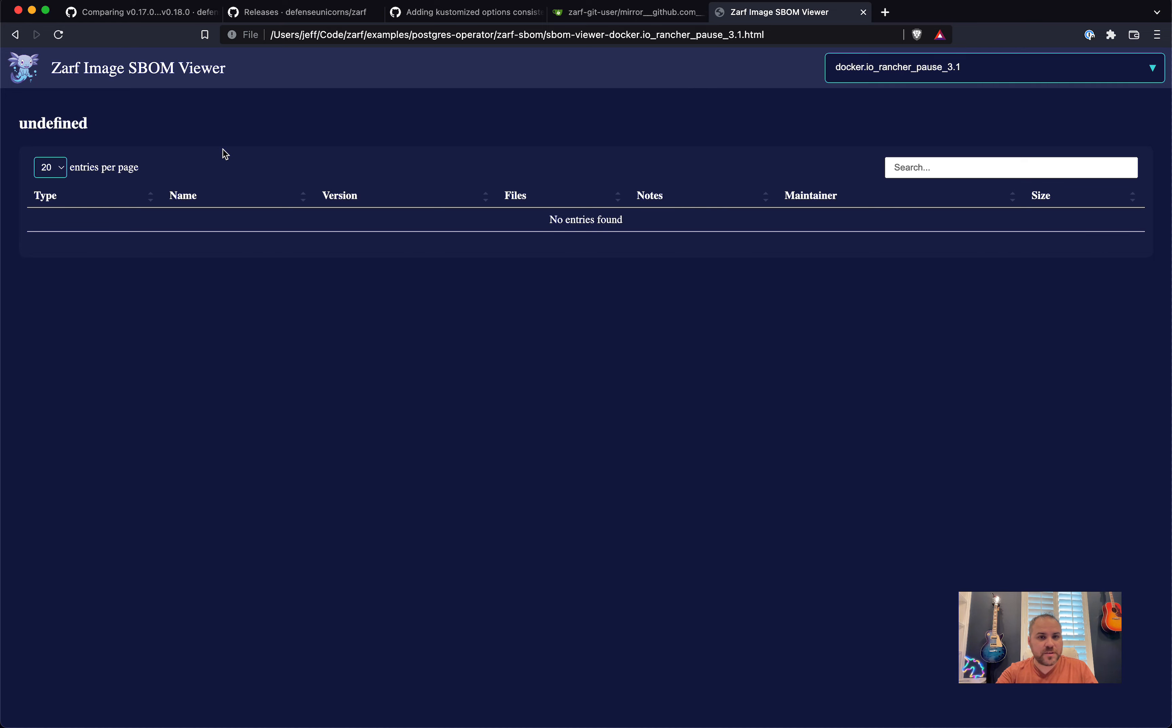
pyautogui.moveTo(677, 181)
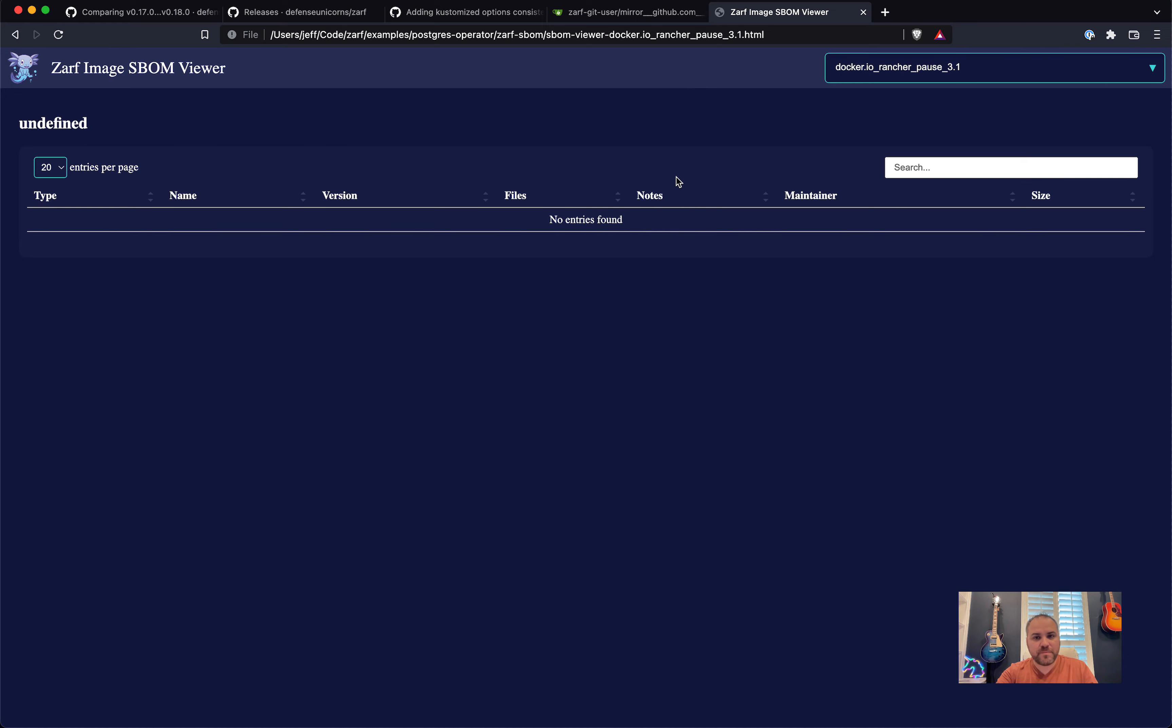
pyautogui.click(990, 67)
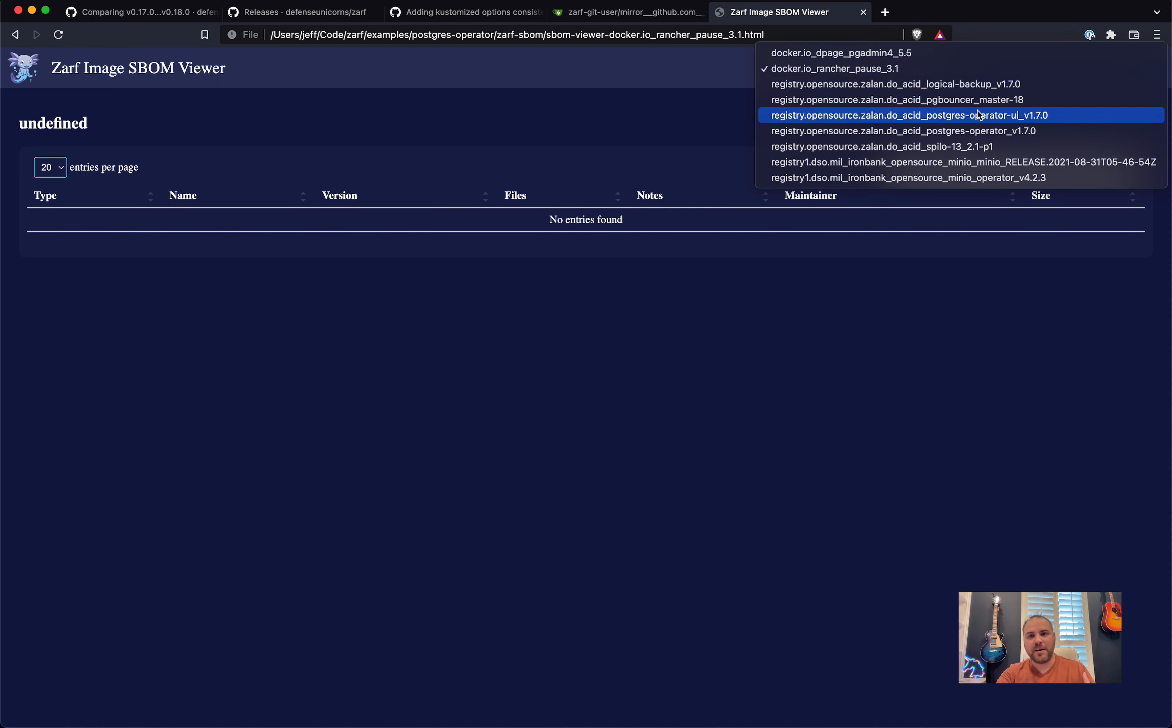
pyautogui.click(900, 115)
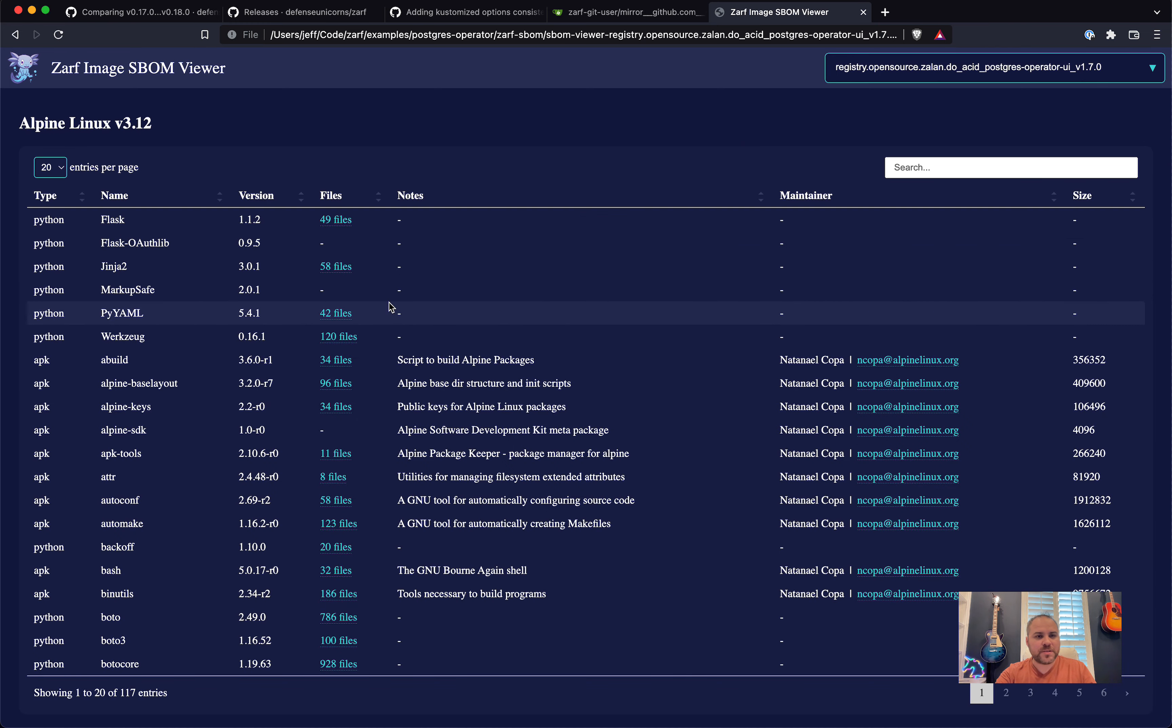
pyautogui.click(115, 196)
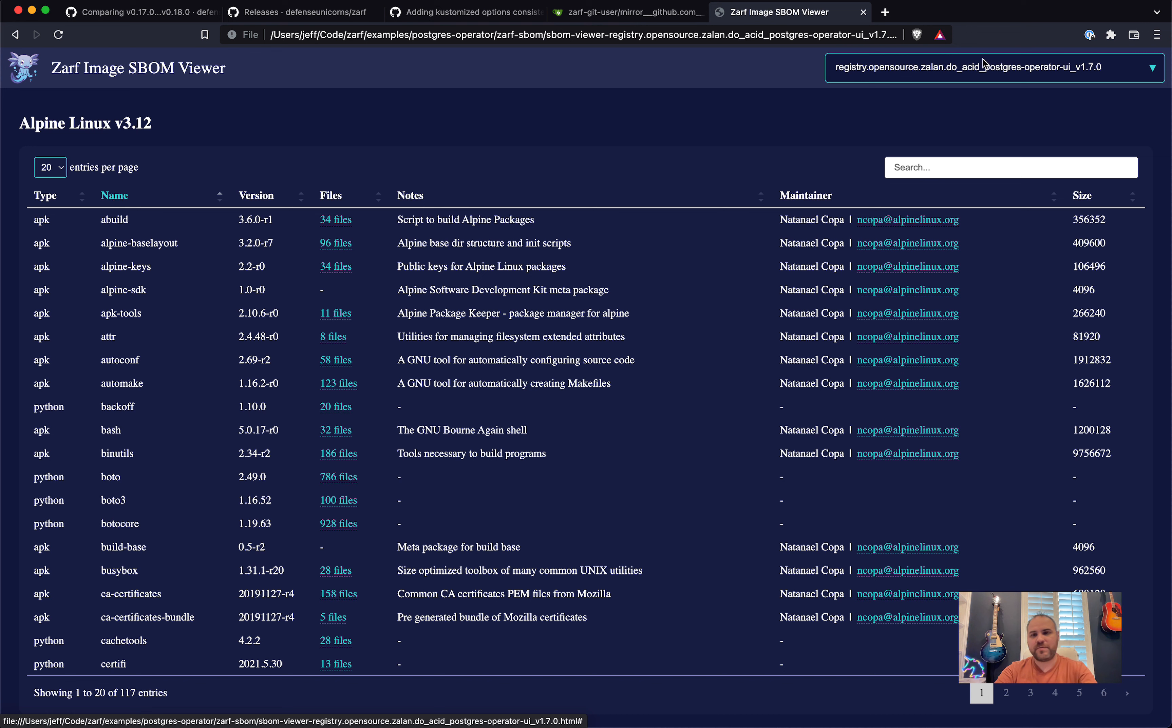
# Filter the postgres-operator-ui packages by 'ssl' with five entries per page
pyautogui.write('ssl')
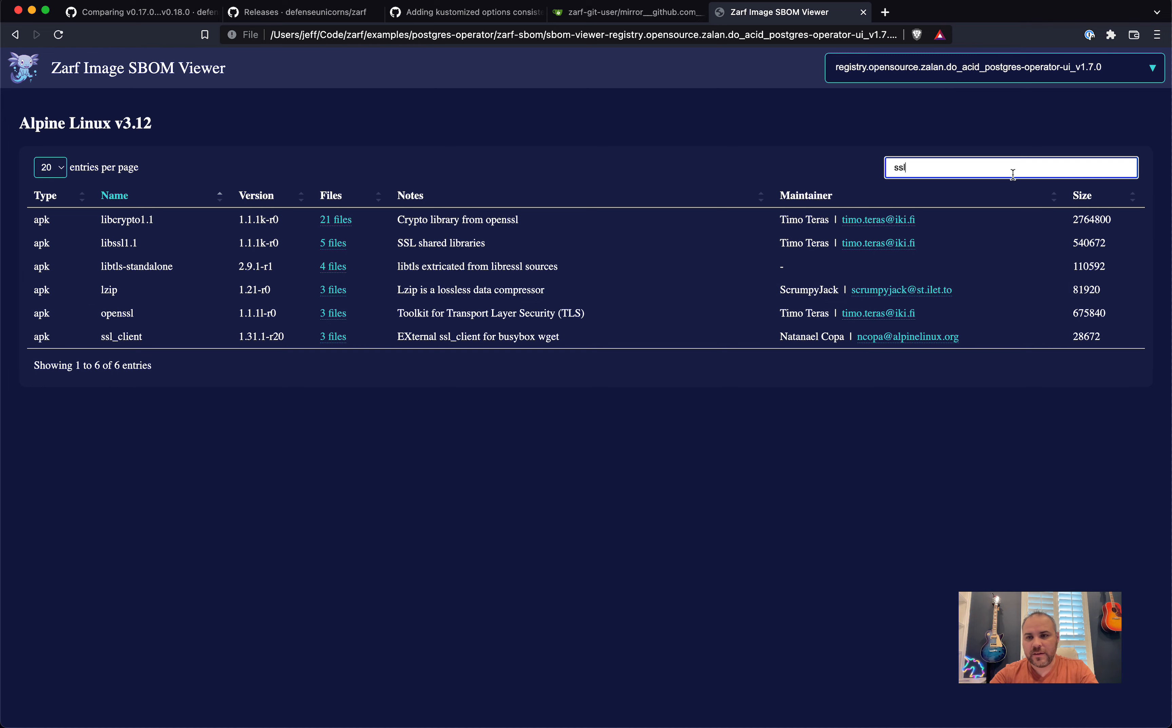
pyautogui.press('Backspace')
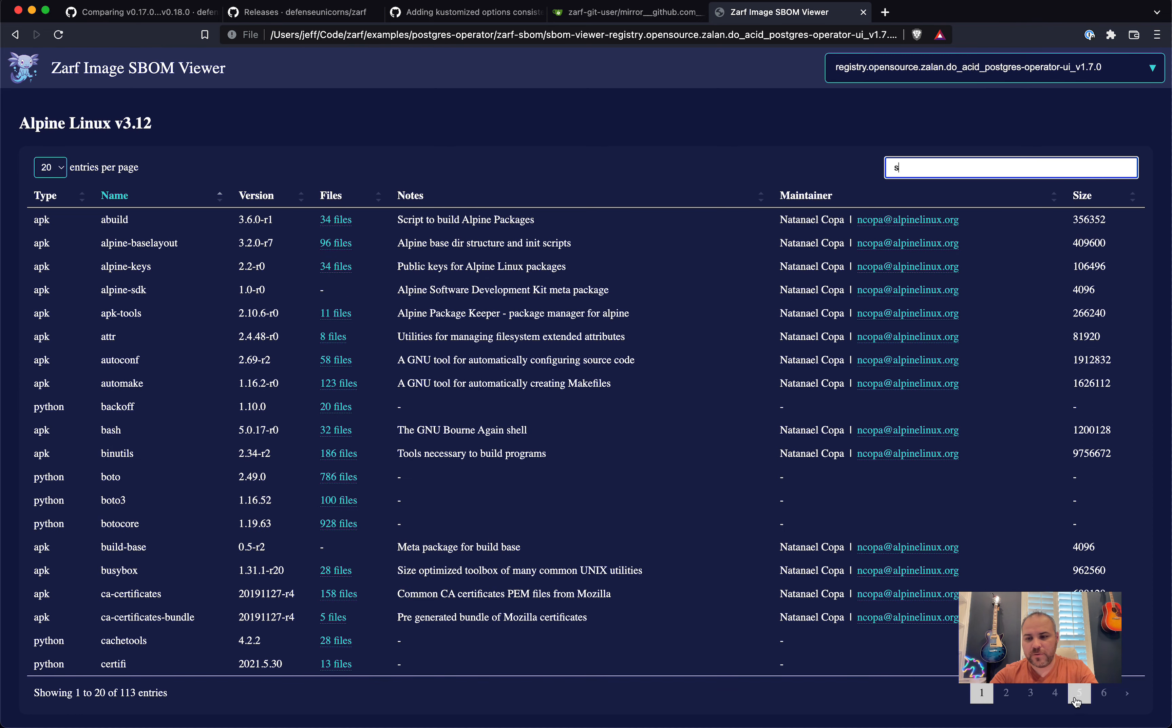
pyautogui.click(1030, 705)
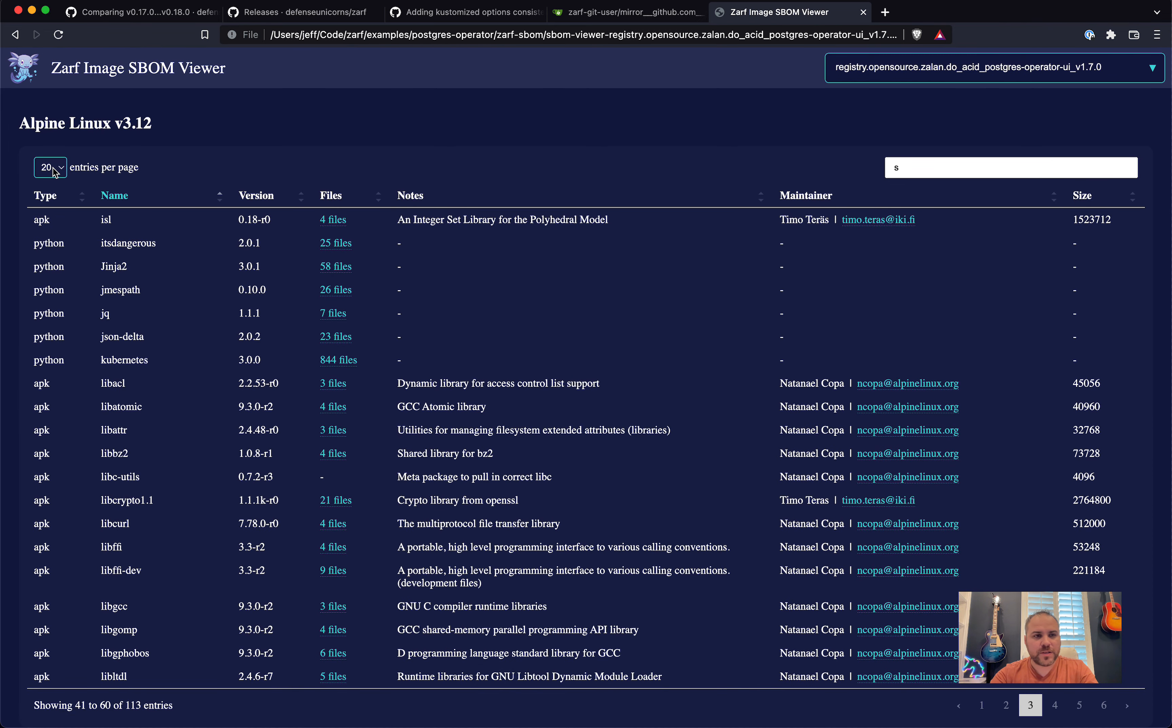
pyautogui.click(49, 167)
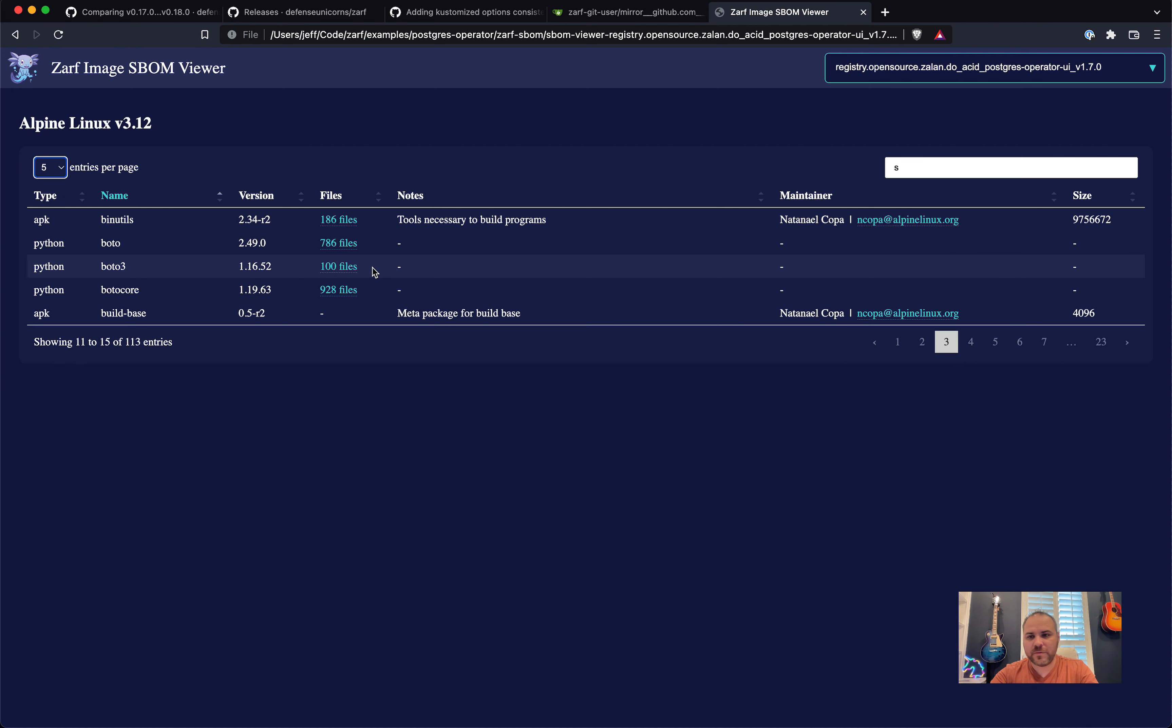
pyautogui.click(1010, 167)
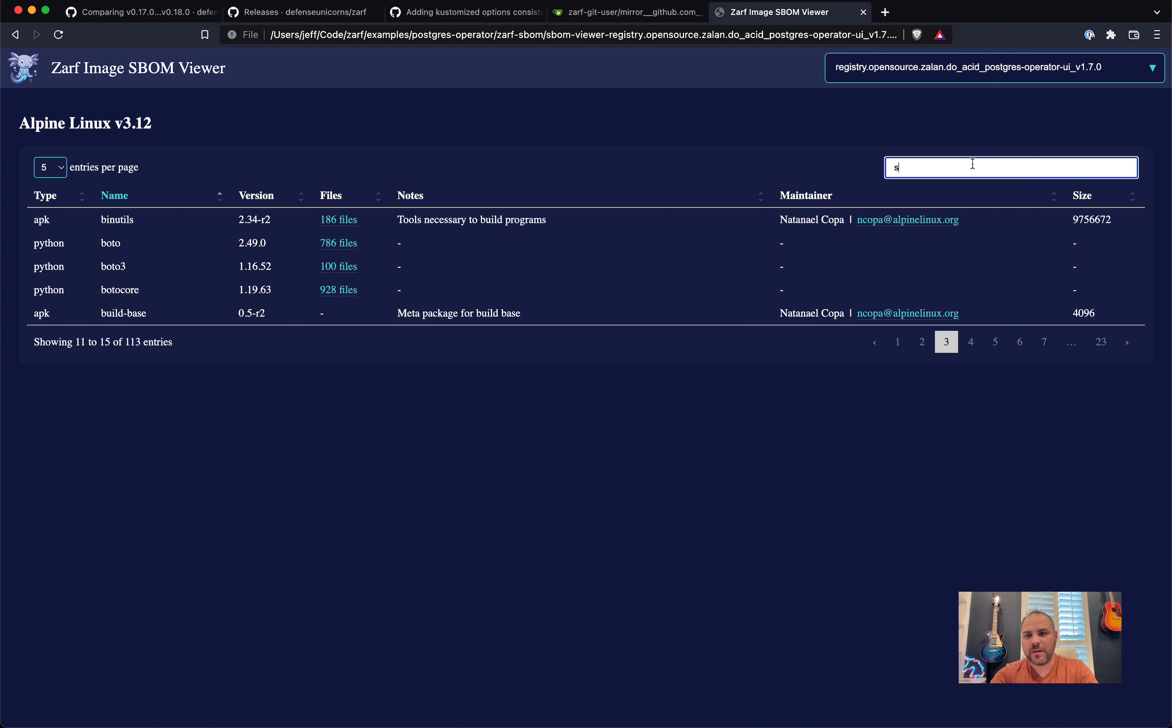
pyautogui.write('sl')
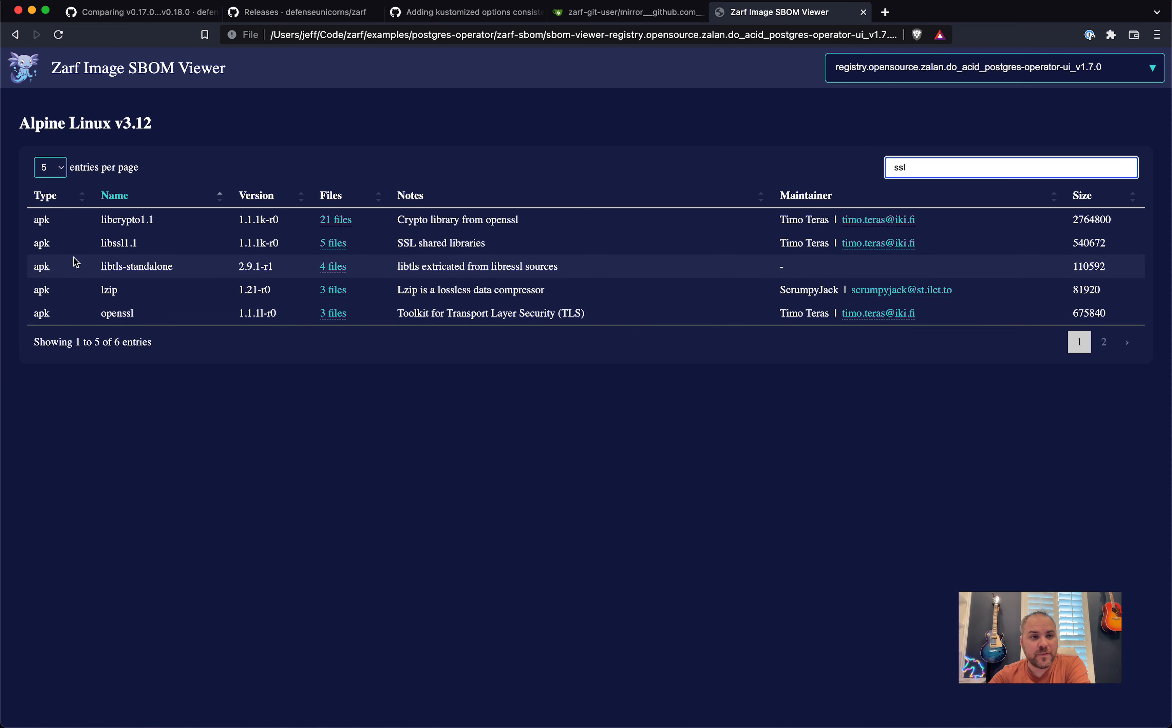
pyautogui.moveTo(439, 281)
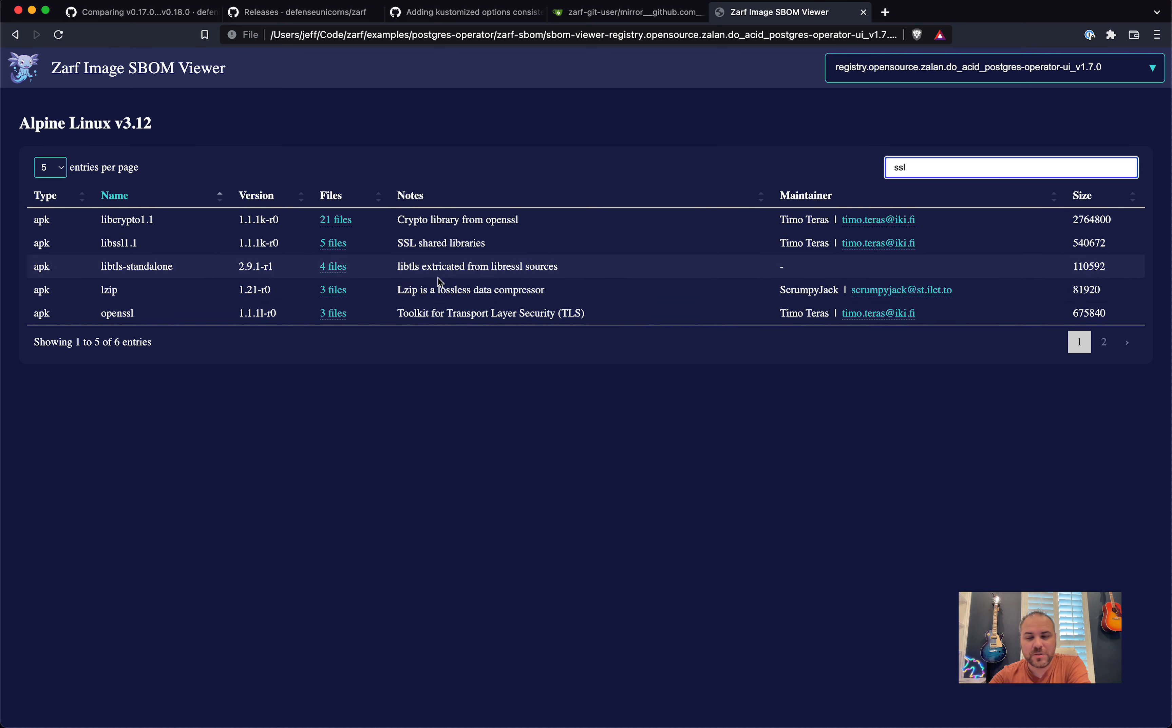
pyautogui.moveTo(481, 277)
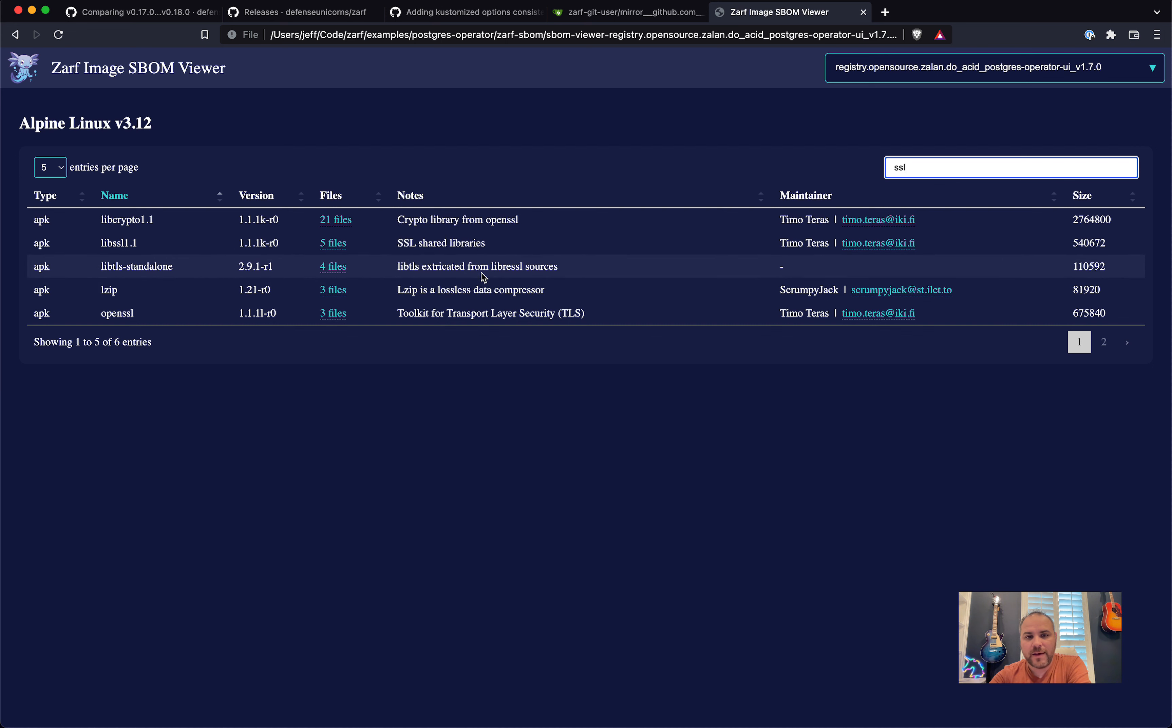
pyautogui.moveTo(870, 282)
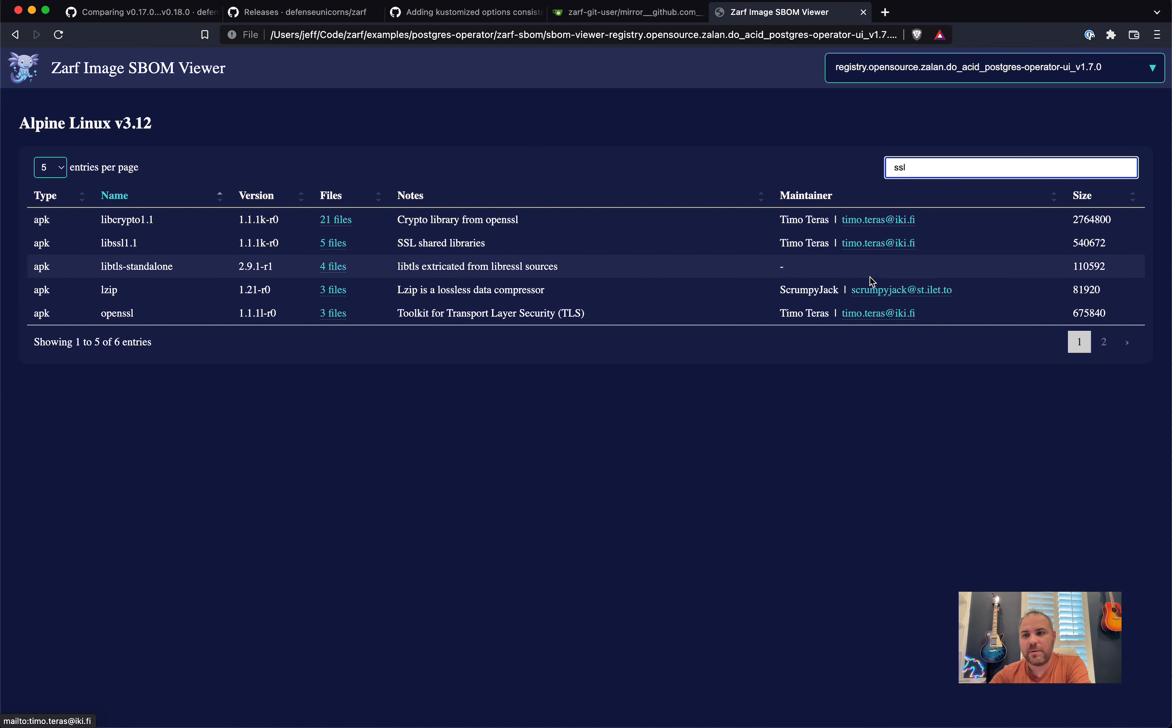
# View the five files contained in libssl1.1 and dismiss the list
pyautogui.click(333, 242)
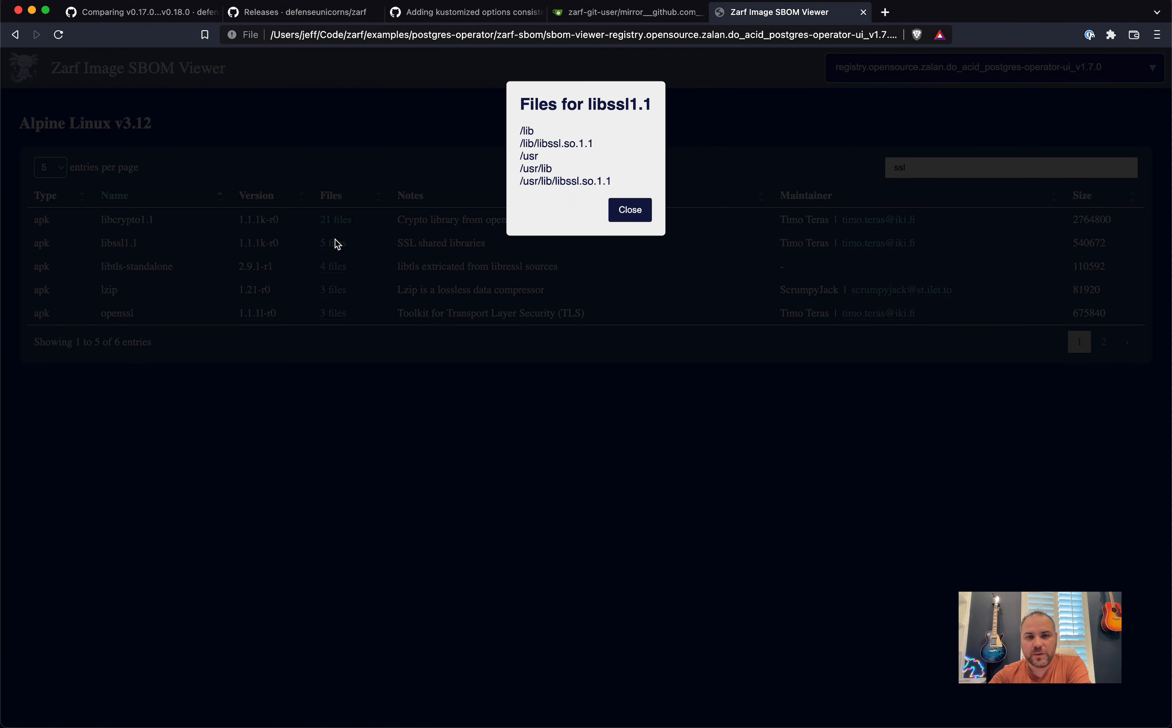
pyautogui.click(628, 209)
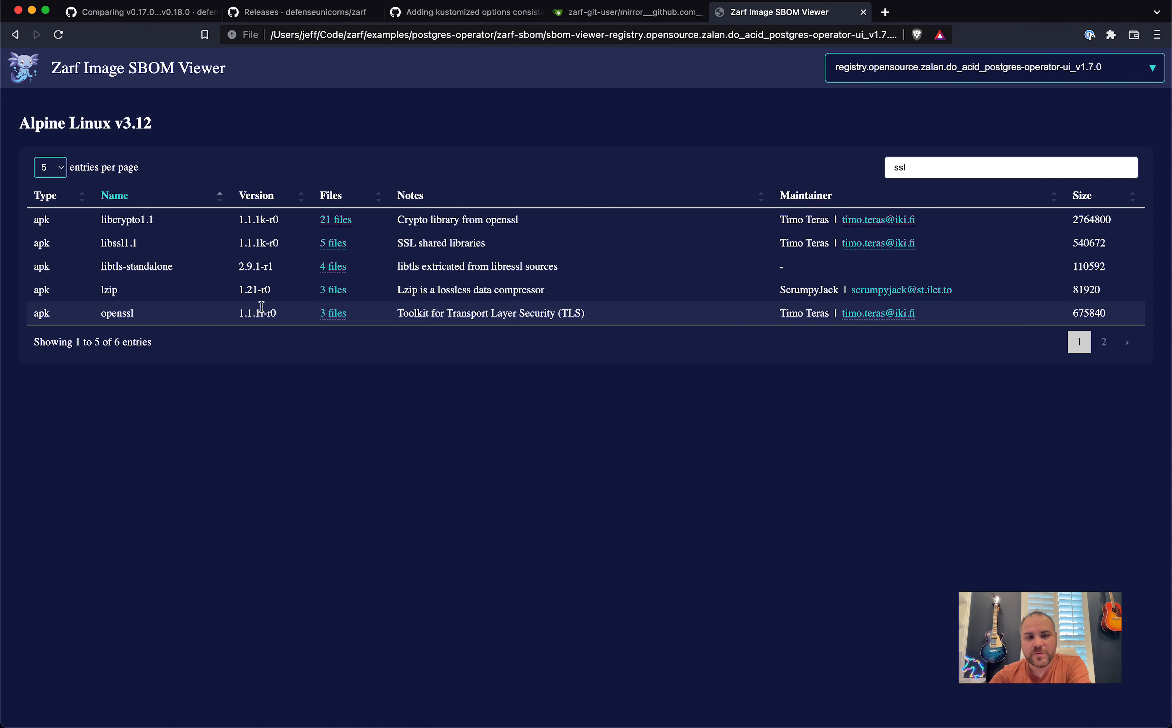
pyautogui.moveTo(608, 190)
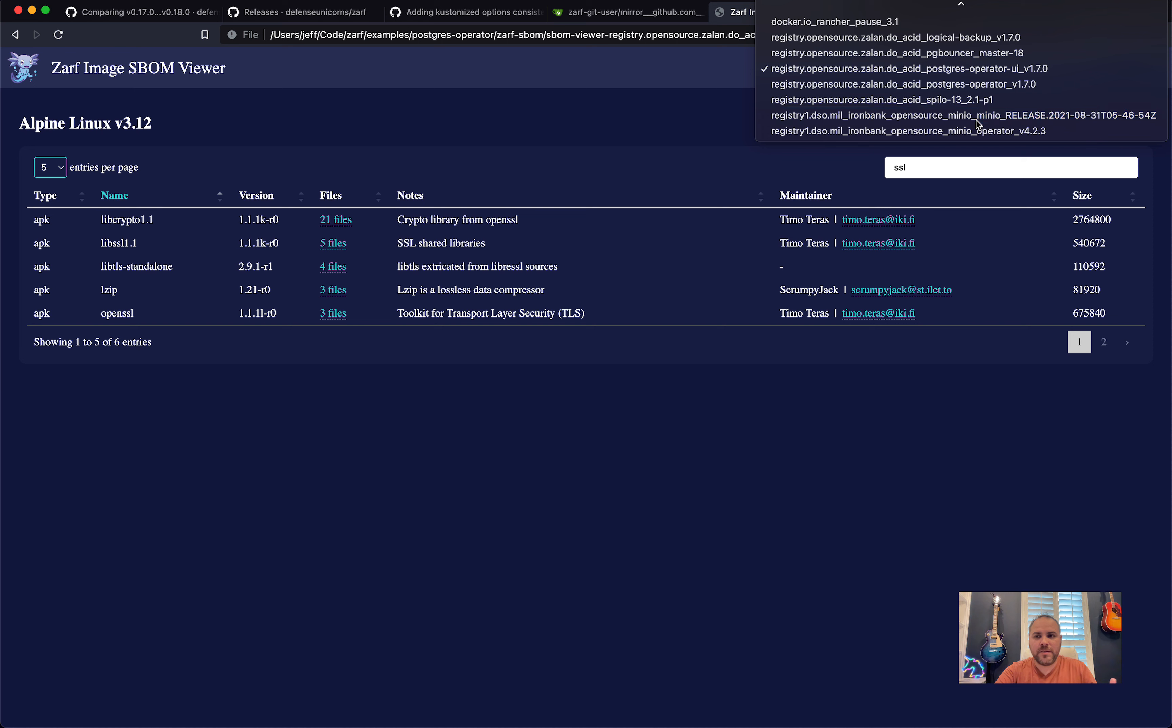
# Switch to the Iron Bank MinIO image and search its packages for python, rpm, then go-mo
pyautogui.click(961, 114)
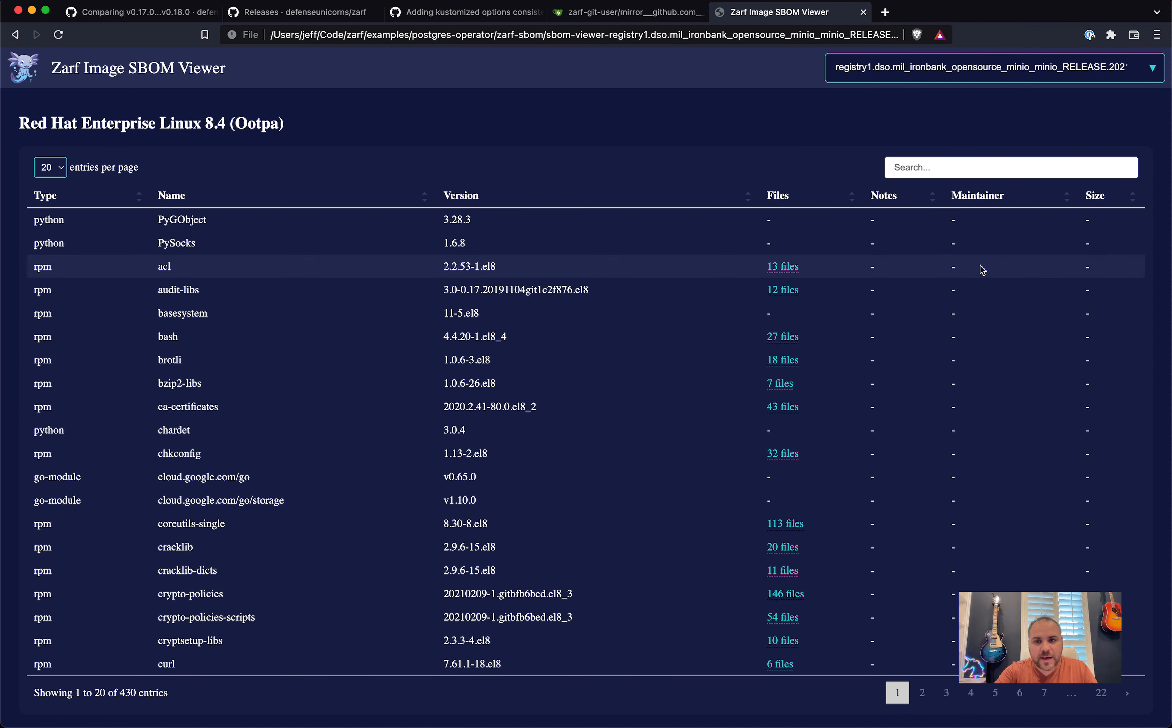
pyautogui.moveTo(938, 319)
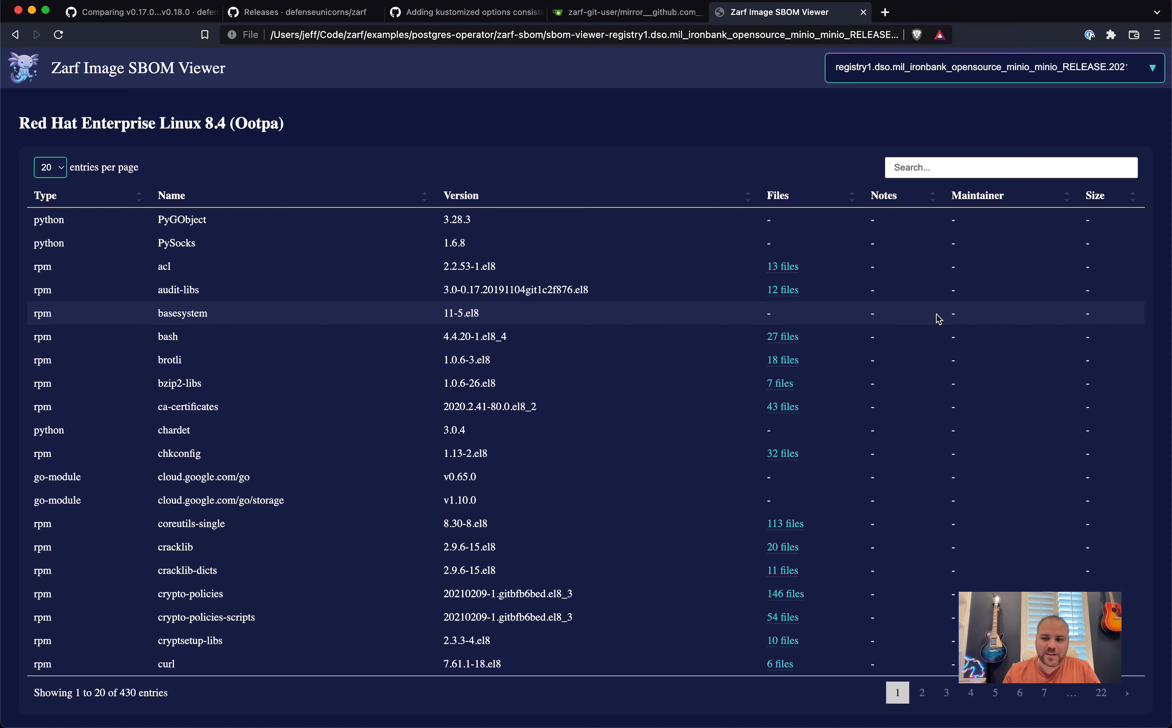
pyautogui.click(1010, 167)
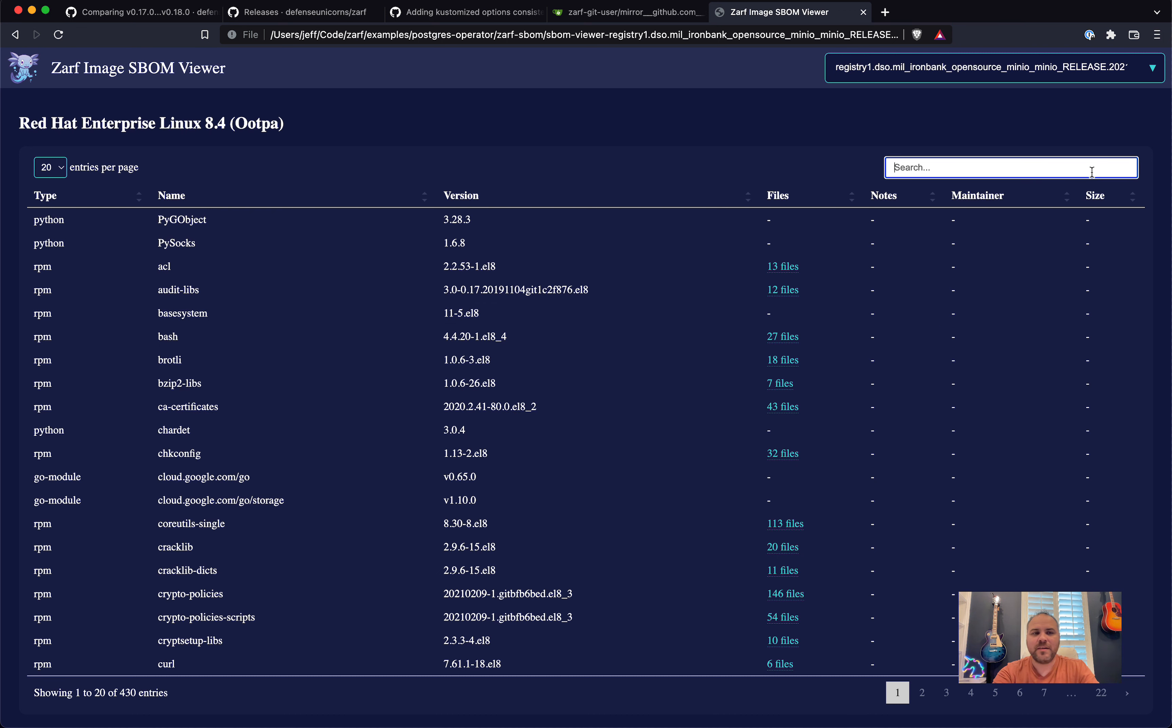
pyautogui.write('python')
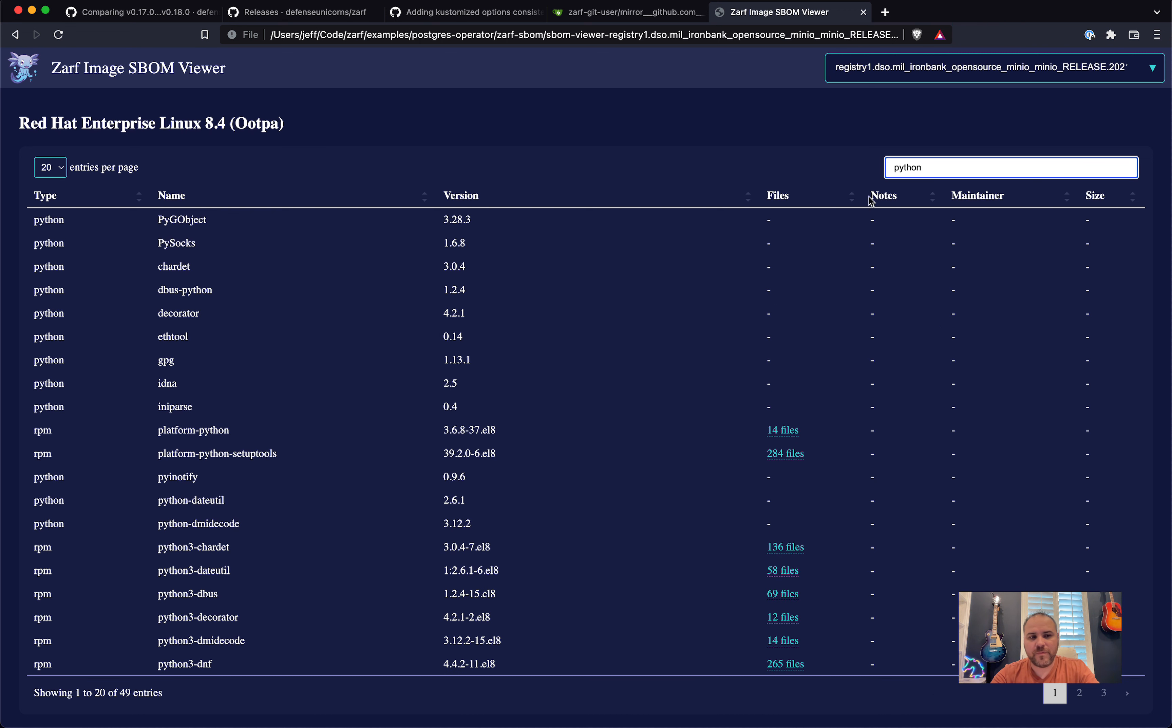
pyautogui.write('rpm')
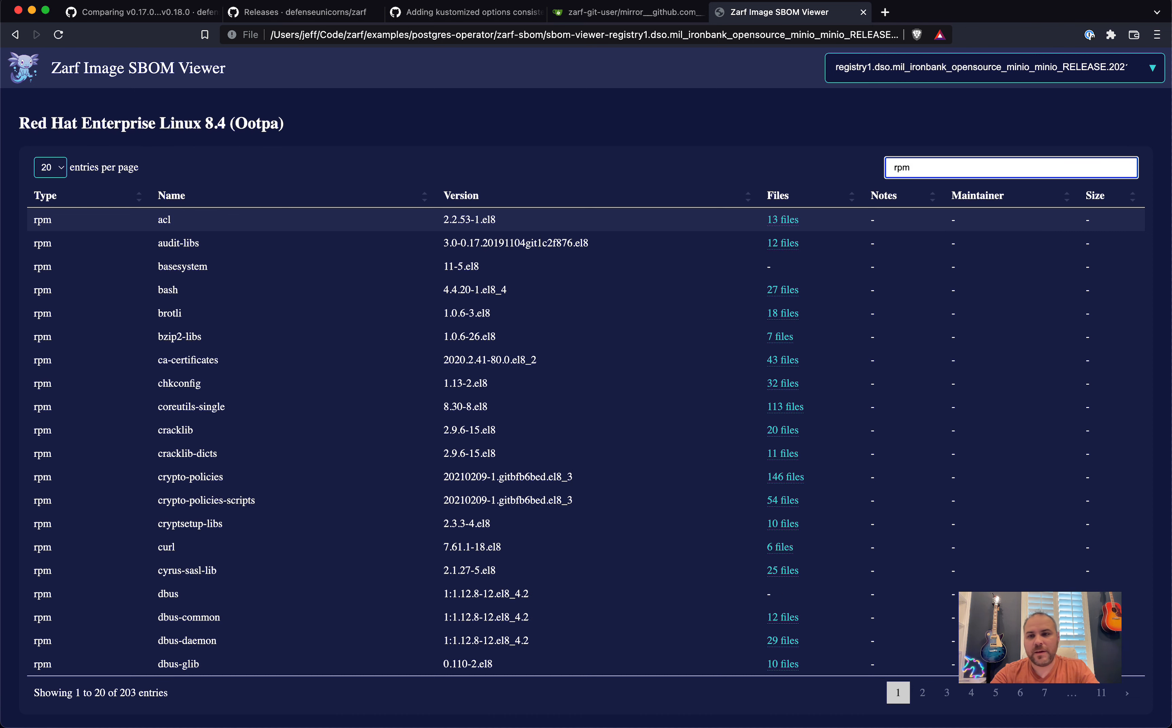
pyautogui.write('go-mo')
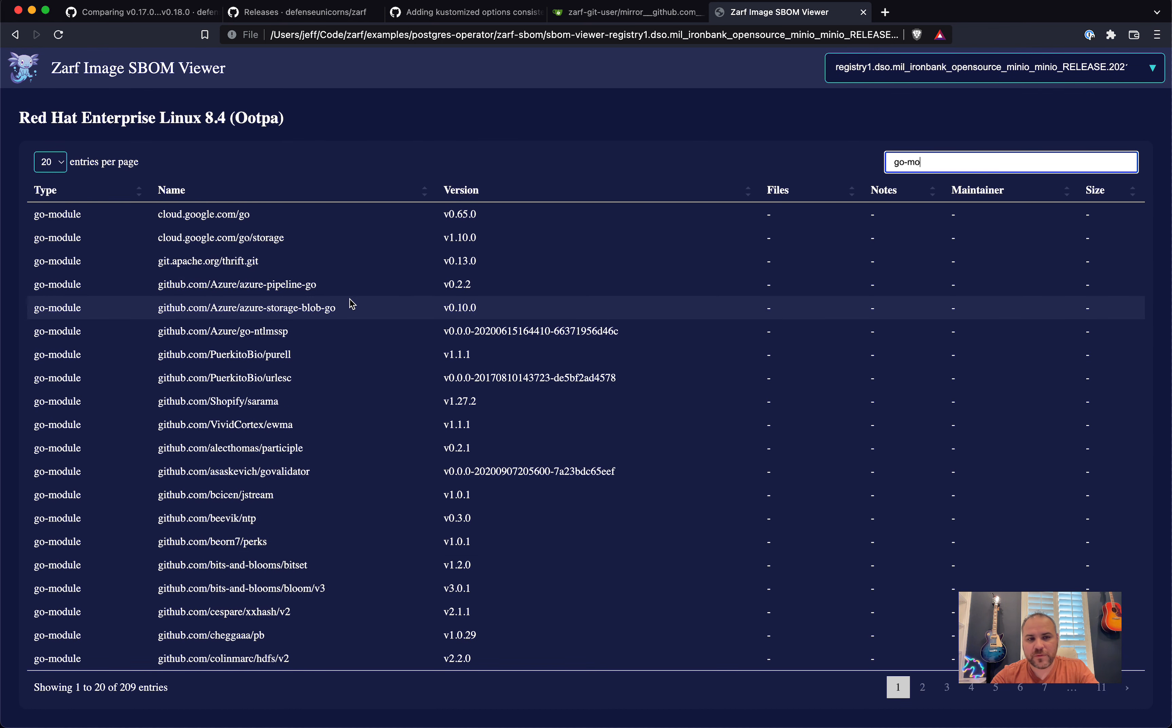
# Page through the go-module results (pages 4, 7, 1) and return to the terminal deploy prompt
pyautogui.click(971, 692)
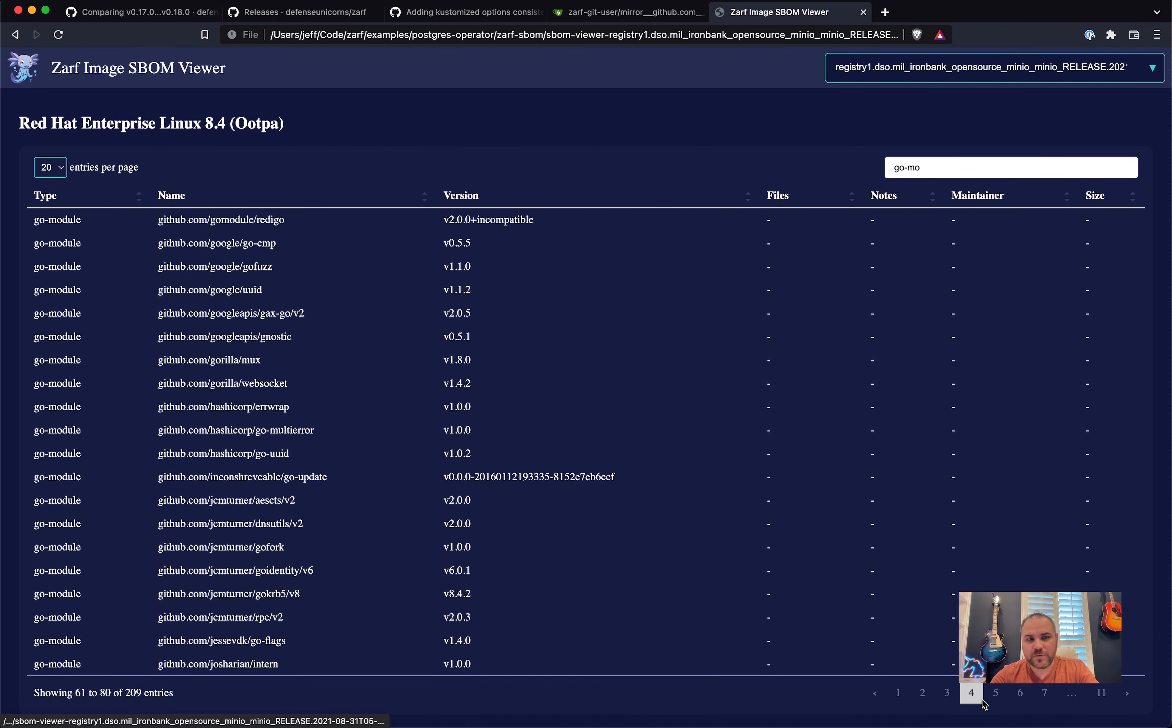
pyautogui.click(994, 692)
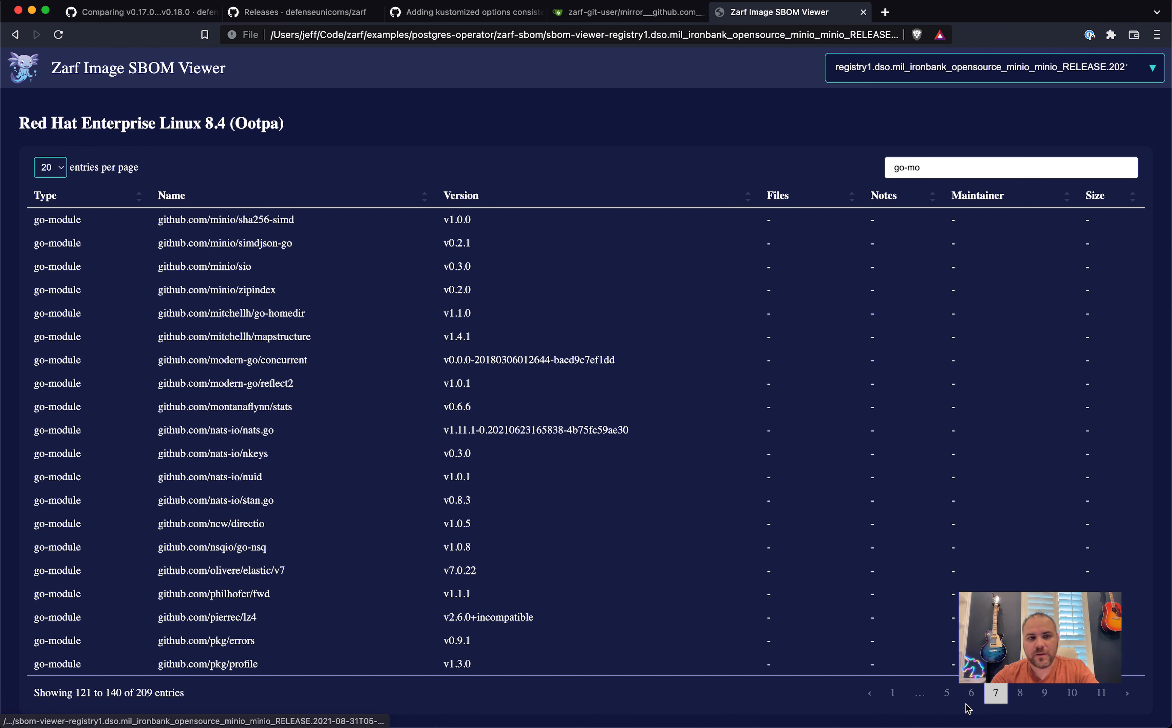
pyautogui.click(897, 692)
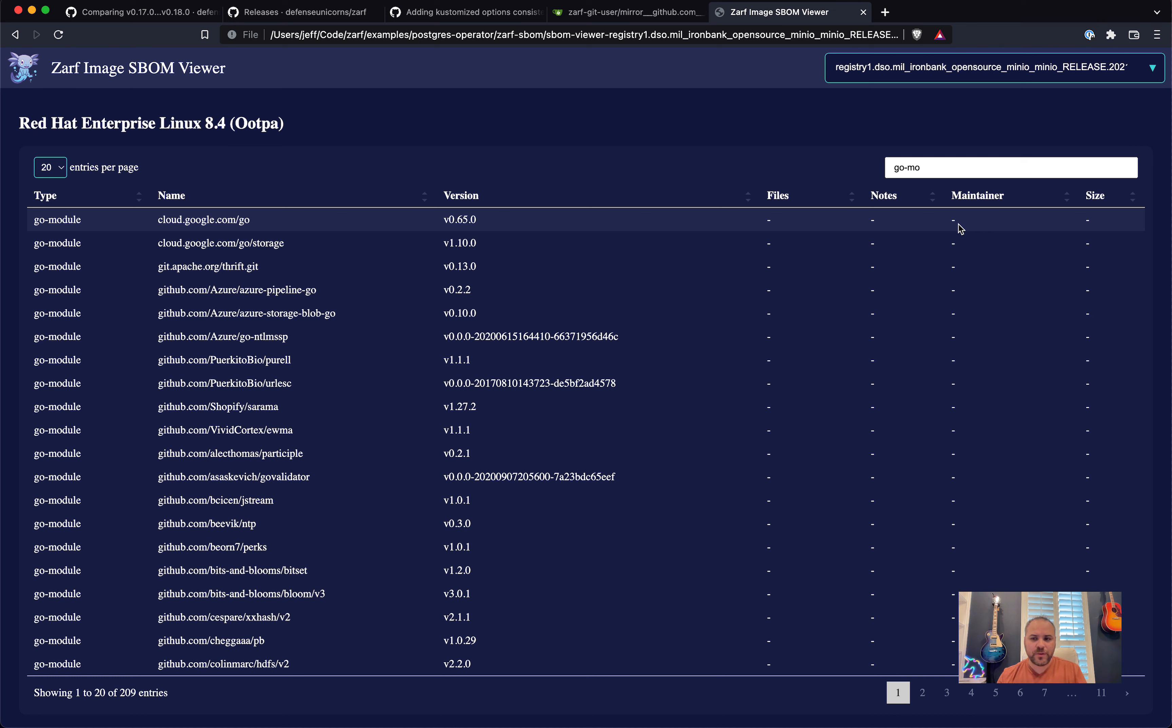
pyautogui.press('cmd+tab')
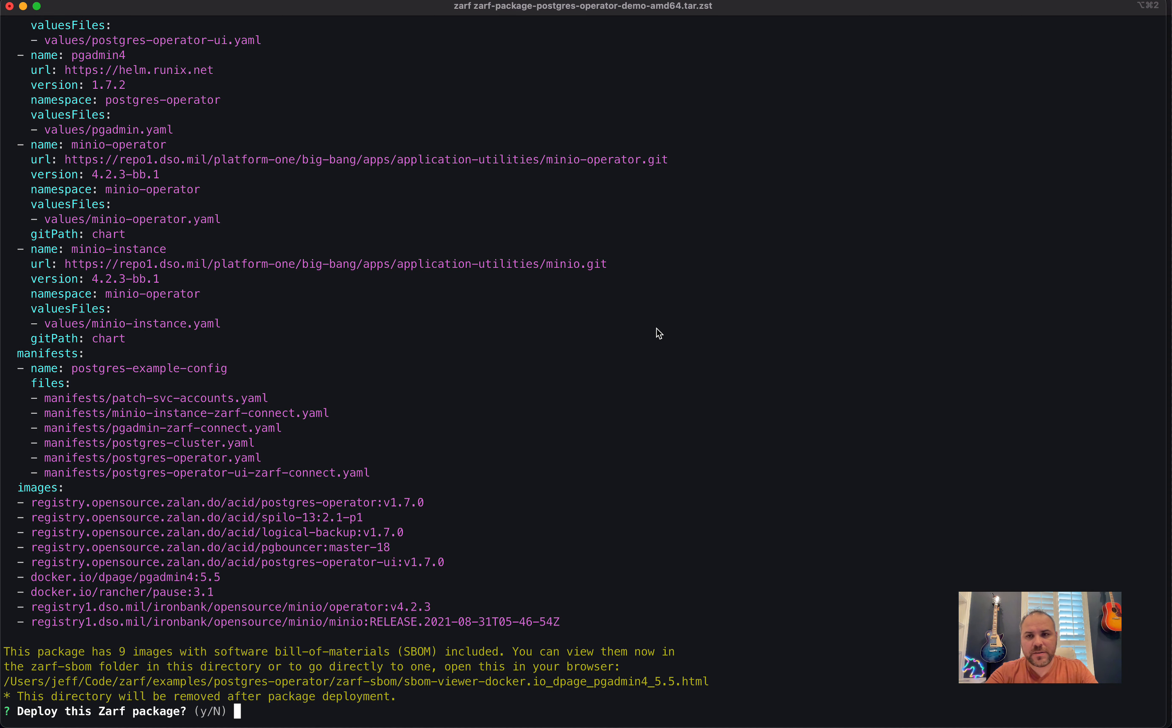
pyautogui.press('cmd+tab')
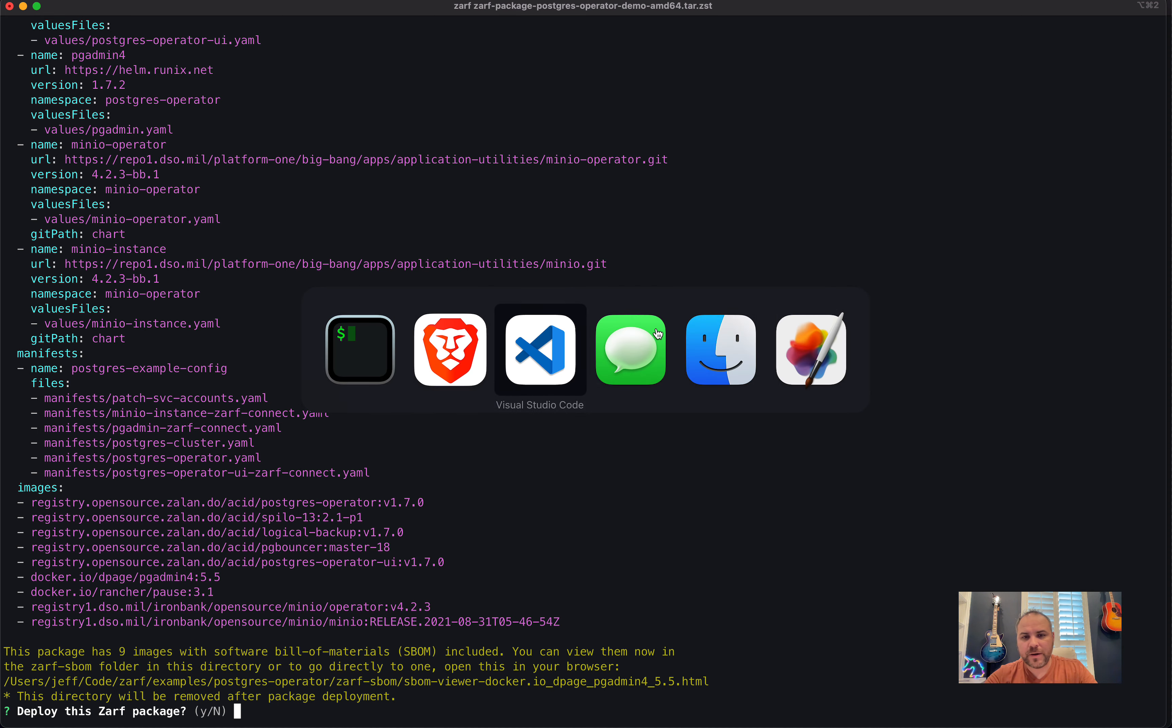
pyautogui.click(539, 349)
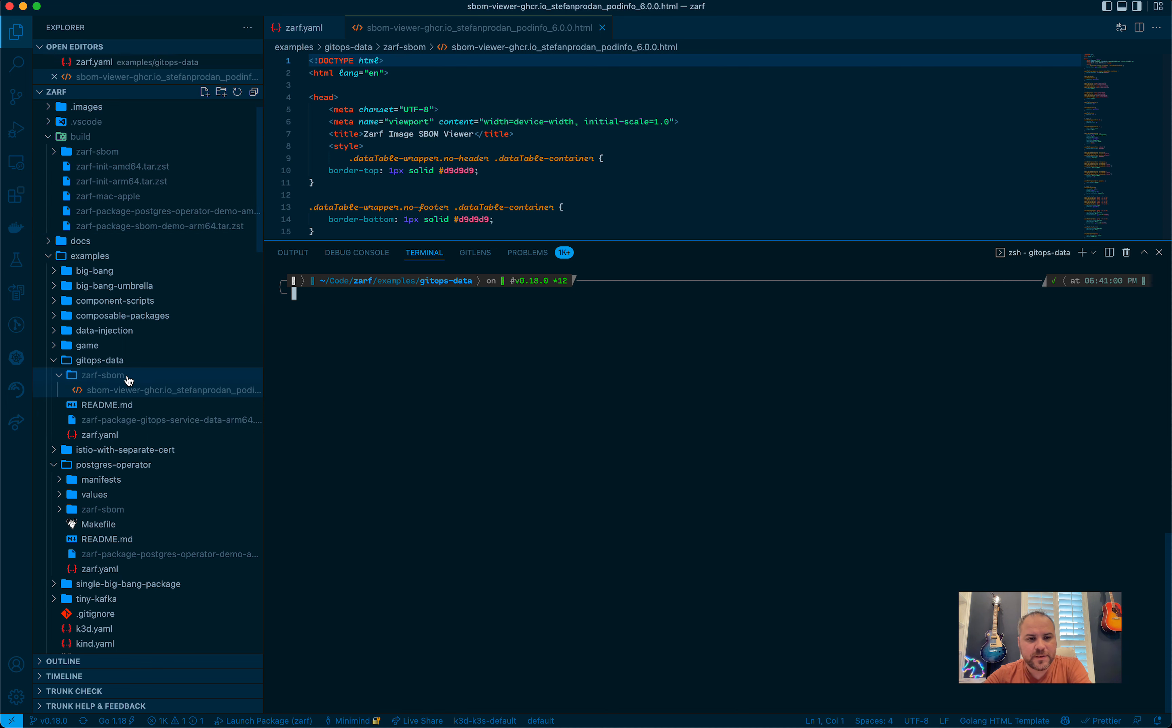
pyautogui.click(100, 360)
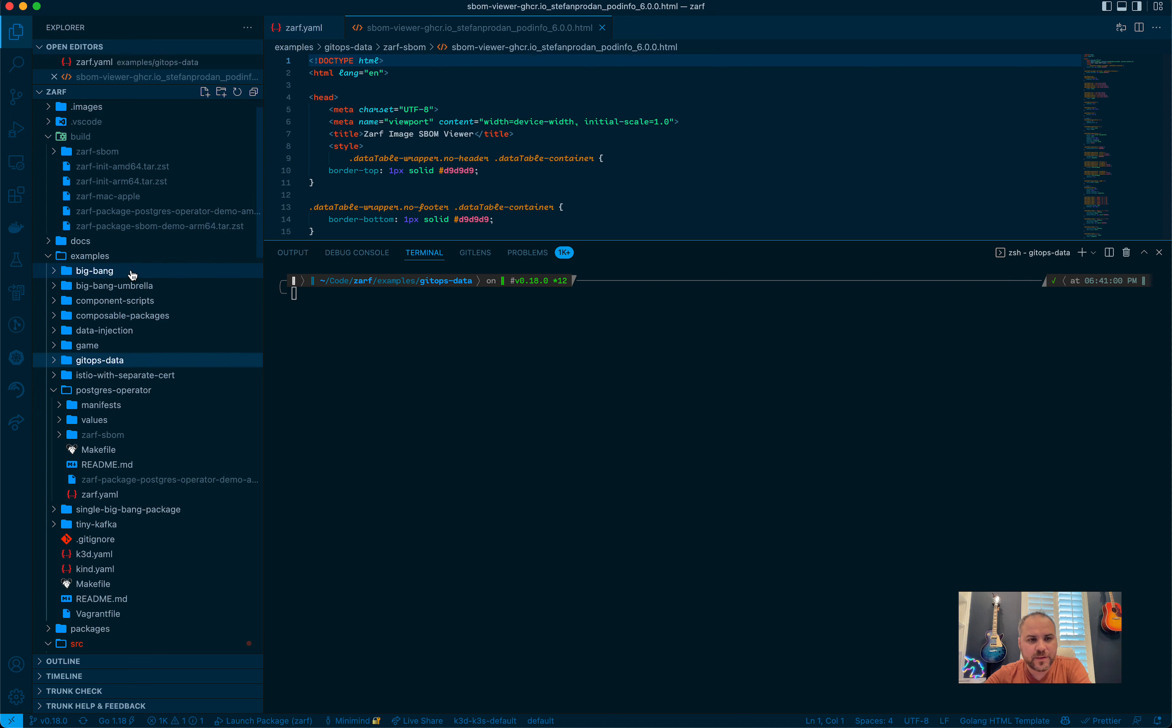
pyautogui.click(100, 434)
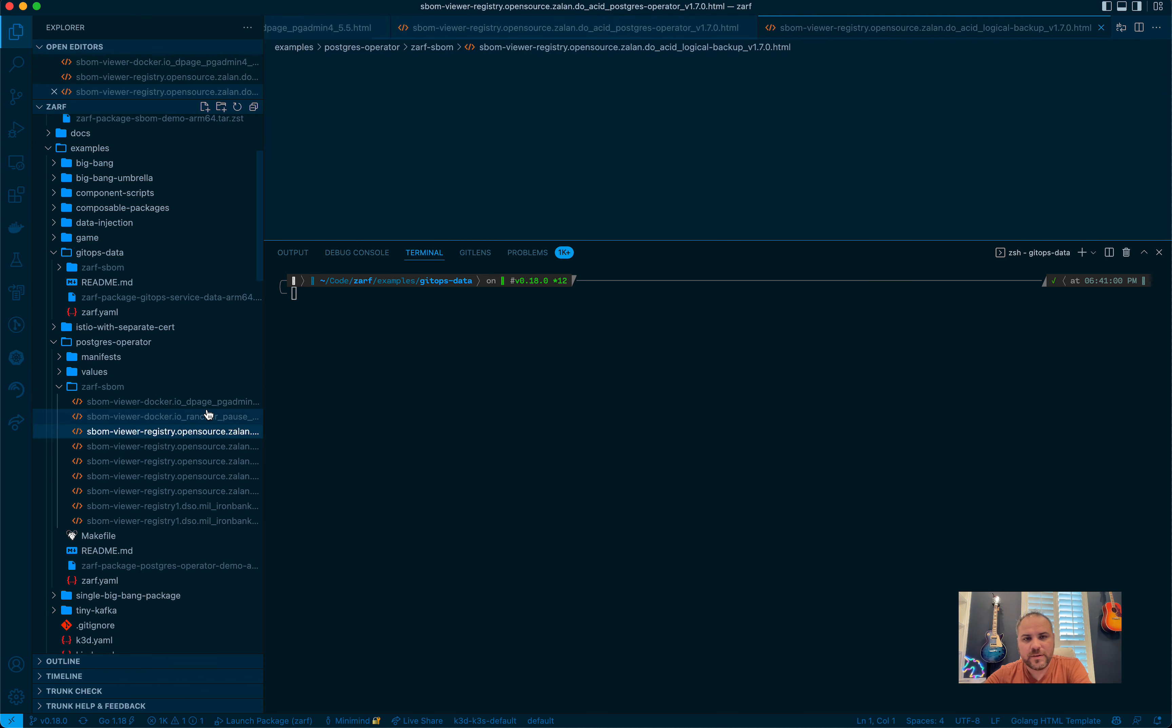
pyautogui.click(173, 491)
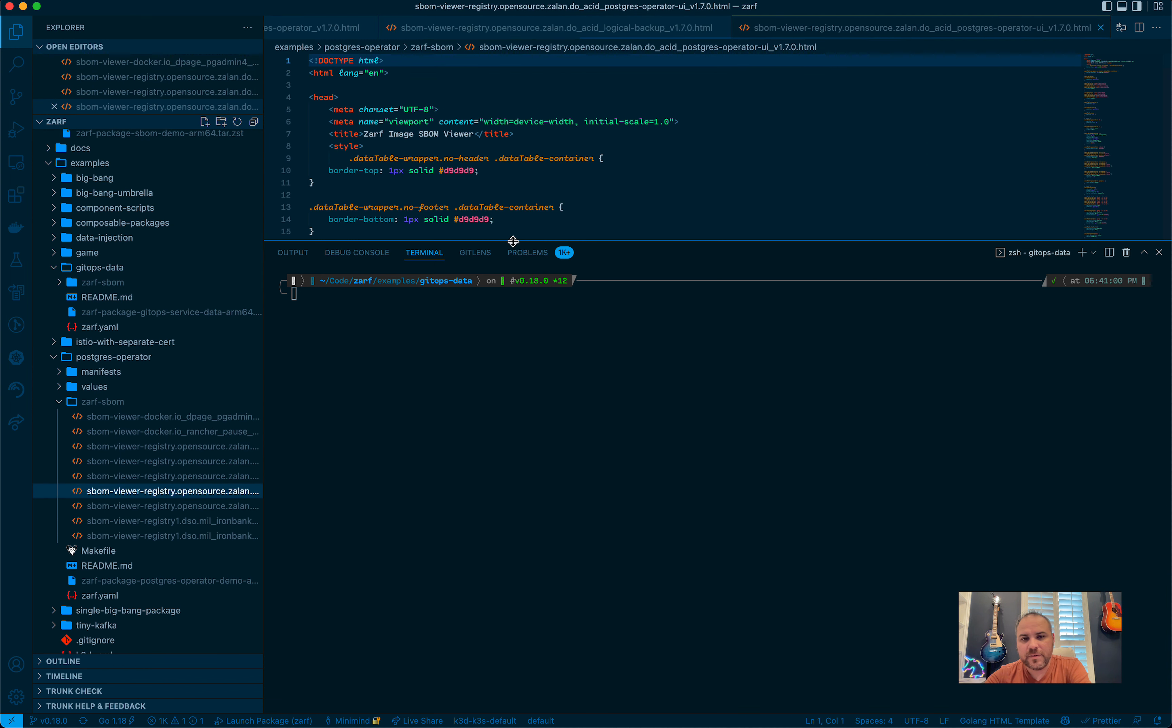
pyautogui.scroll(-3)
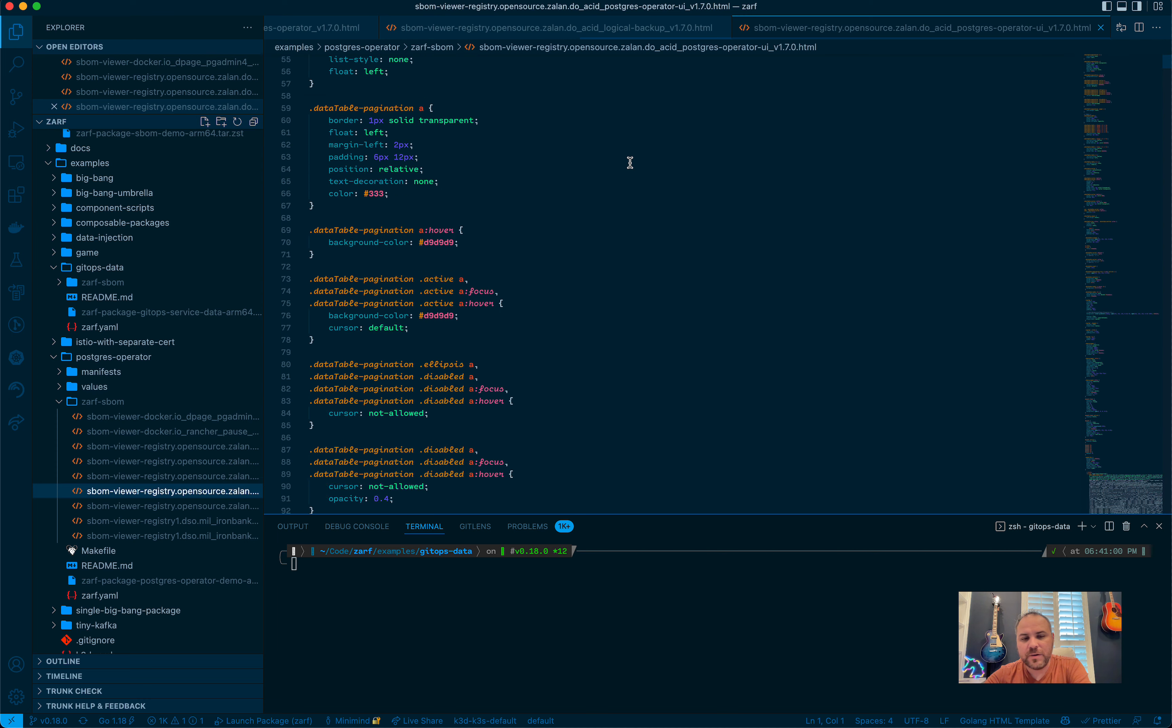
pyautogui.scroll(-3)
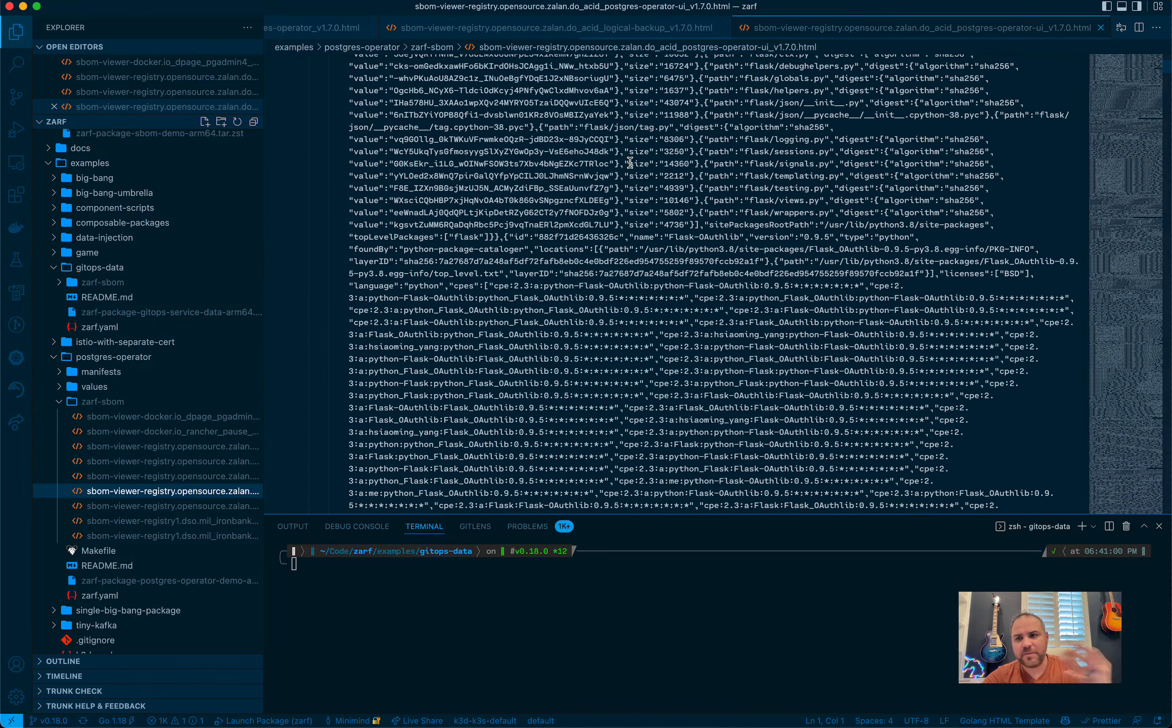
pyautogui.scroll(-3)
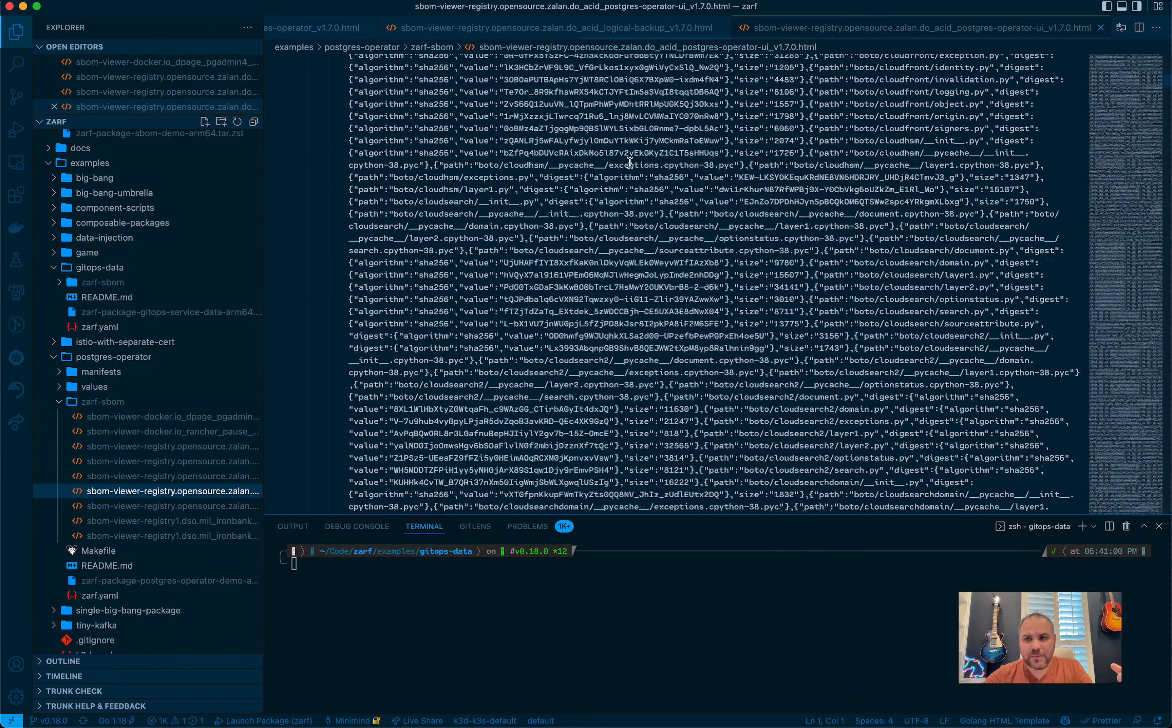
pyautogui.scroll(-3)
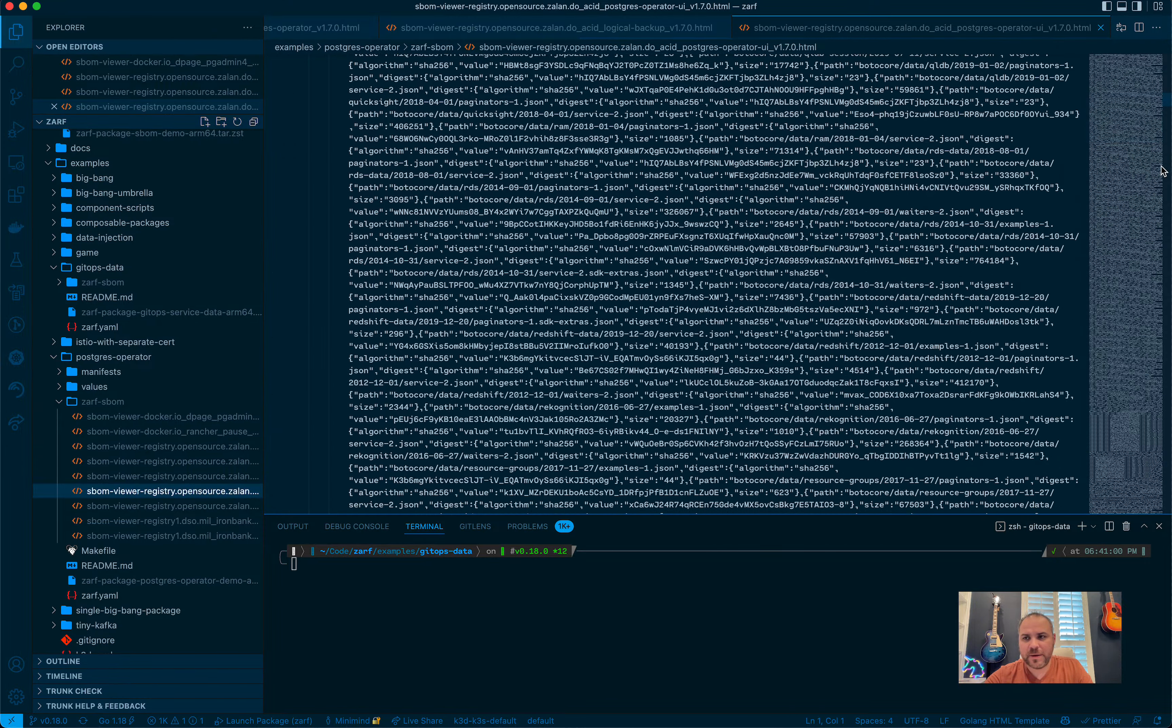
pyautogui.scroll(-3)
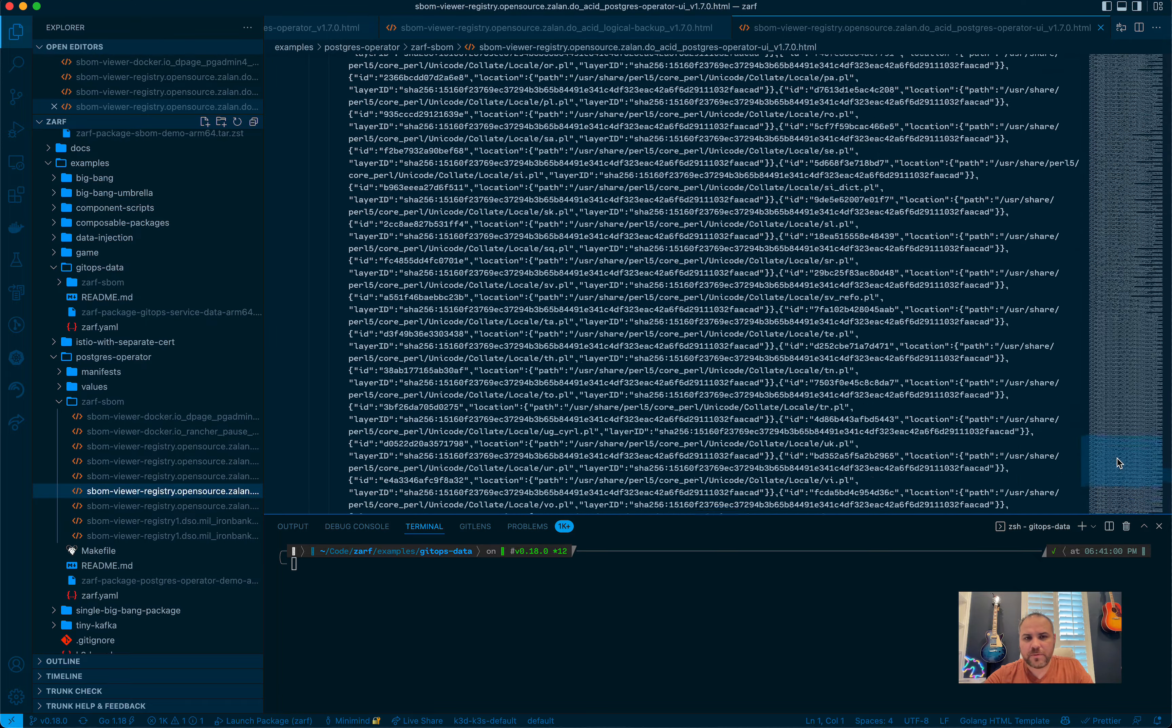
pyautogui.scroll(-3)
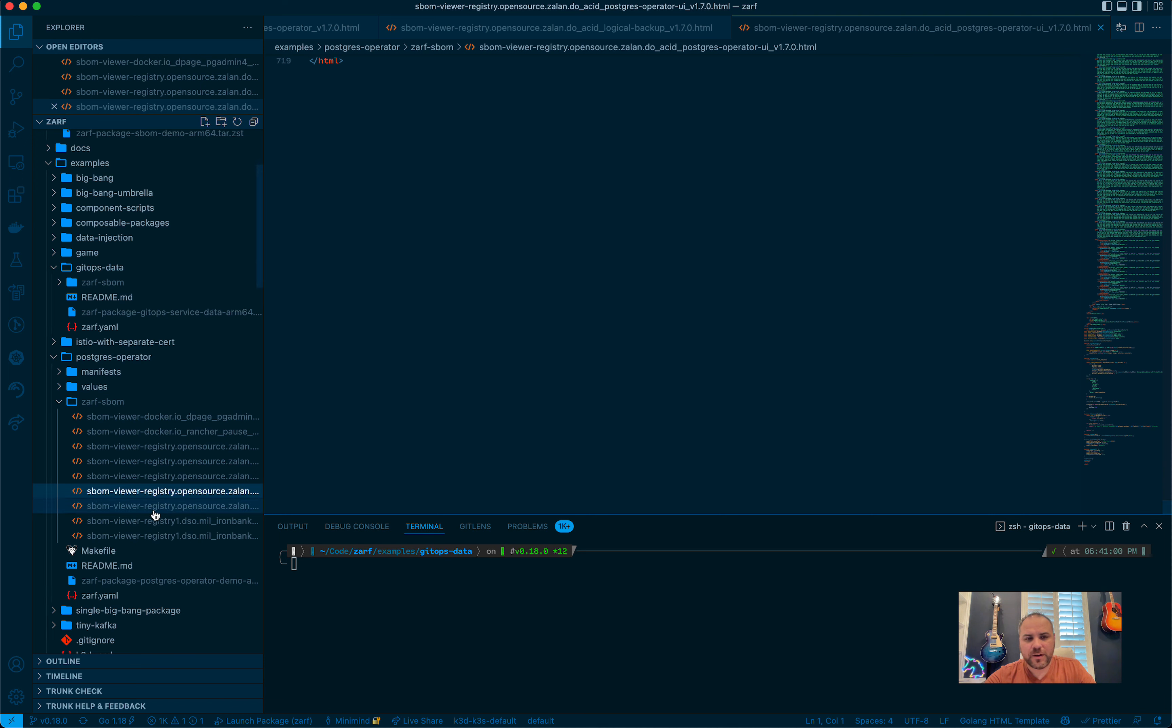
pyautogui.click(102, 401)
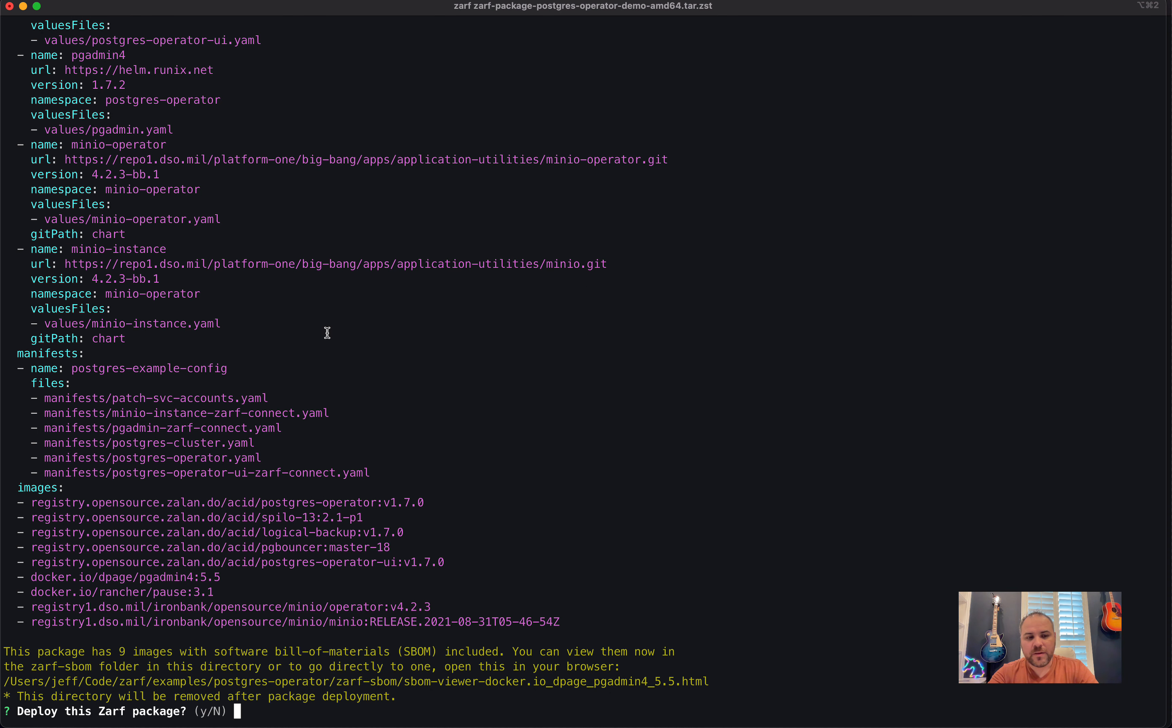
# Answer N to the 'Deploy this Zarf package?' prompt and clear the output
pyautogui.write('N')
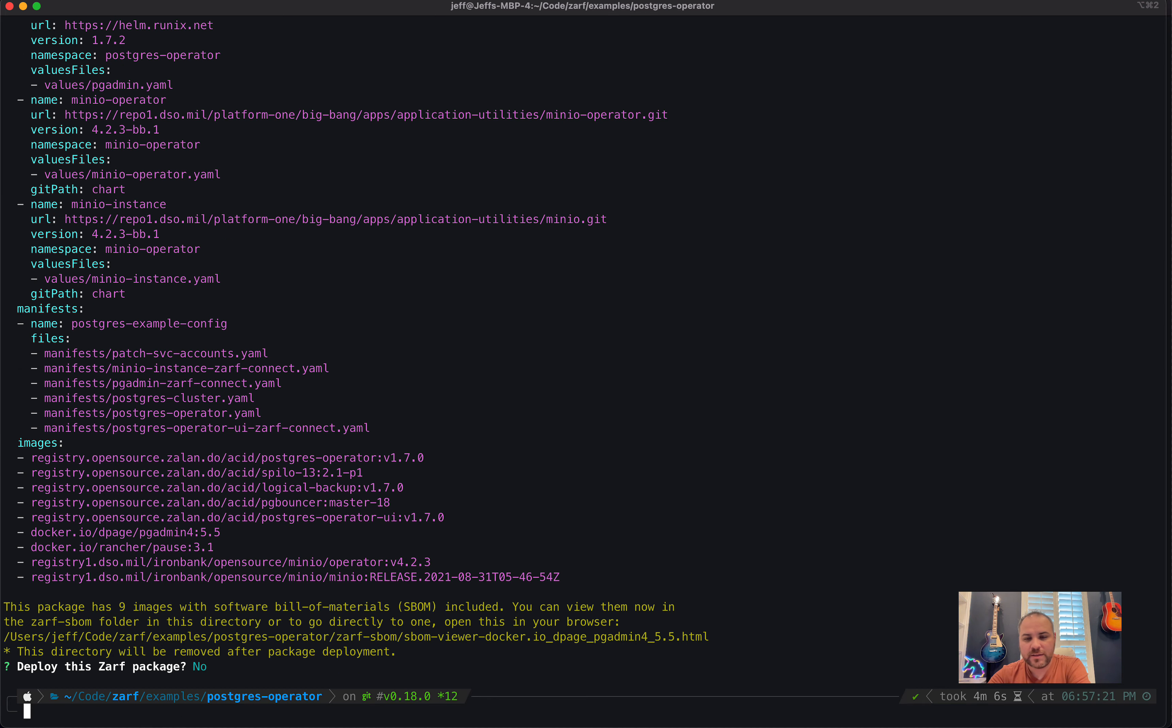
pyautogui.press('Cmd+Tab')
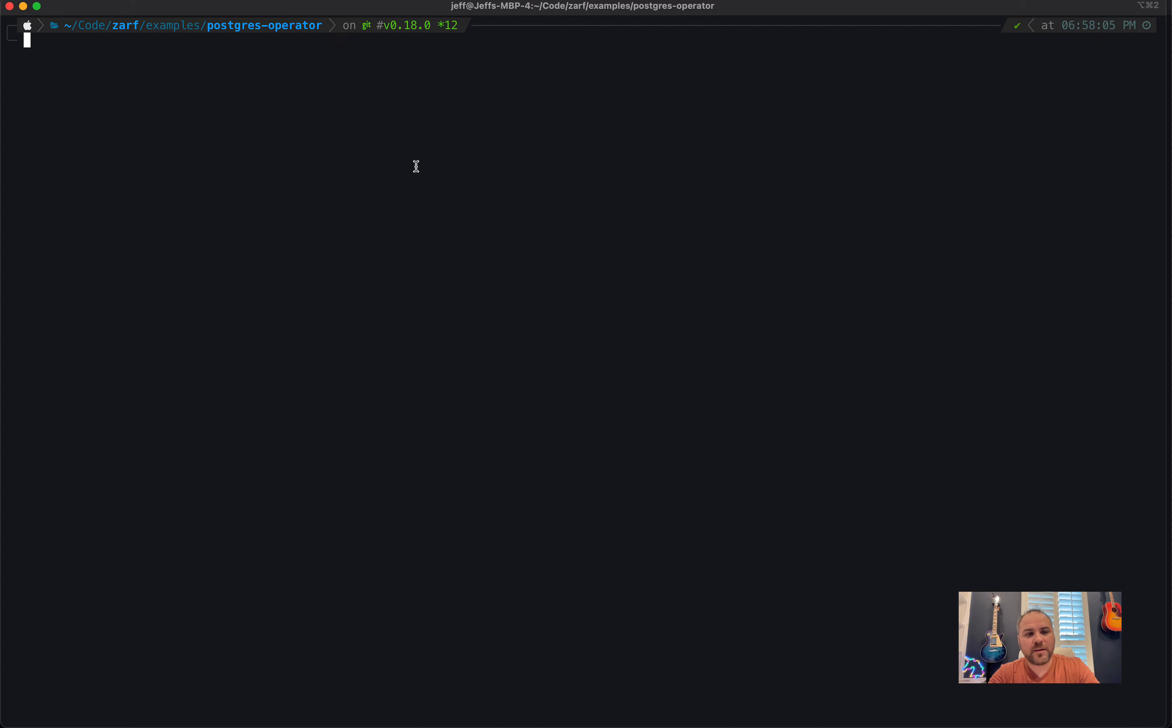
# Move to the repo root and cat packages/zarf-injector/zarf.yaml through yq
pyautogui.write('cd ../')
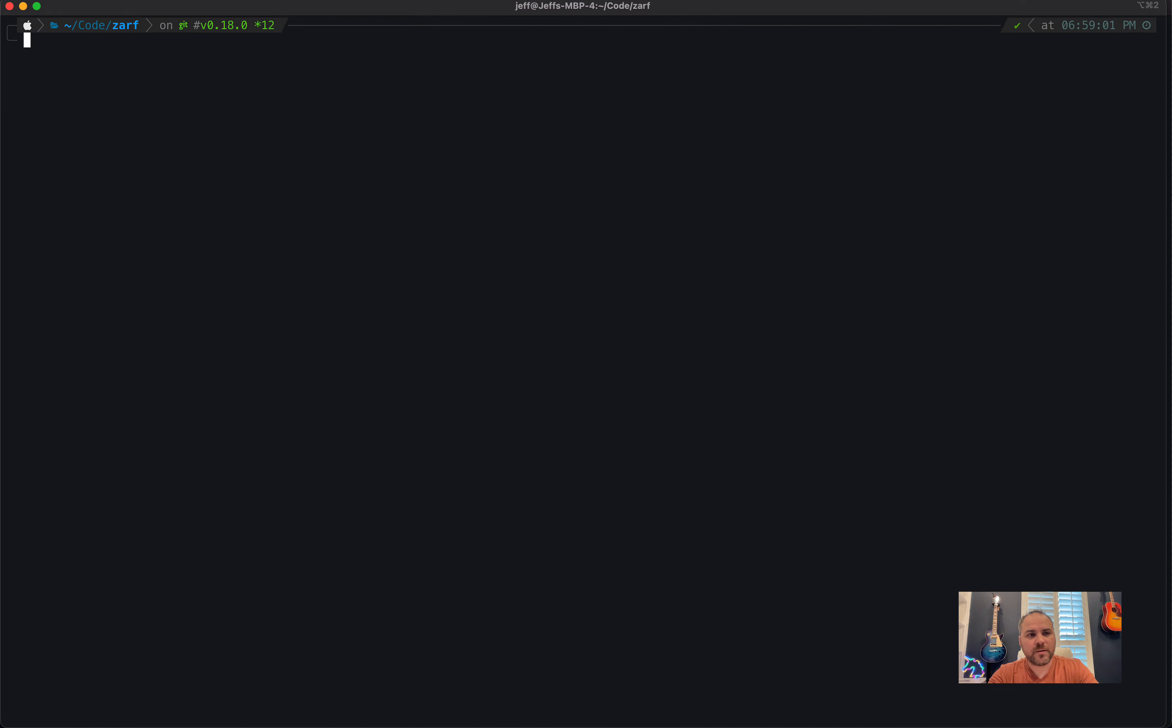
pyautogui.write('cat zarf.')
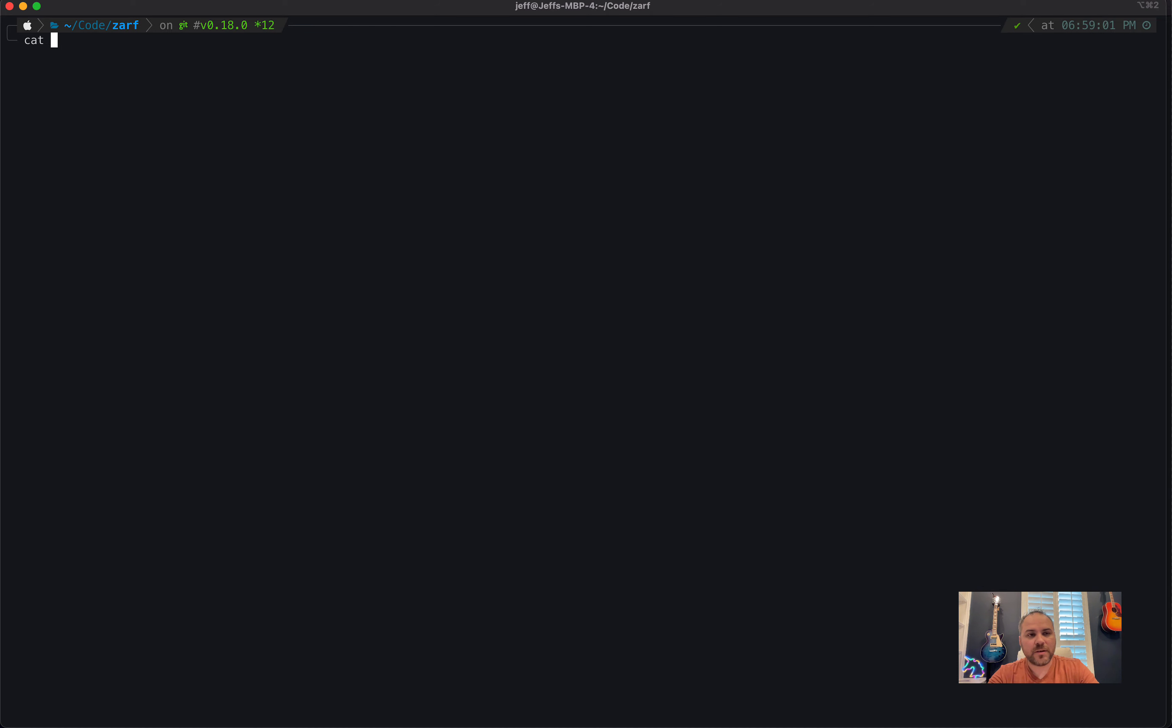
pyautogui.write('packages/')
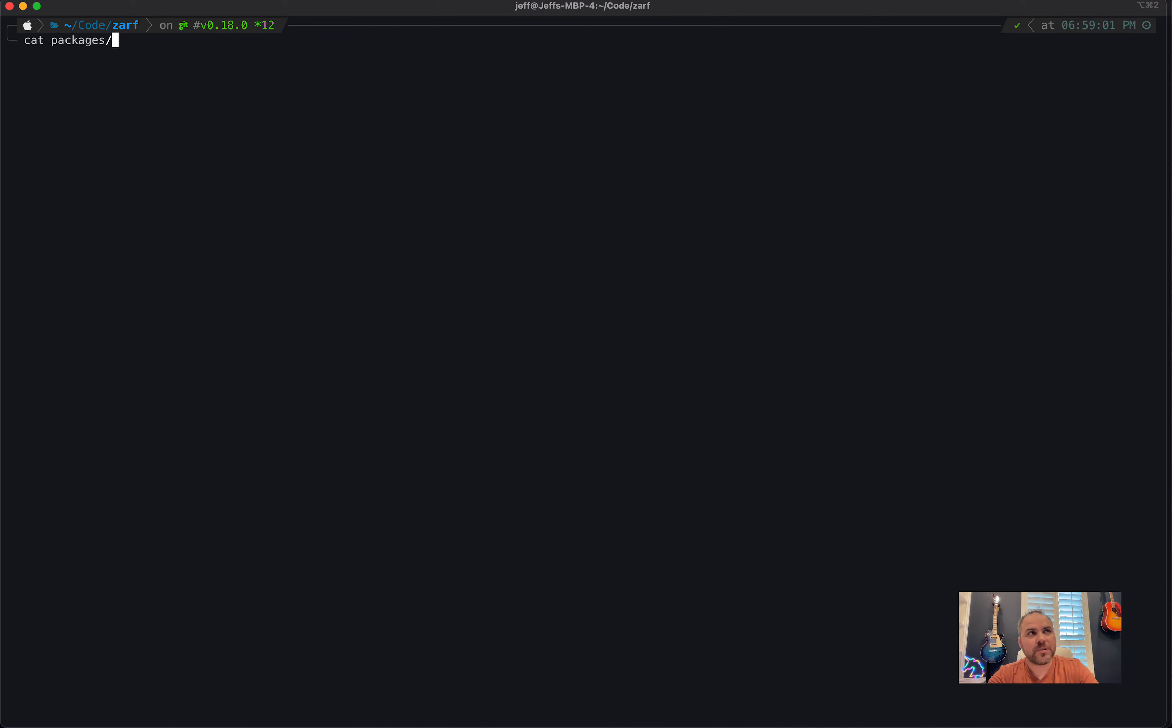
pyautogui.write('zarf-injector/')
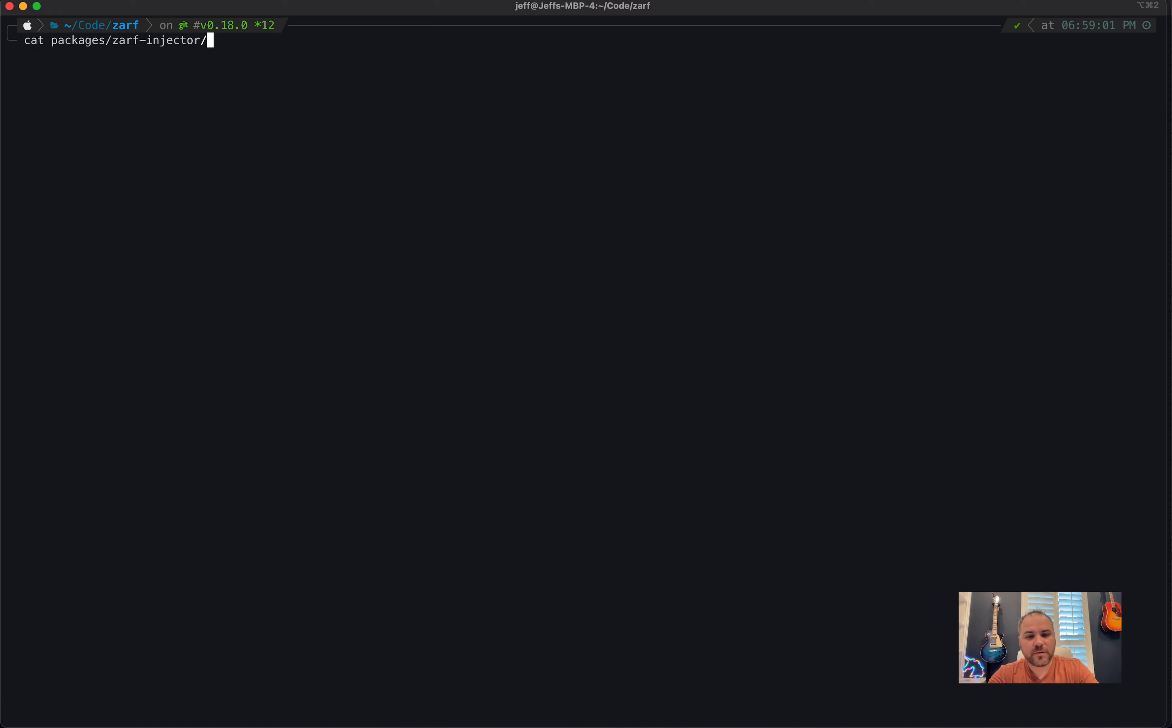
pyautogui.write('zarf.yaml|yq')
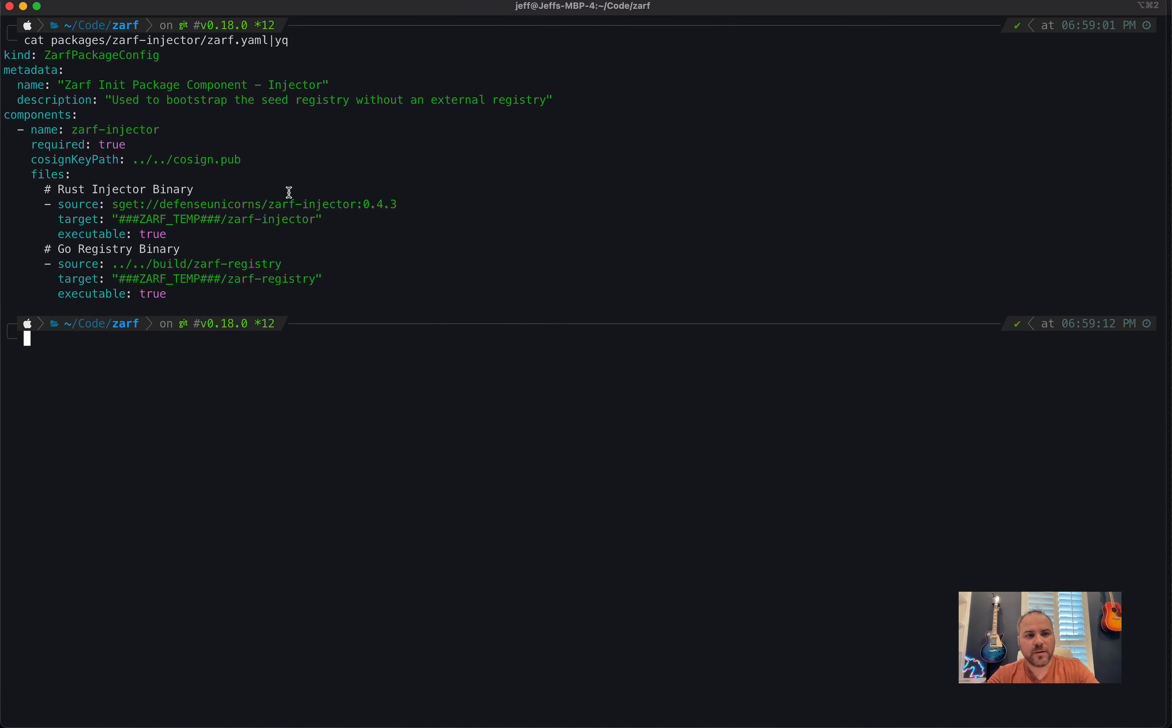
pyautogui.moveTo(131, 159)
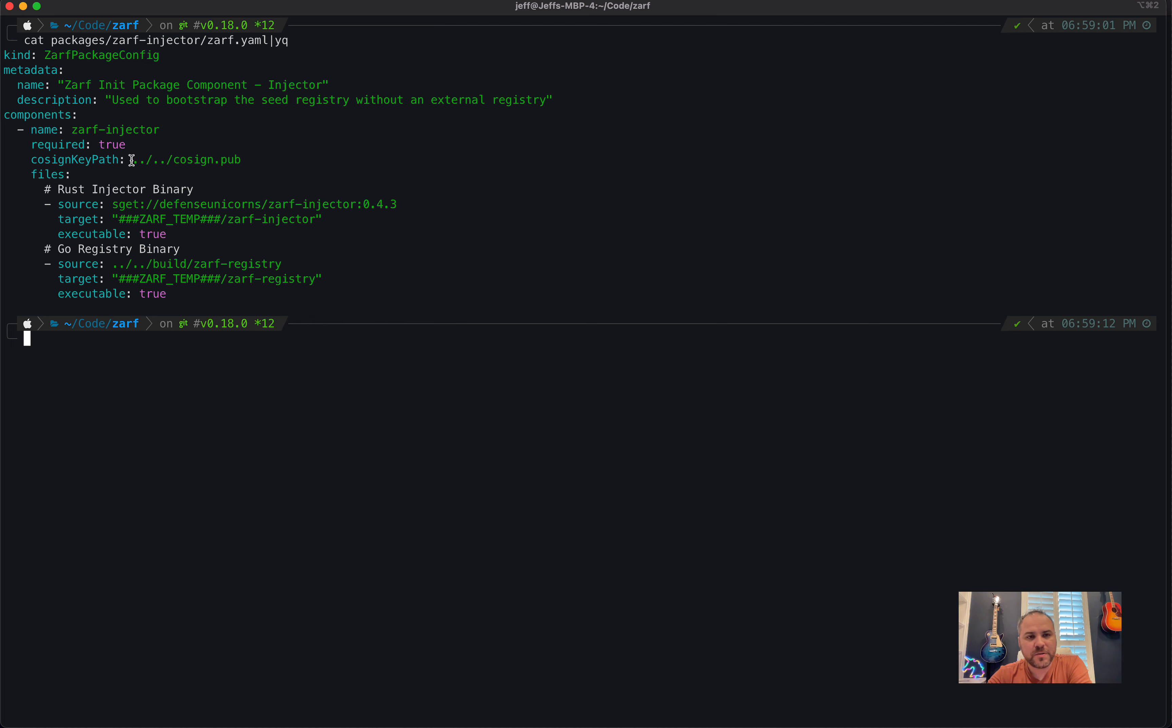
# Print cosign.pub, highlight the sget:// source scheme, then clear the screen
pyautogui.write('cat cosign.pub')
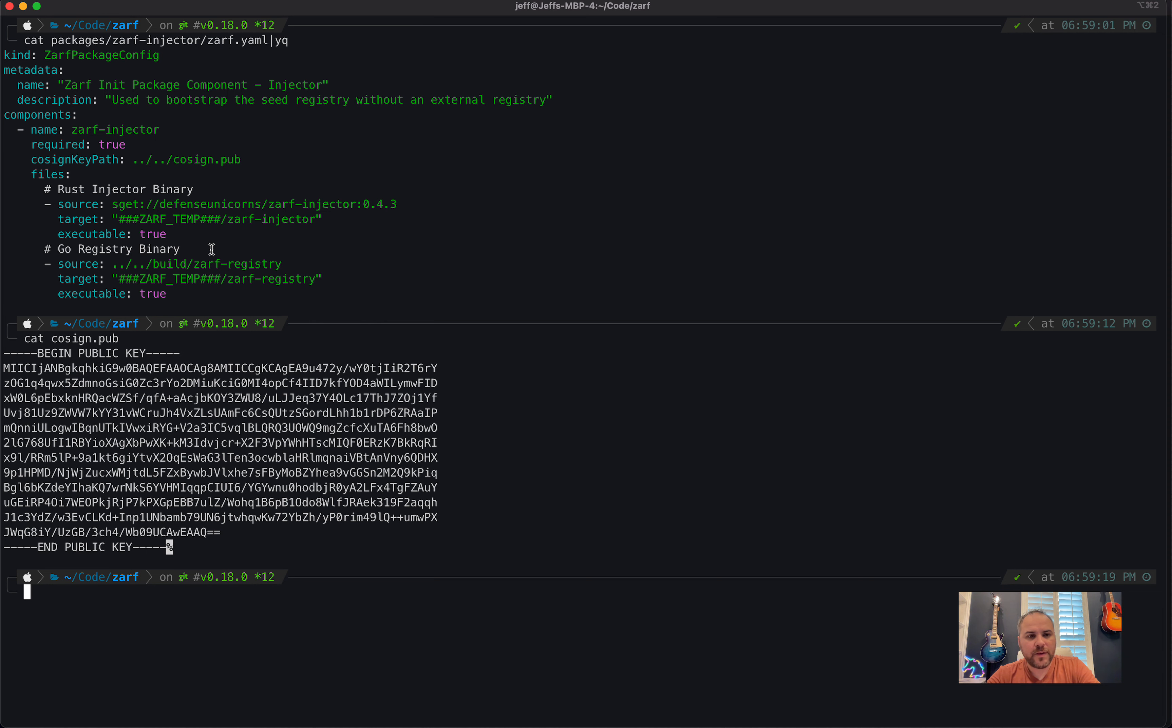
pyautogui.moveTo(113, 207)
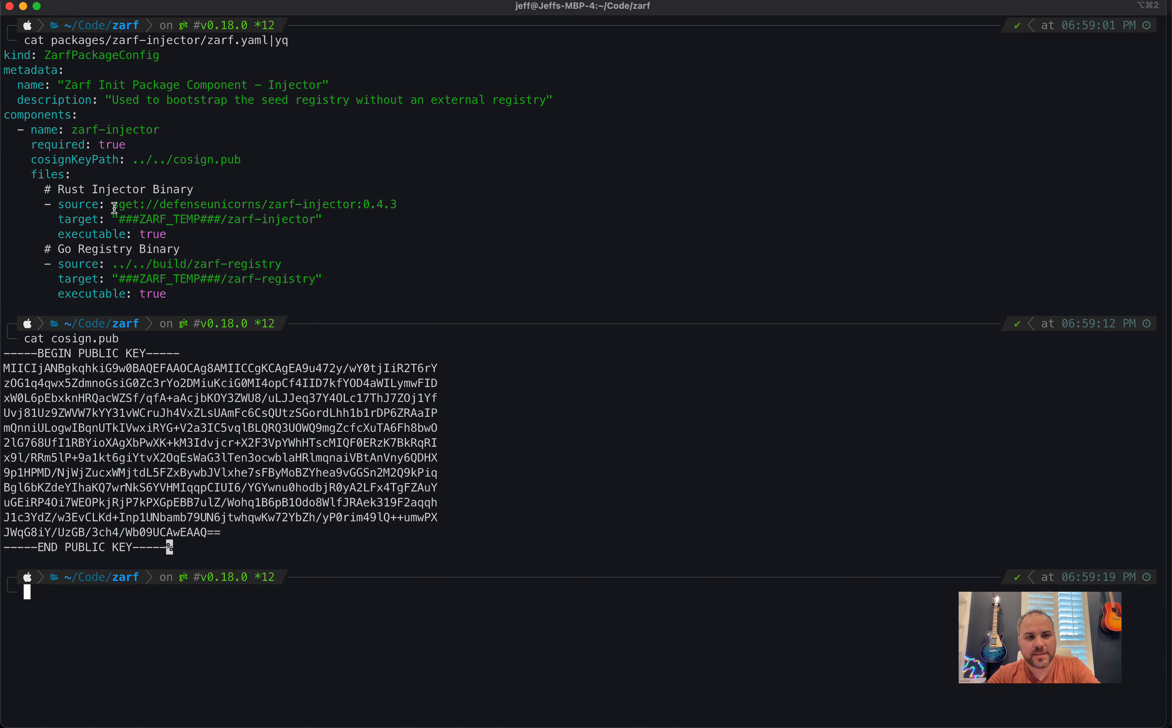
pyautogui.doubleClick(125, 204)
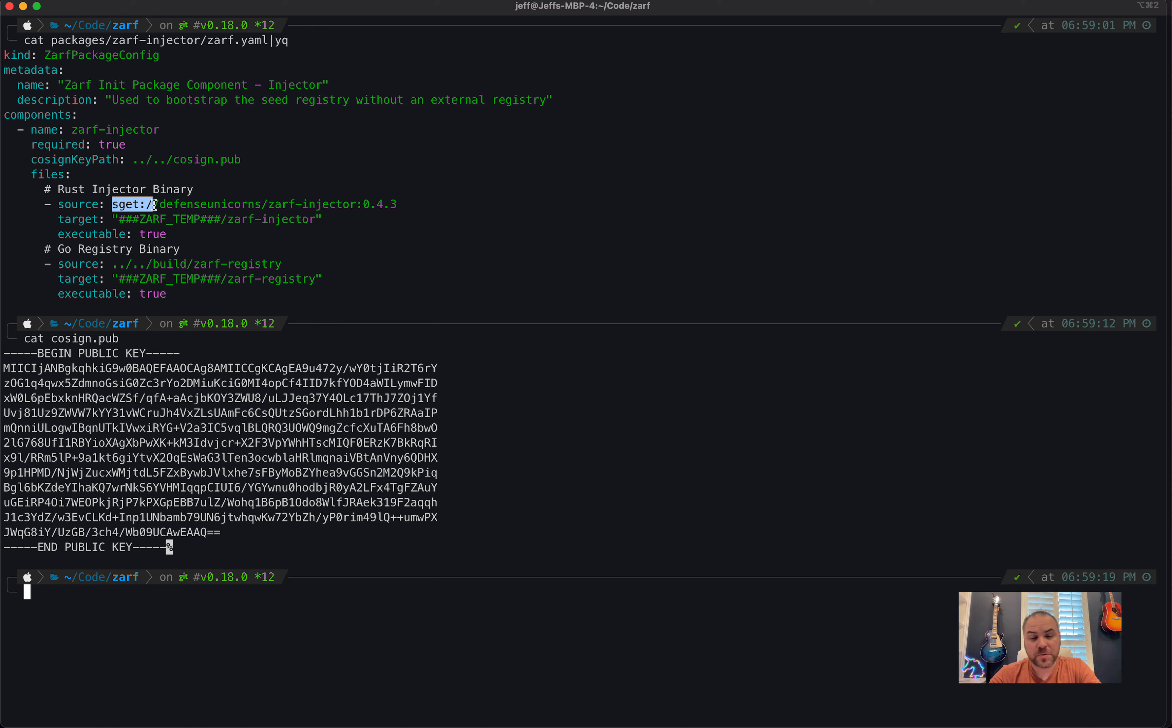
pyautogui.moveTo(126, 269)
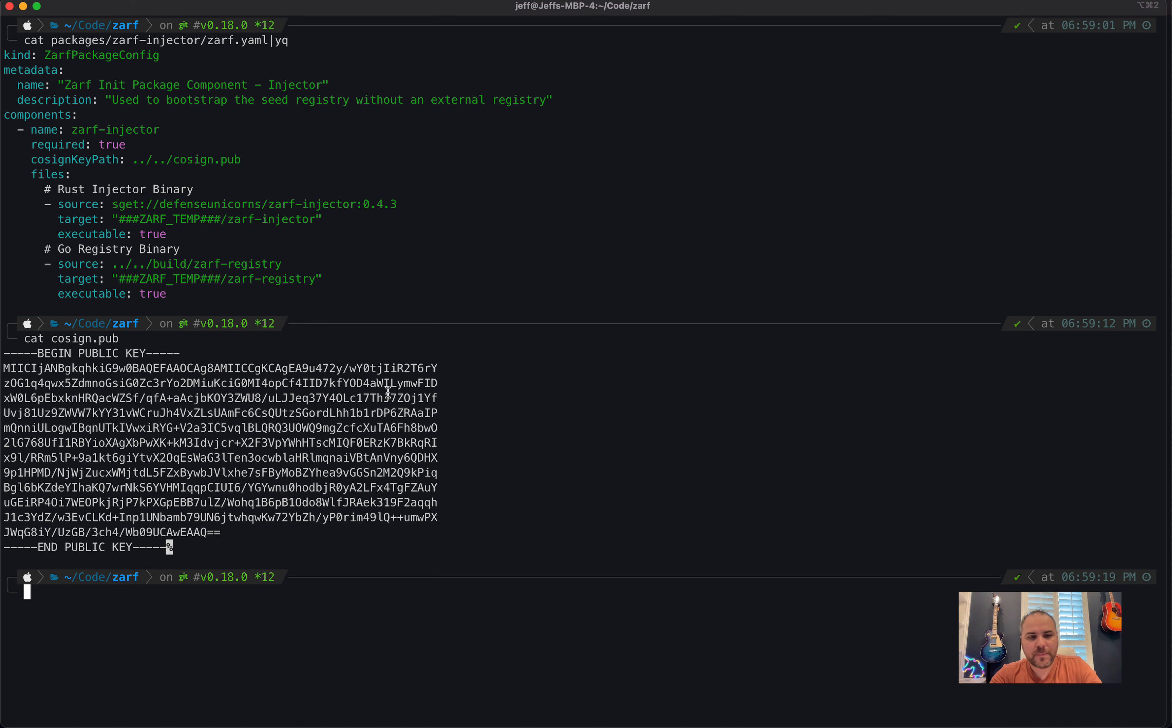
pyautogui.write('clear')
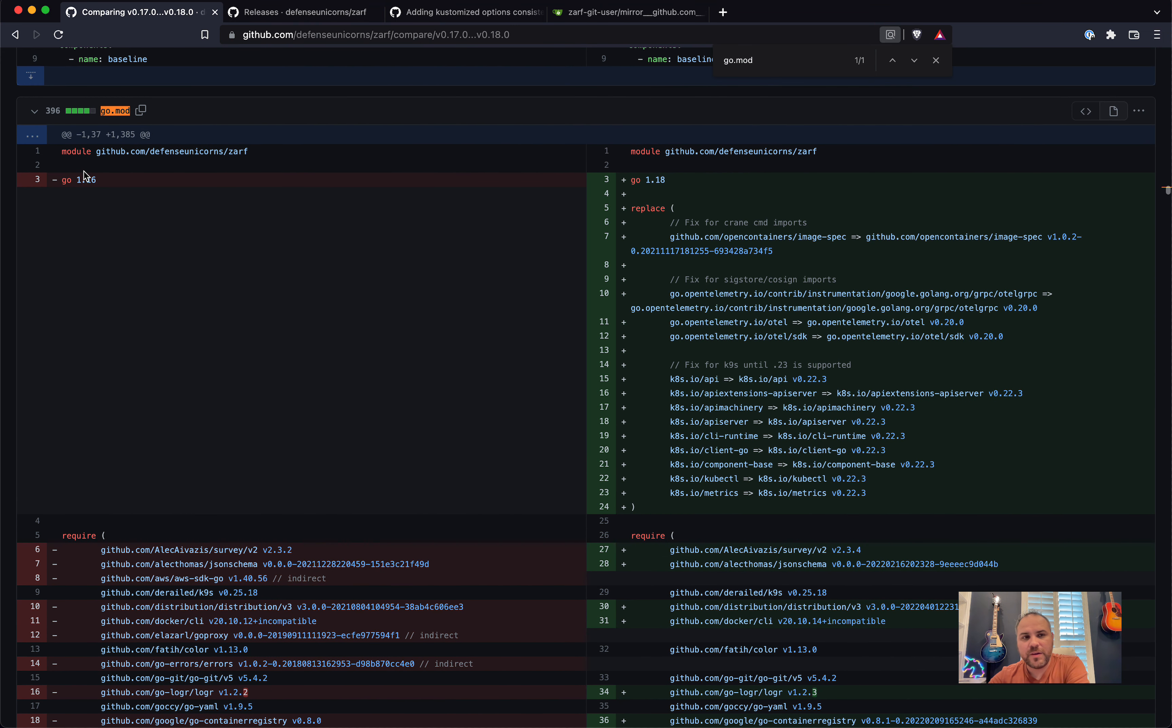
# Scroll through the go.mod split diff showing the Go 1.18 bump and dependency updates
pyautogui.scroll(-3)
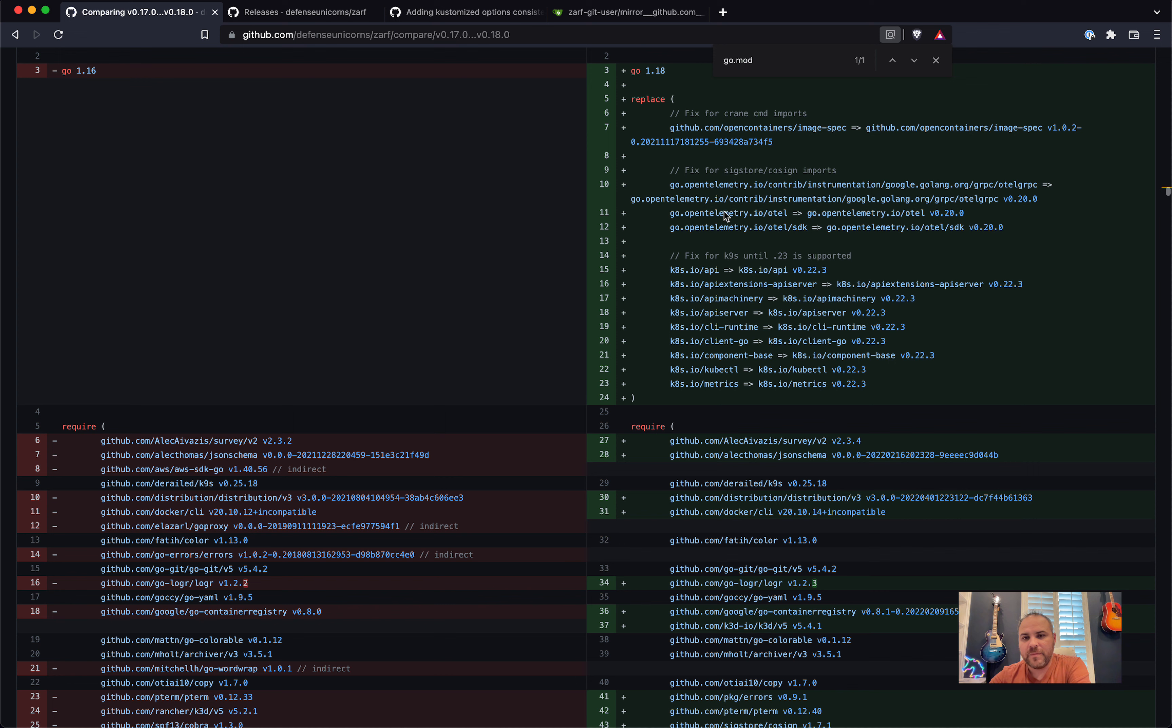
pyautogui.moveTo(922, 215)
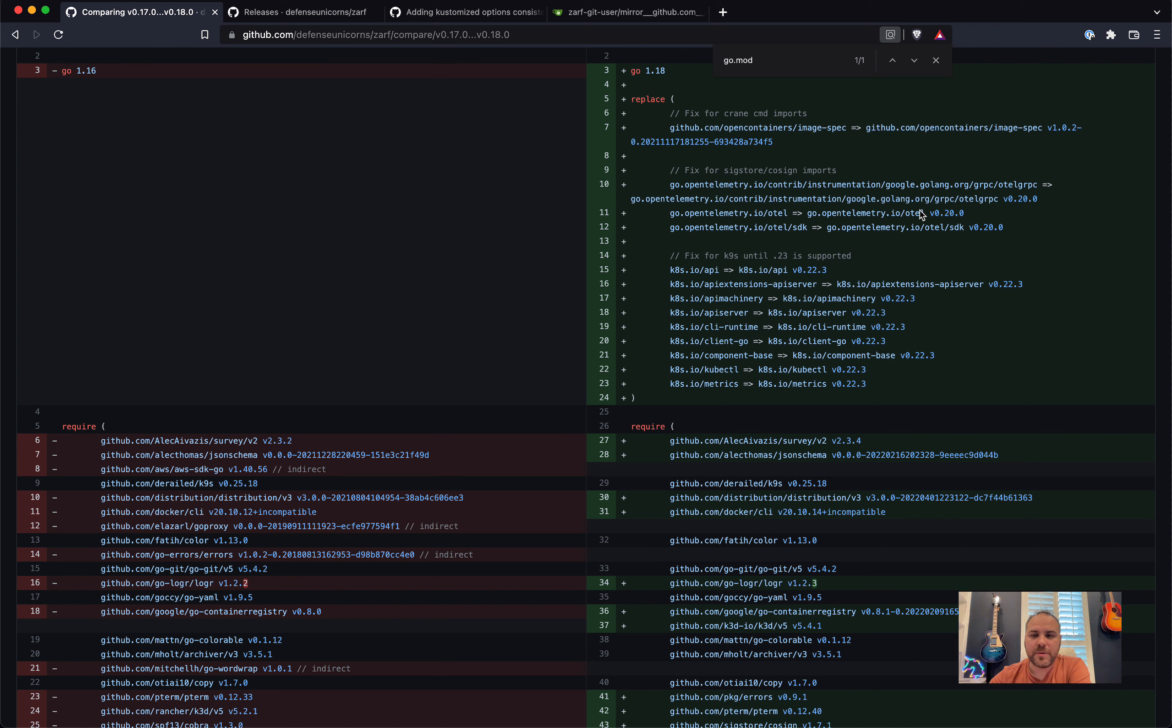
pyautogui.moveTo(273, 411)
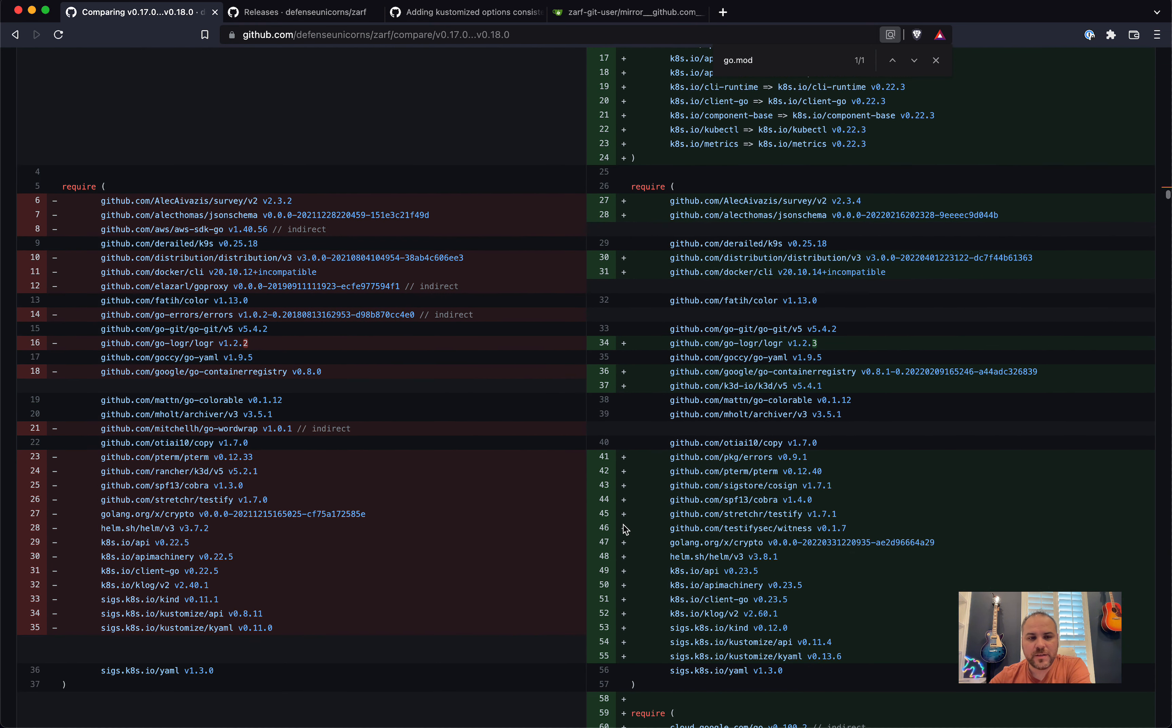
pyautogui.moveTo(419, 610)
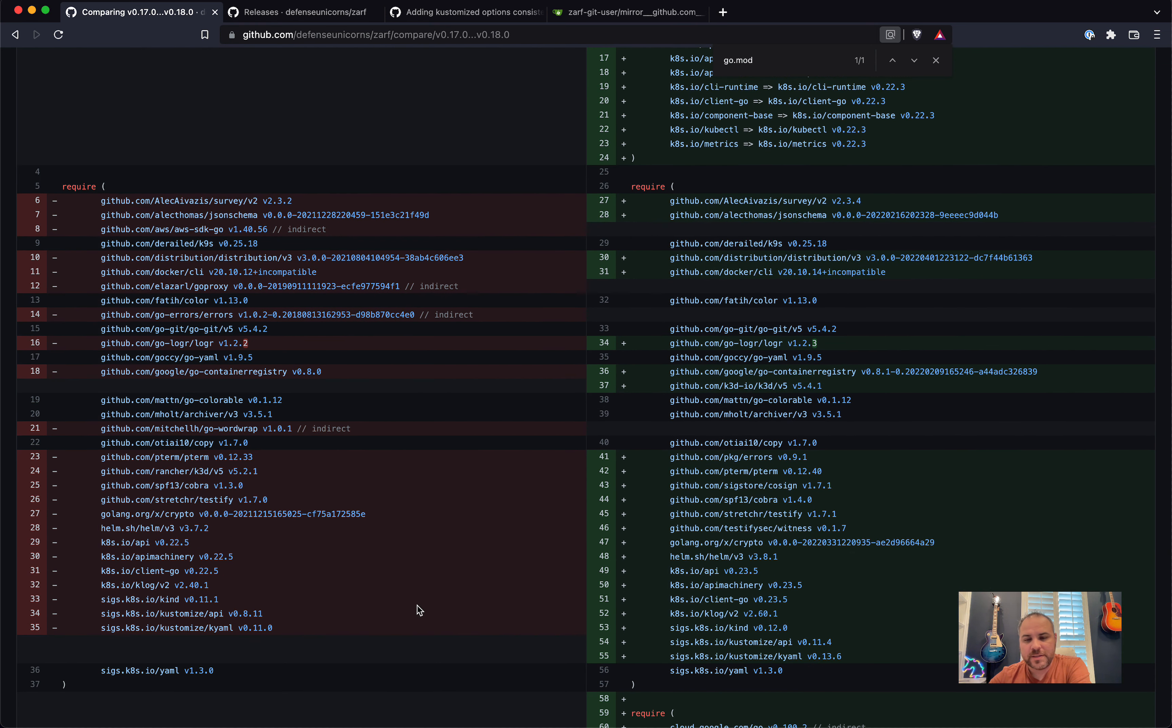
pyautogui.moveTo(709, 608)
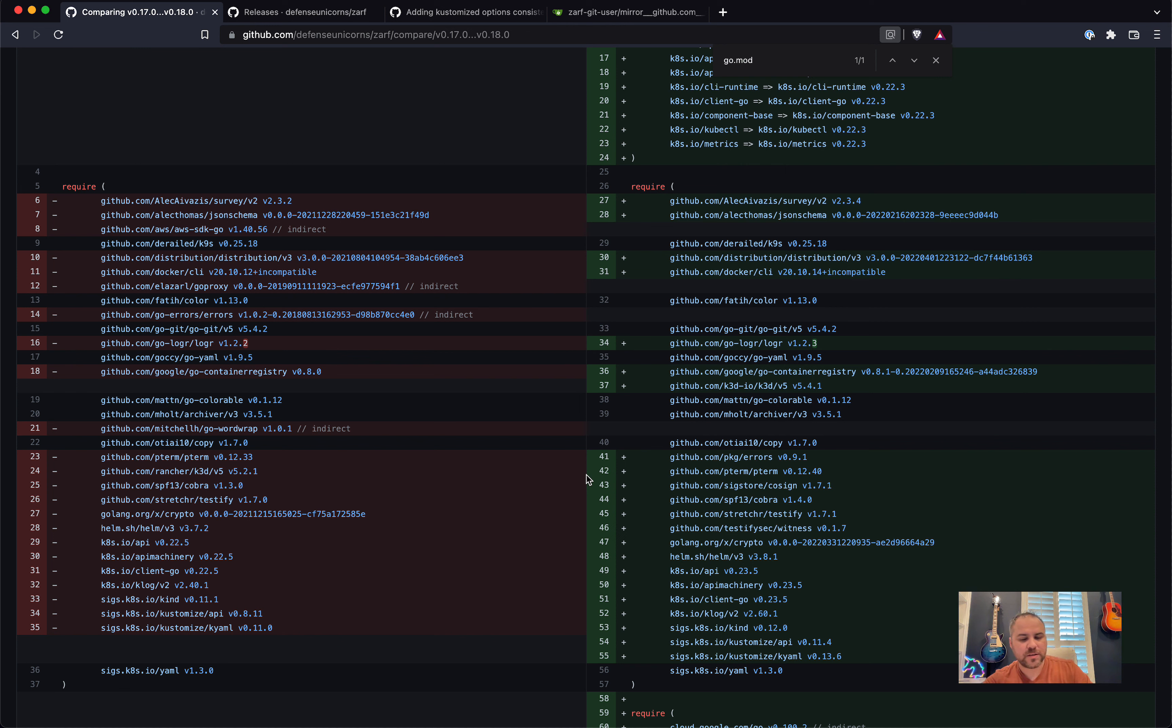
pyautogui.moveTo(331, 509)
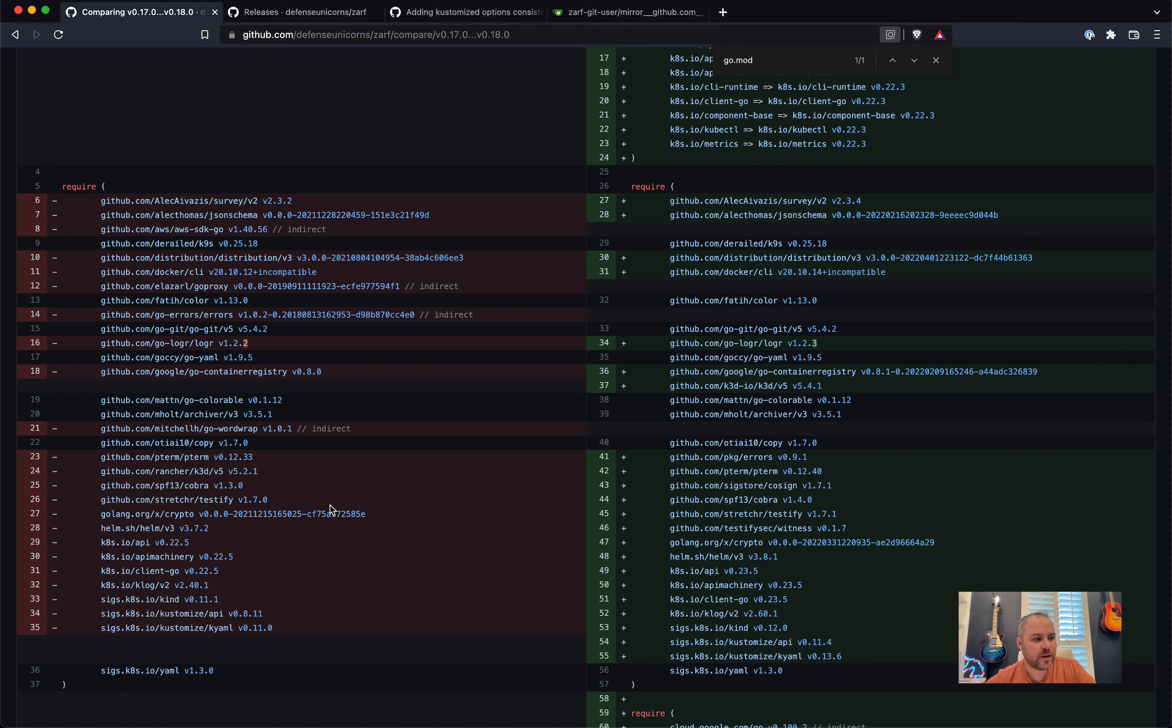
pyautogui.moveTo(397, 284)
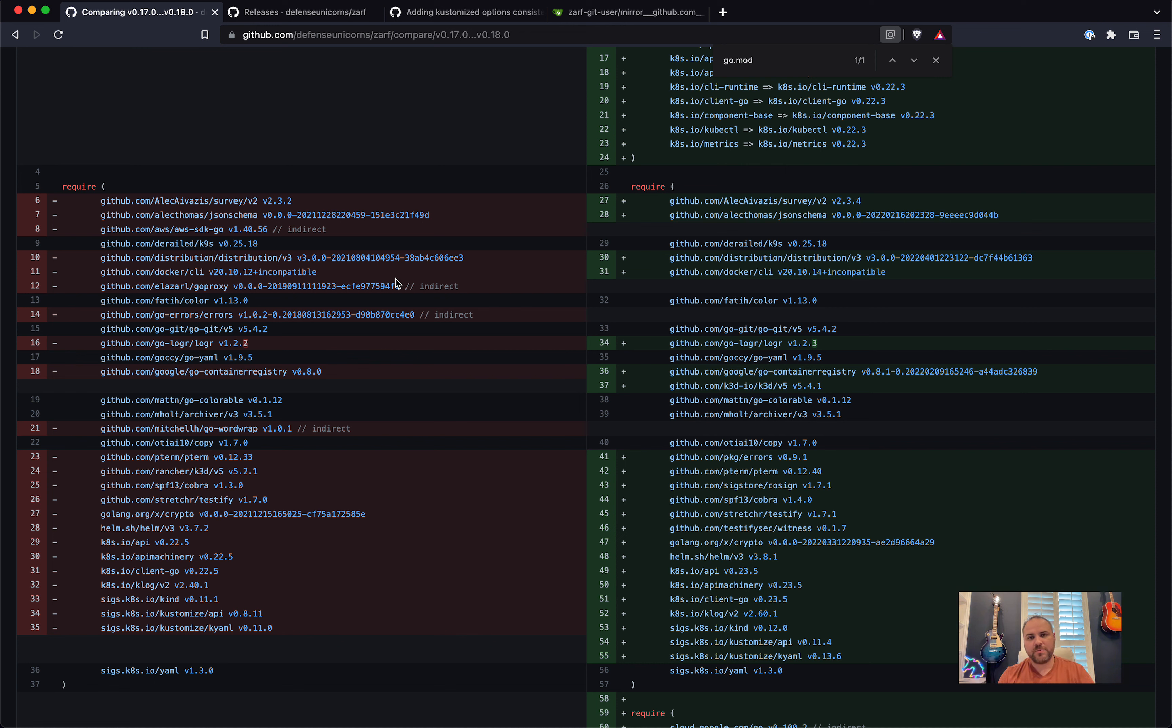
pyautogui.click(208, 12)
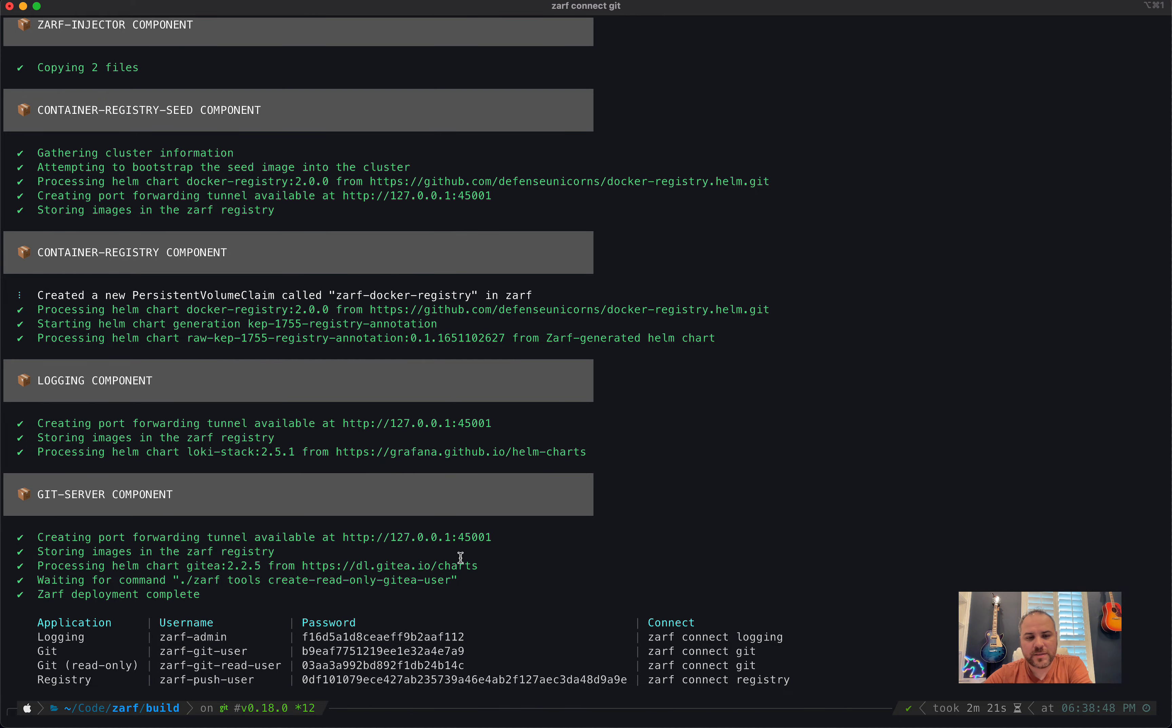
pyautogui.moveTo(155, 653)
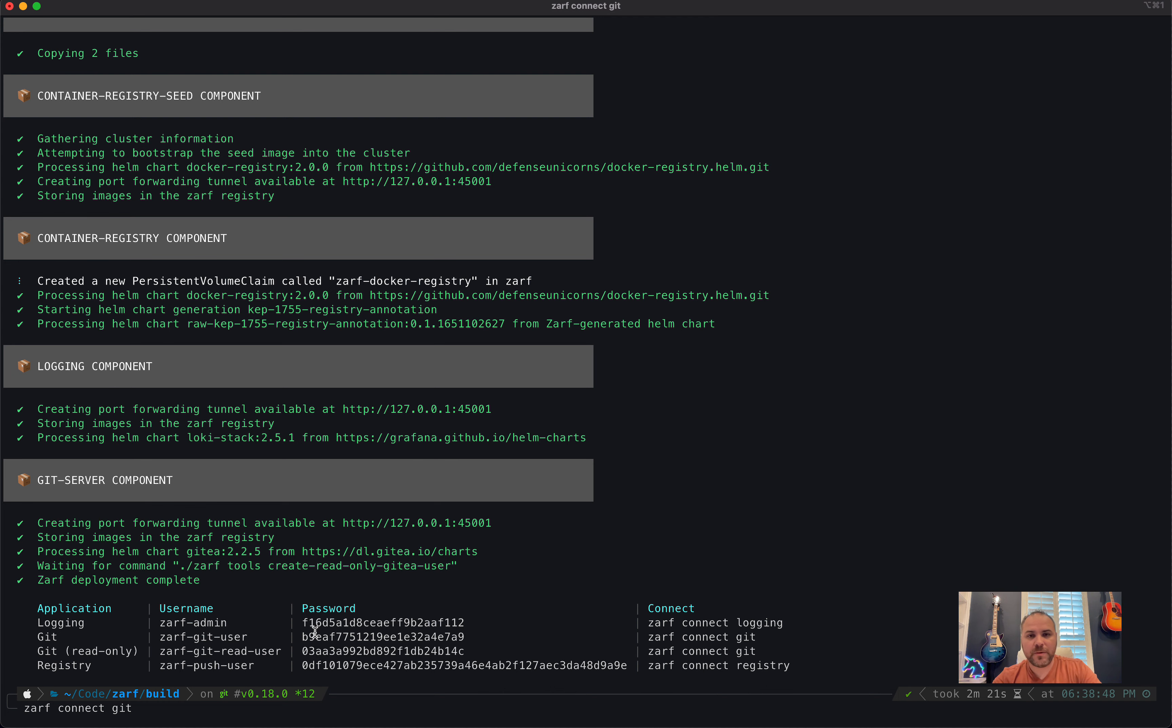
# Run 'zarf connect git' after reviewing the credentials table with the read-only git user
pyautogui.press('cmd+tab')
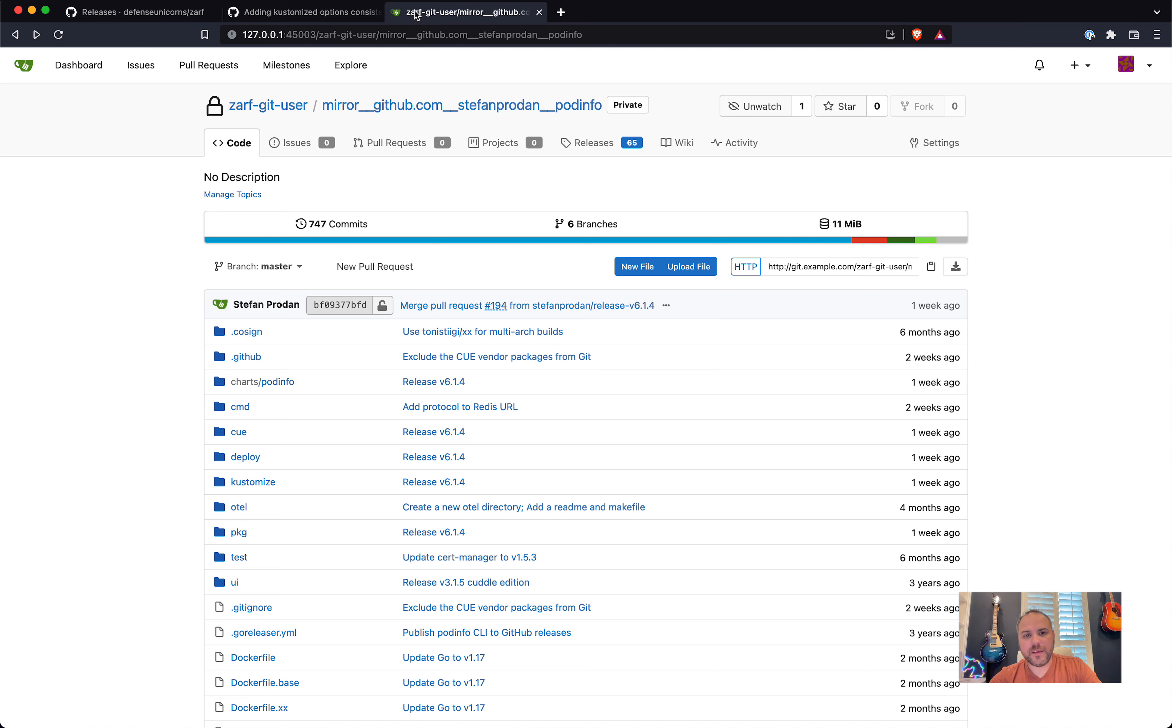
# Check the signed-in Gitea account, then switch to the kustomize options pull request
pyautogui.click(1125, 65)
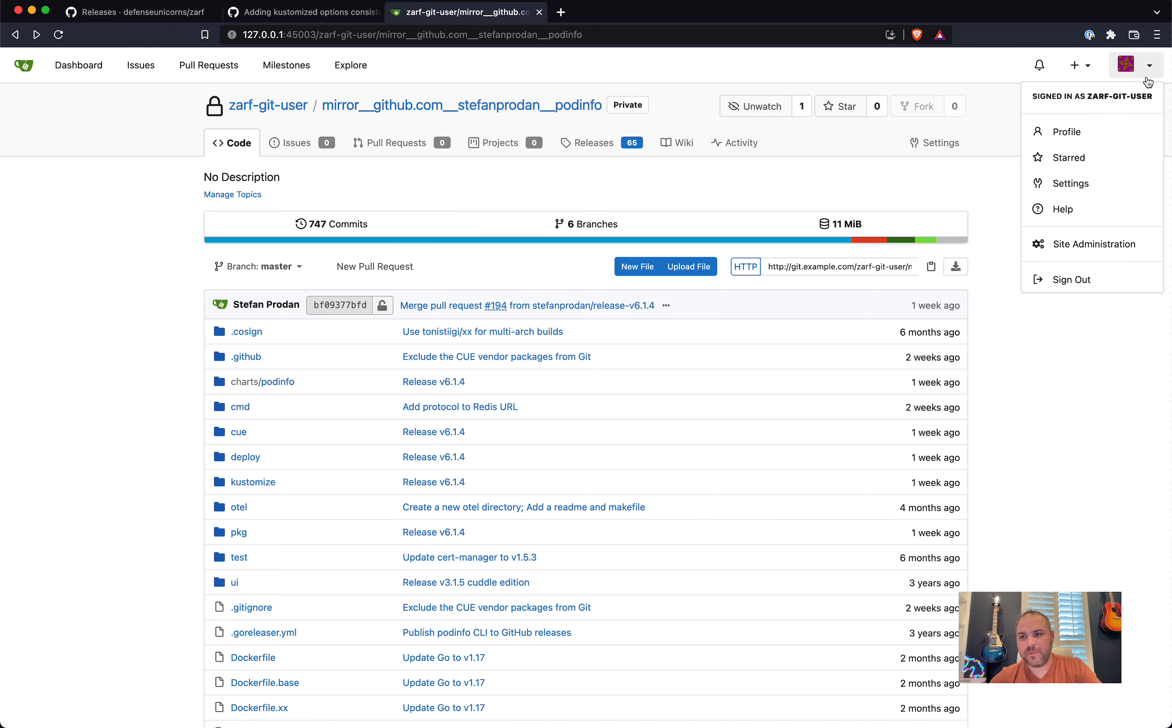
pyautogui.moveTo(766, 191)
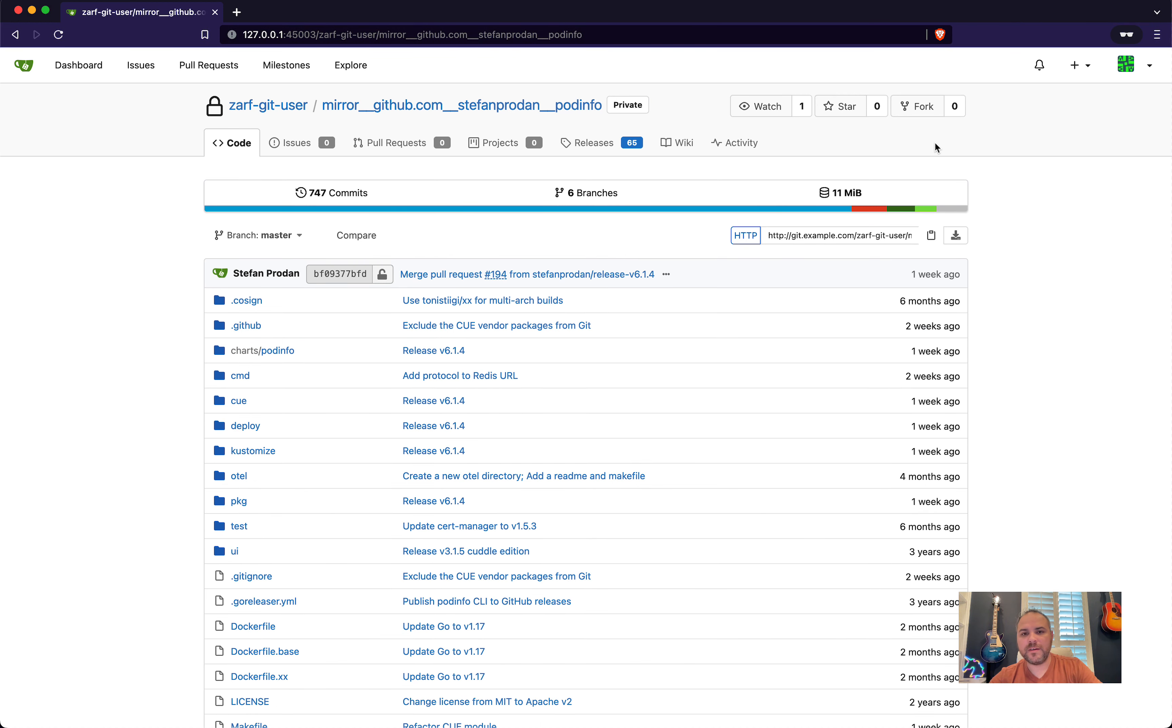
pyautogui.moveTo(800, 252)
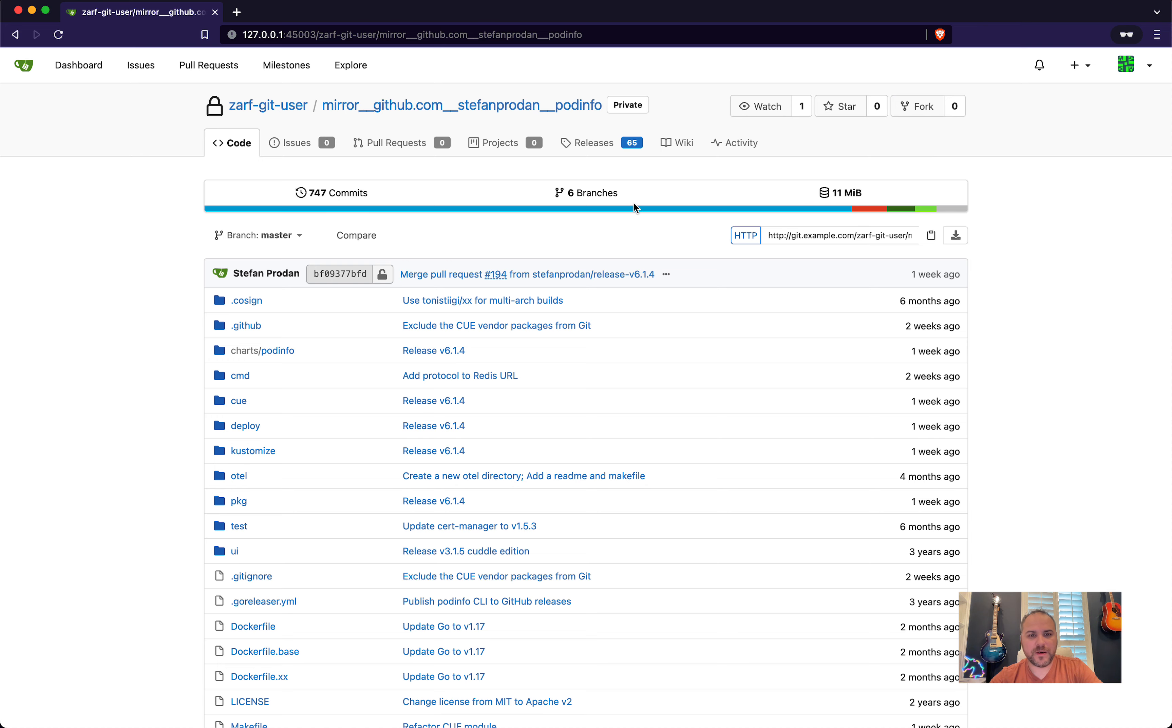
pyautogui.moveTo(594, 435)
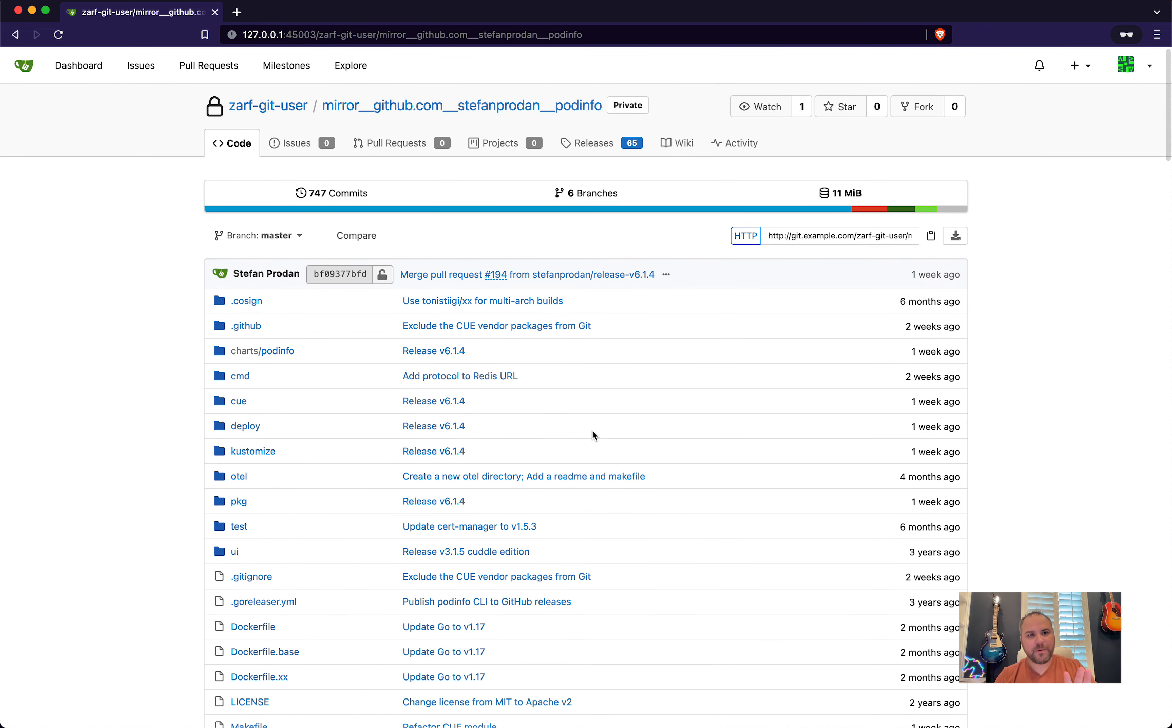
pyautogui.moveTo(593, 426)
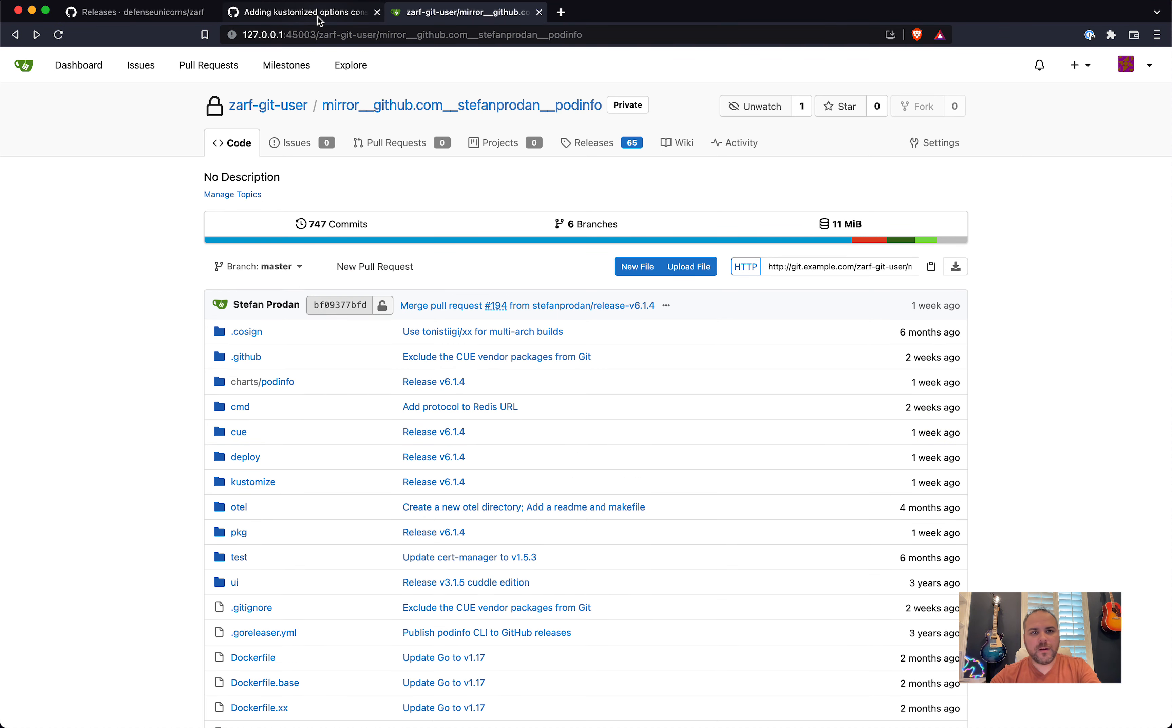
pyautogui.click(300, 12)
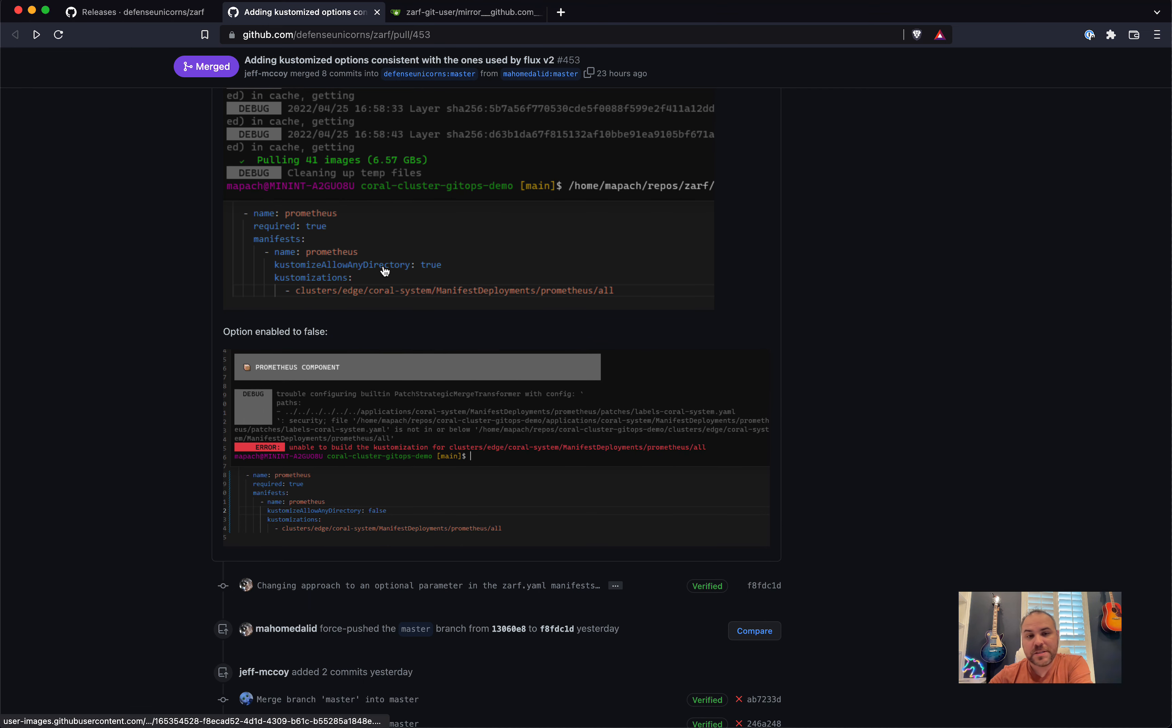
pyautogui.moveTo(424, 299)
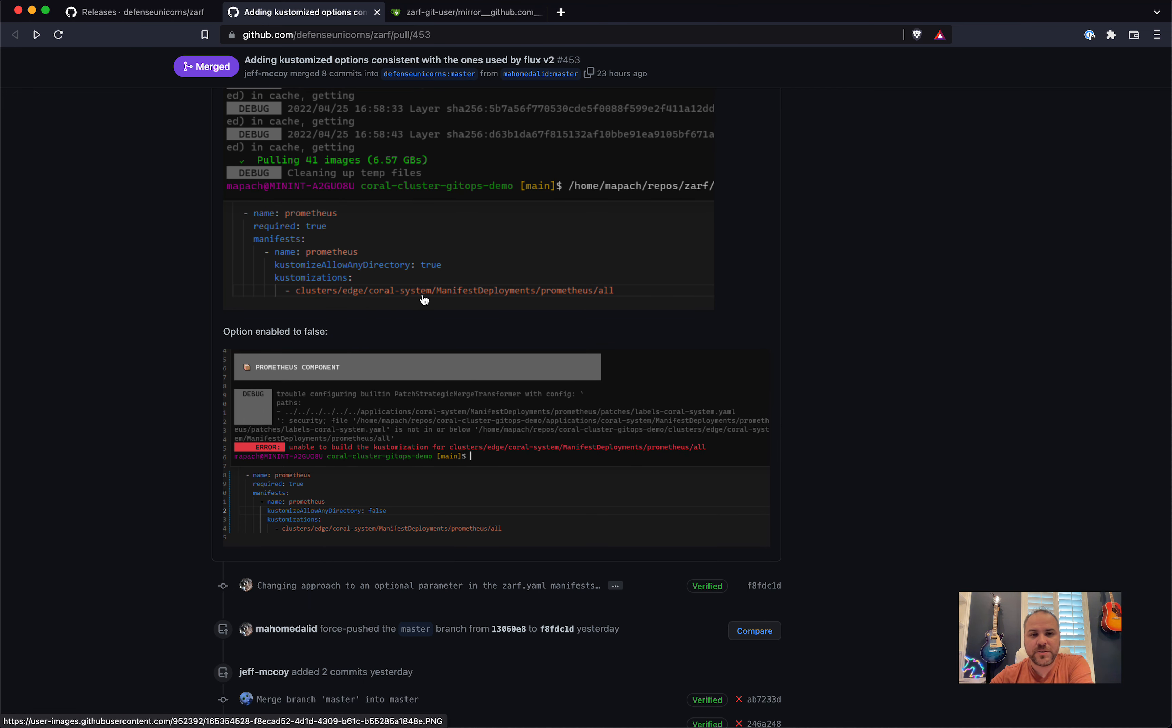
# Scroll PR #453 to the kustomizeAllowAnyDirectory true and false screenshots
pyautogui.scroll(-3)
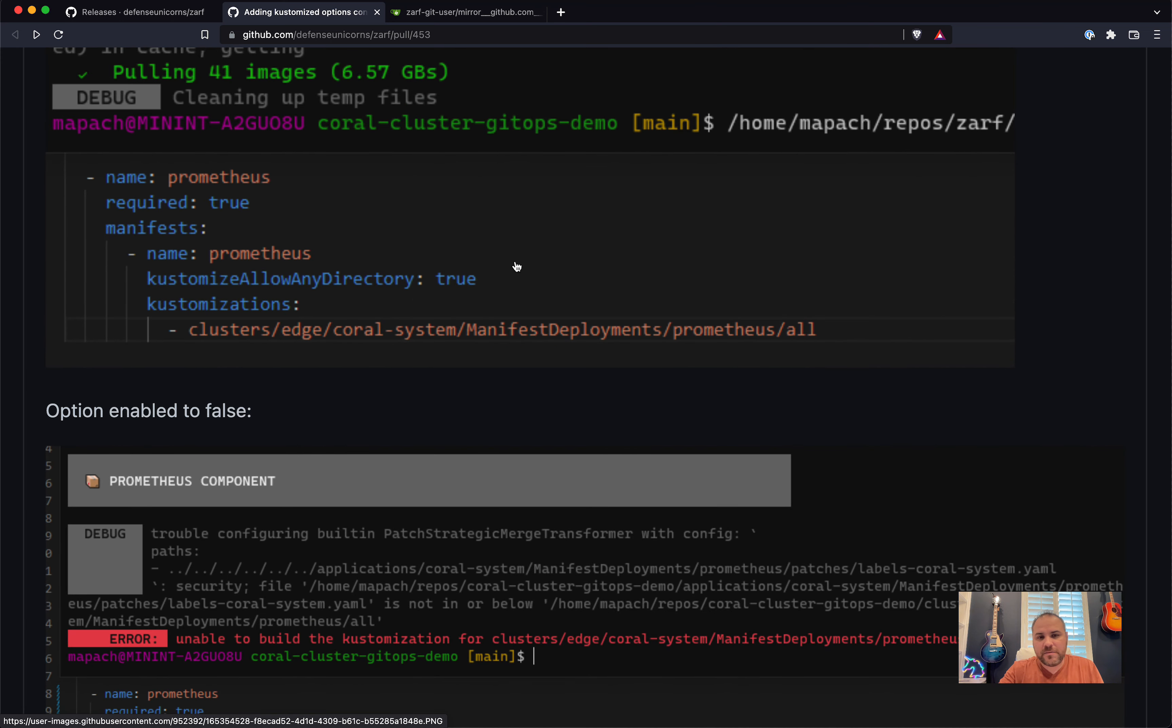
pyautogui.moveTo(538, 280)
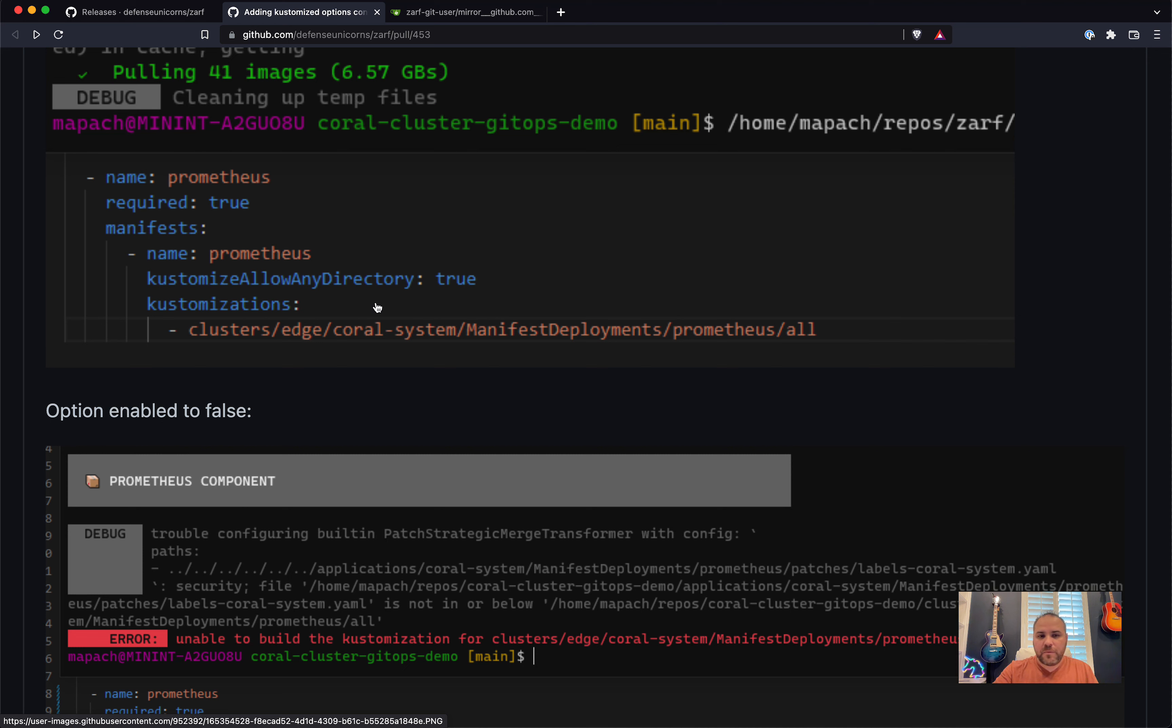
pyautogui.moveTo(550, 314)
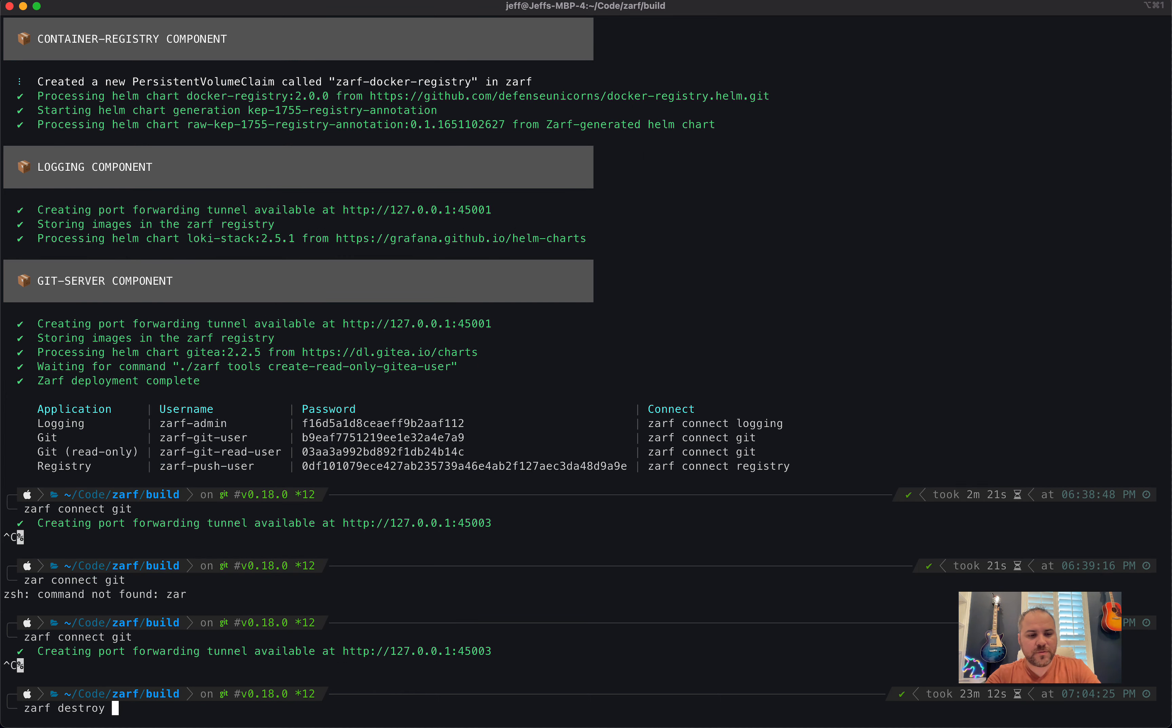
# Run 'zarf destroy --confirm --remove-components' to tear down the cluster
pyautogui.write('--confirm')
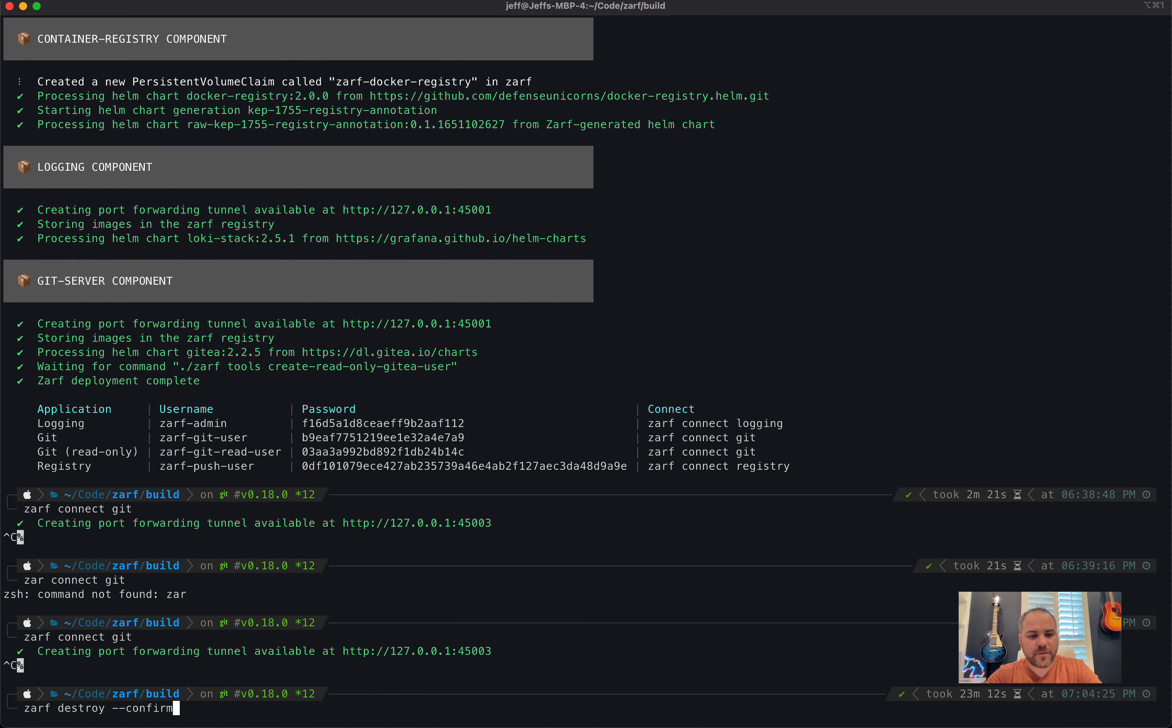
pyautogui.write('--remove-comone')
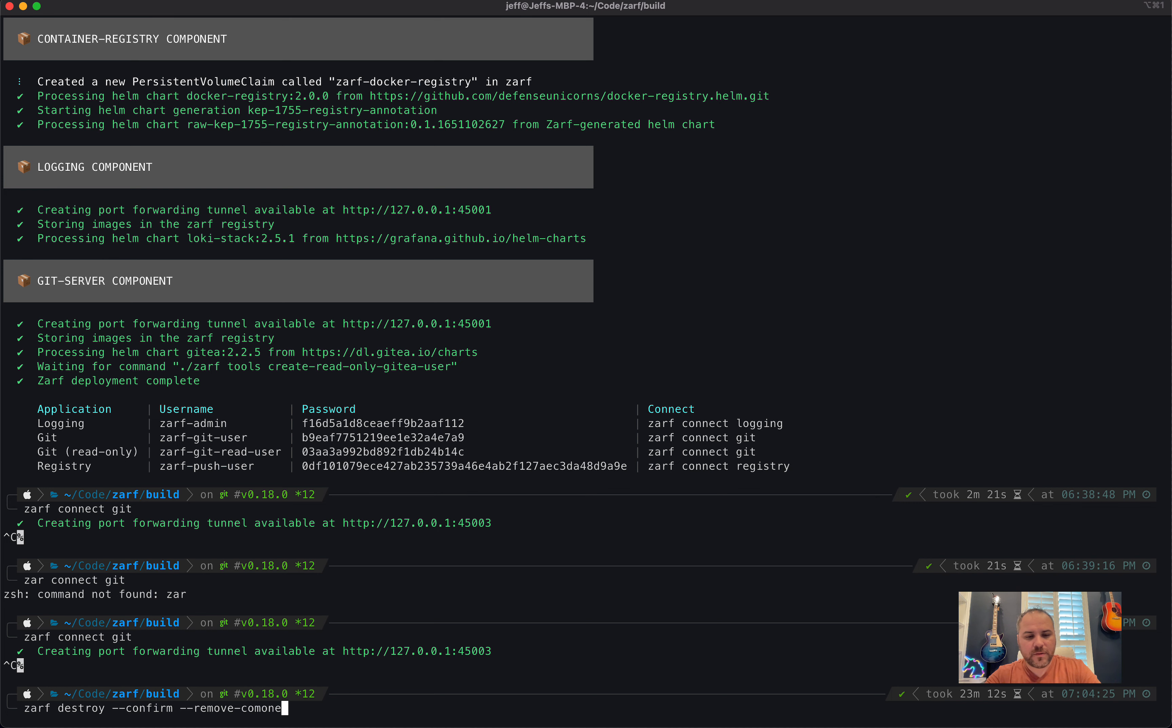
pyautogui.write('nts')
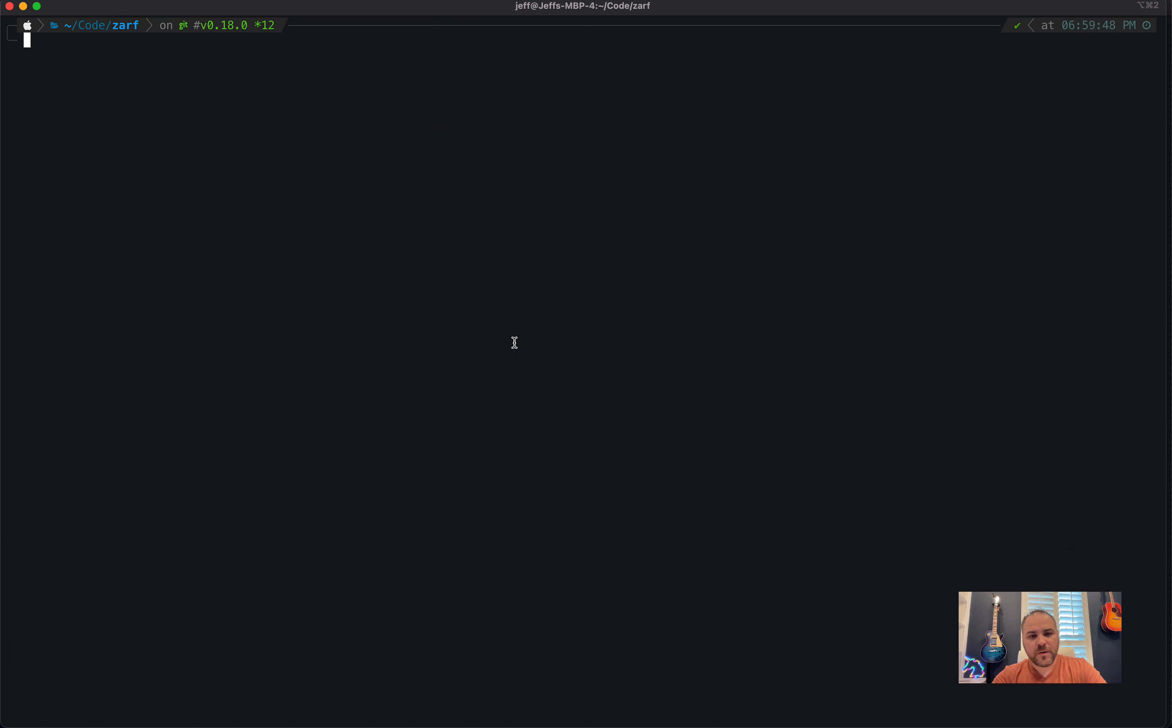
# Move into packages/distros/eks/ and cat its zarf.yaml through yq
pyautogui.write('cd packages/')
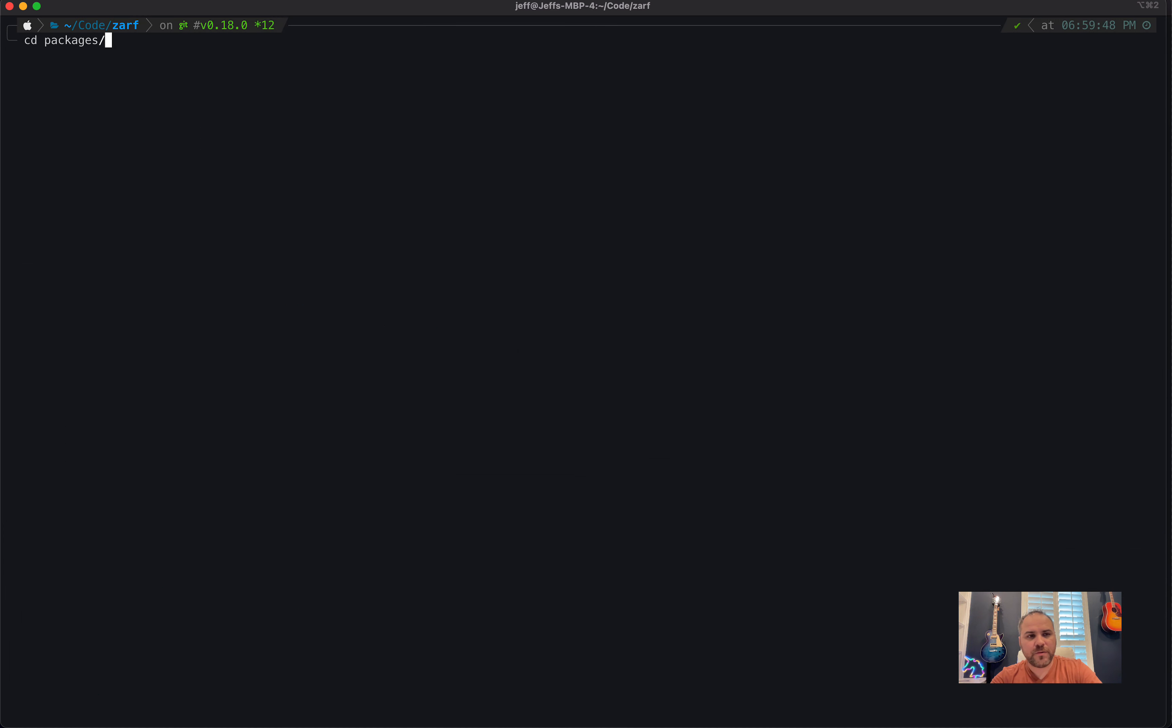
pyautogui.write('distros/eks/')
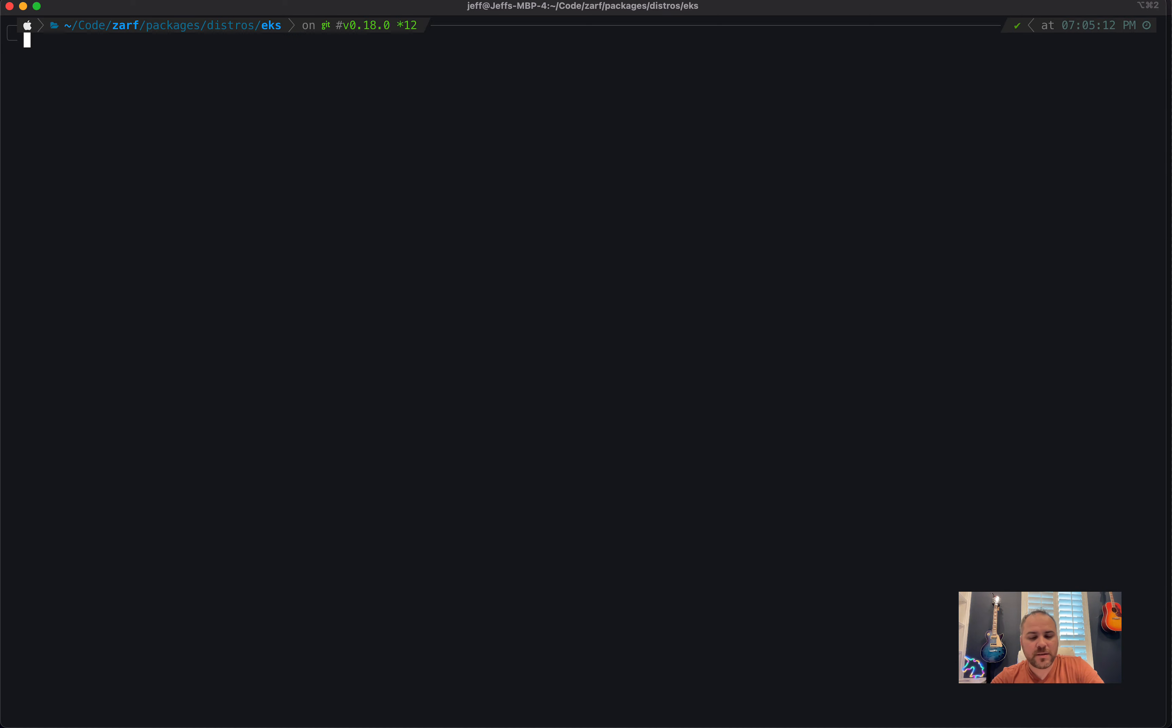
pyautogui.write('cat')
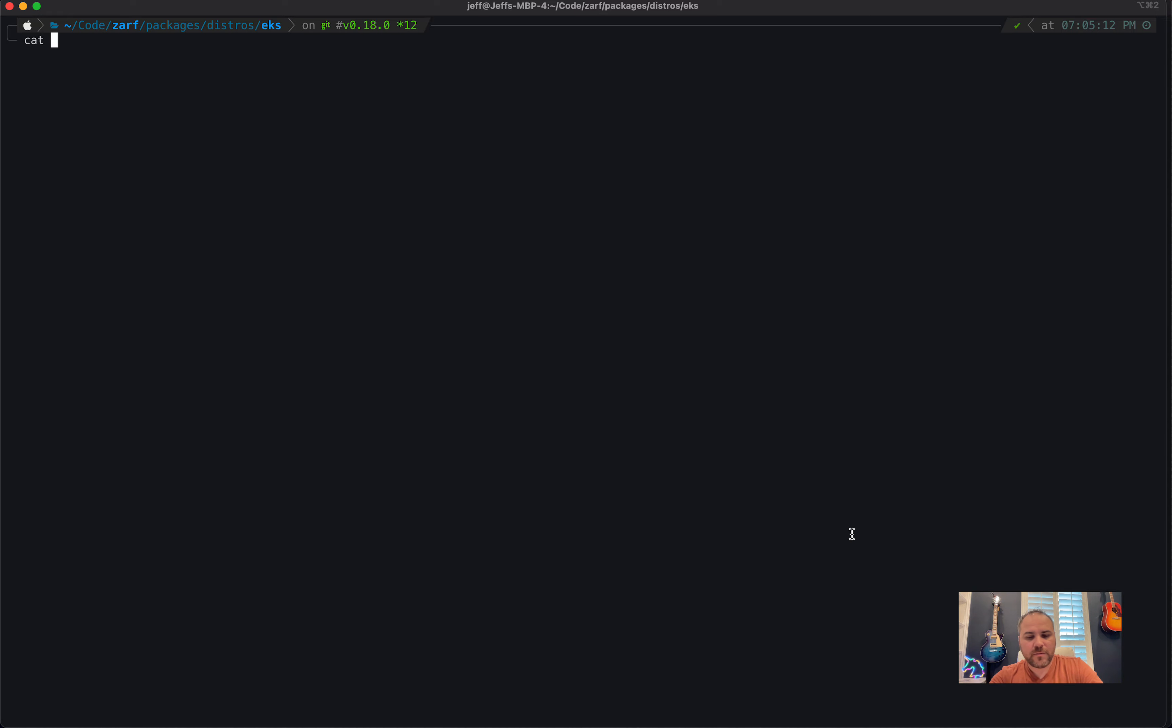
pyautogui.write('zarf.yaml|yq')
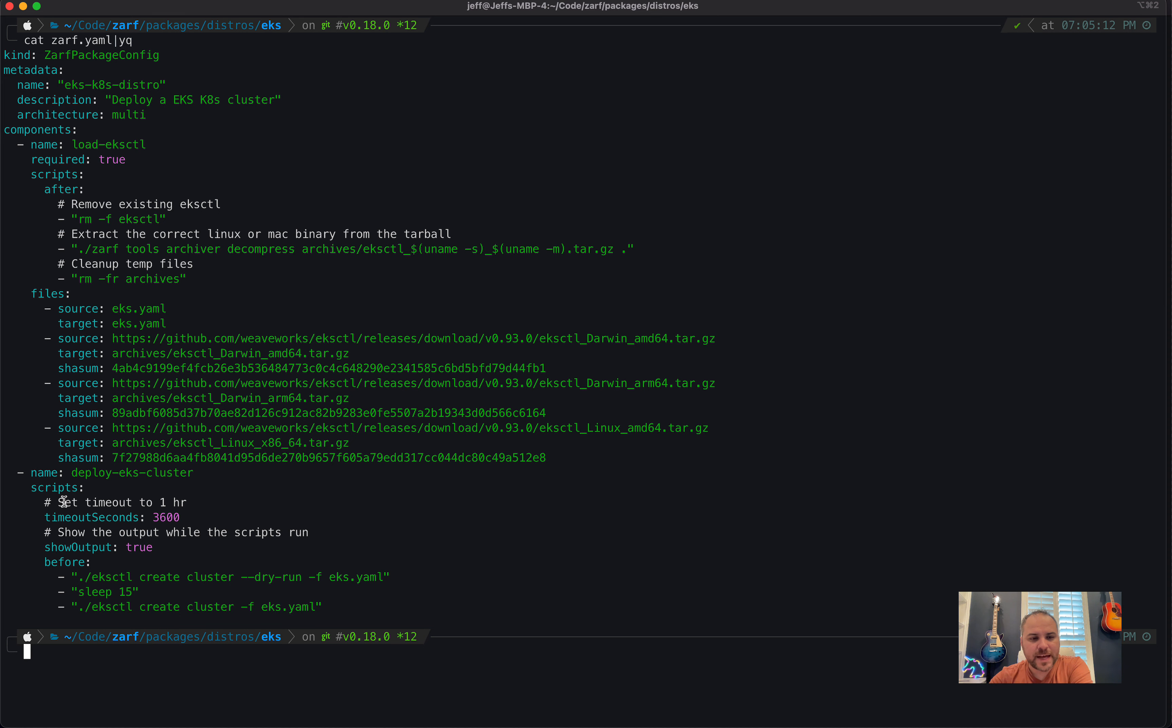
pyautogui.moveTo(200, 528)
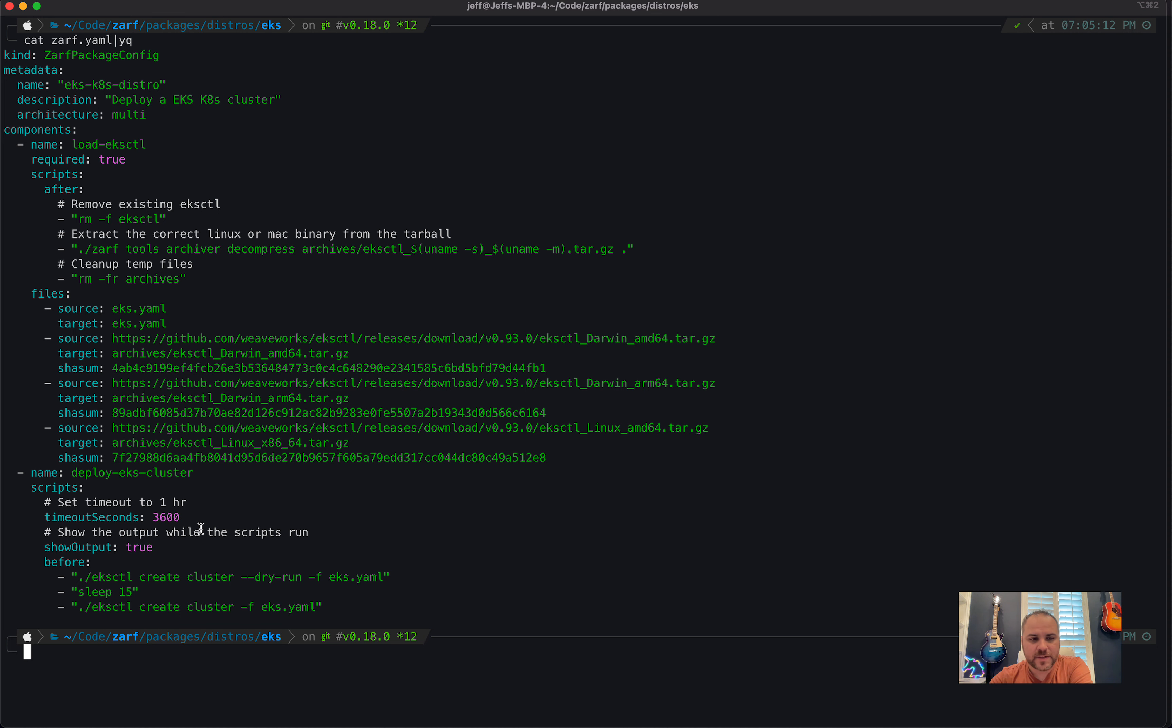
pyautogui.moveTo(201, 521)
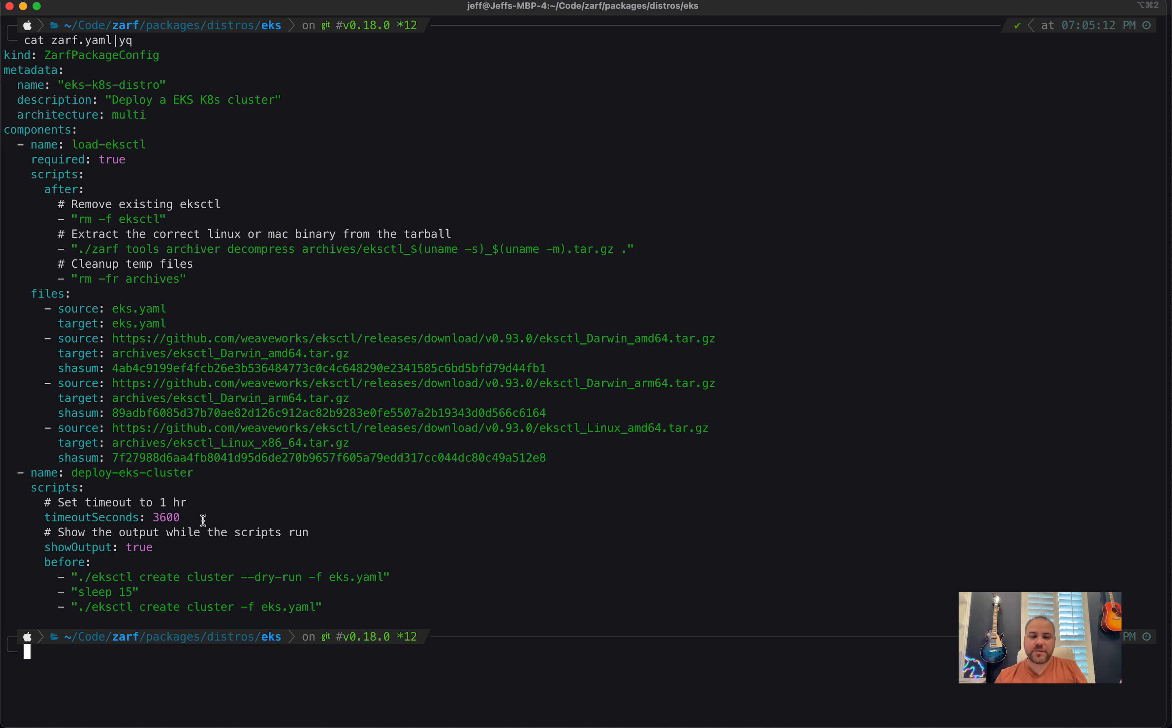